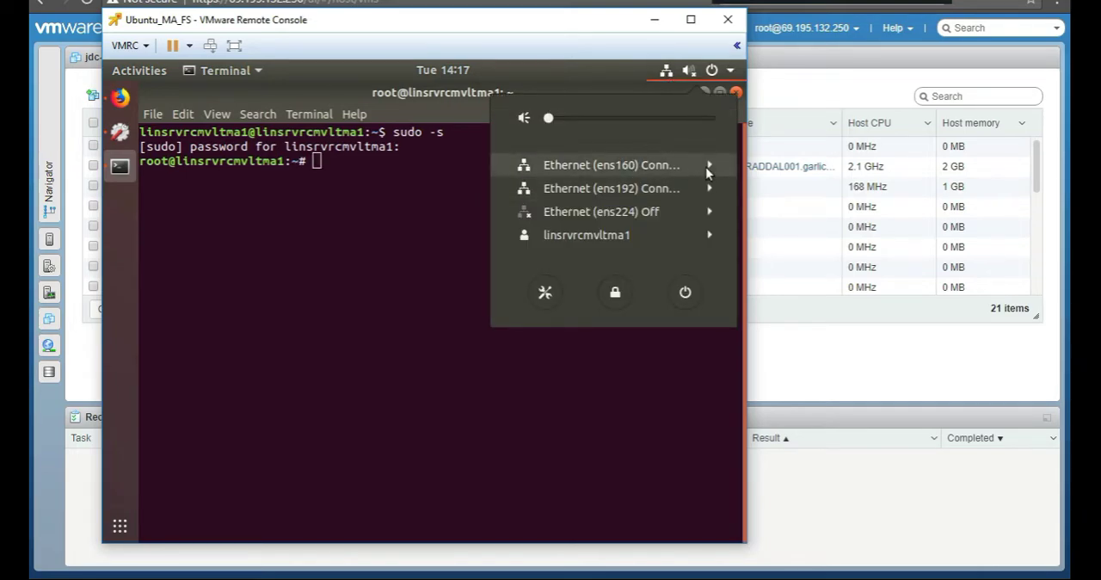
pyautogui.moveTo(707, 167)
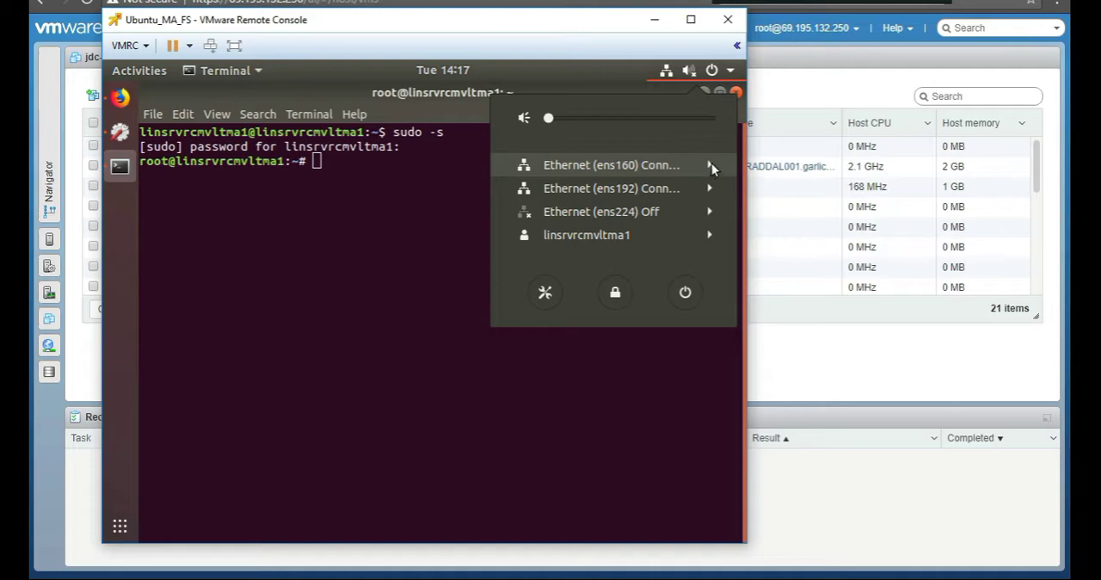
# Step: Open the ens160 IPv4 settings: manual address 172.16.30.5, gateway 172.16.30.1, DNS 172.16.30.2
pyautogui.click(606, 211)
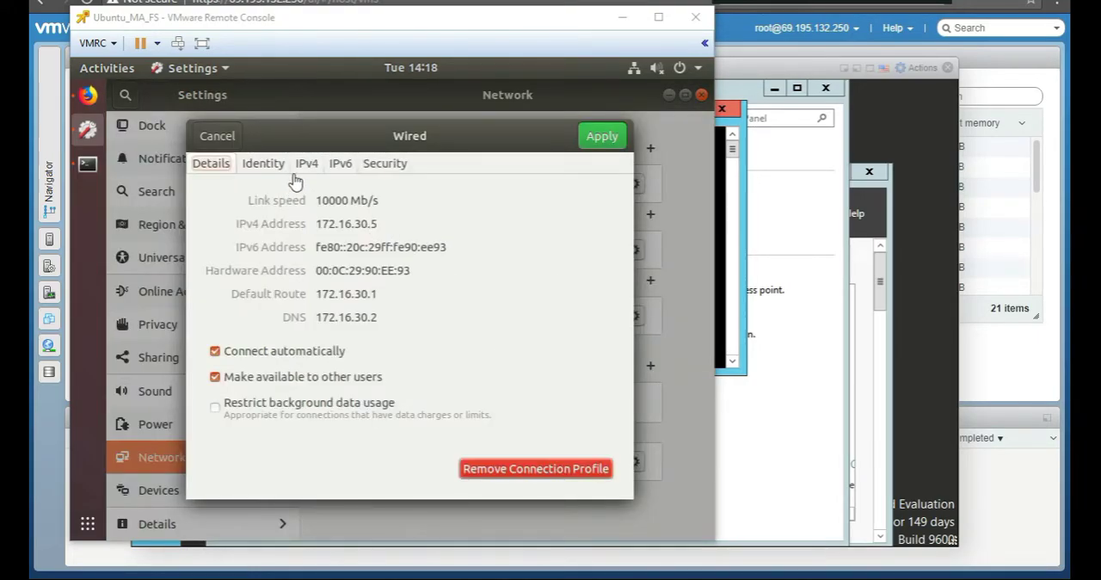
pyautogui.moveTo(365, 207)
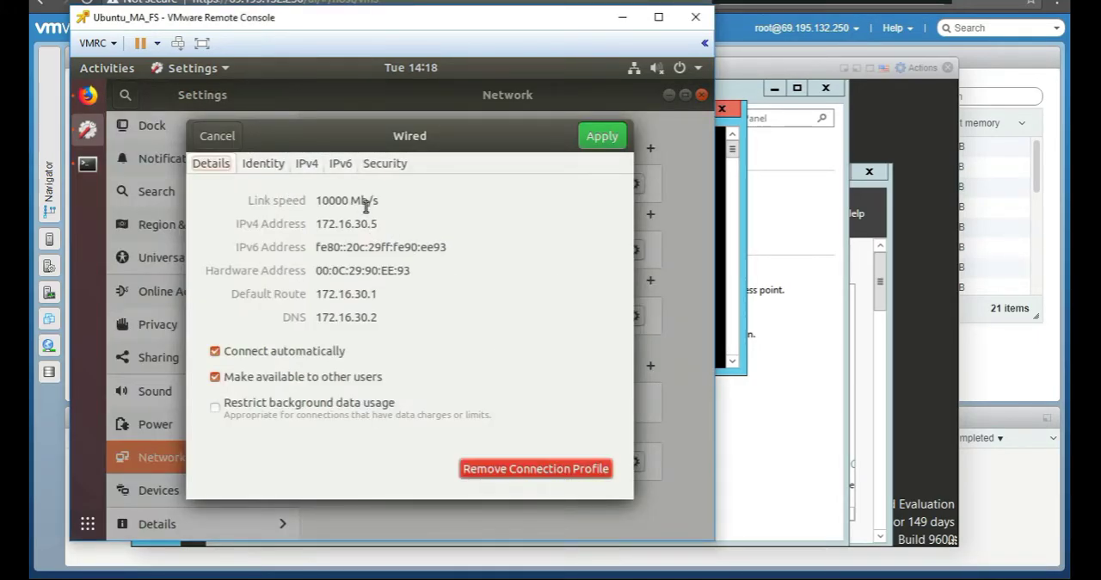
pyautogui.click(306, 162)
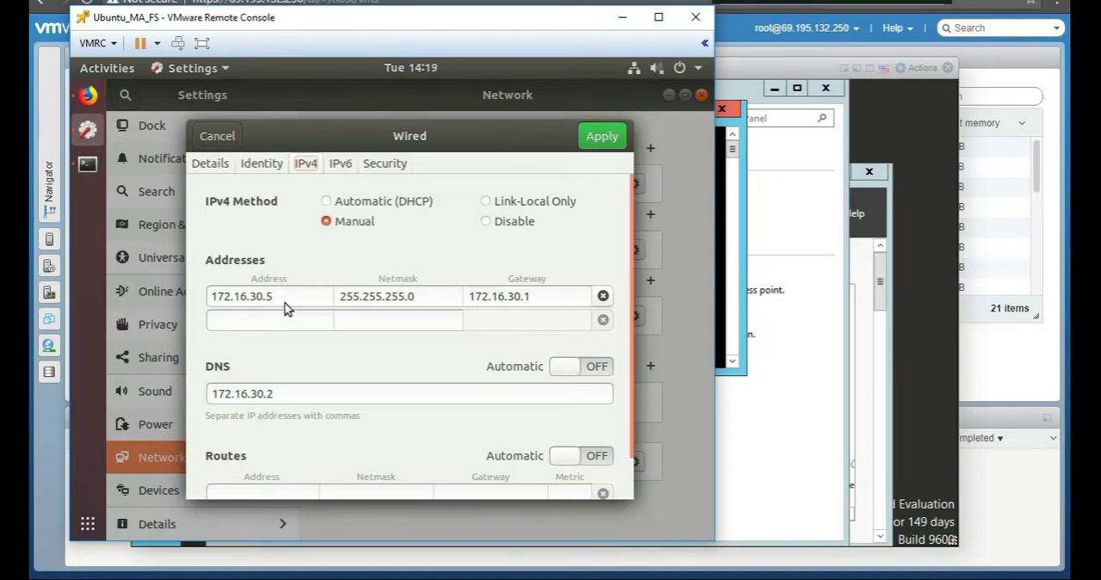
pyautogui.doubleClick(250, 296)
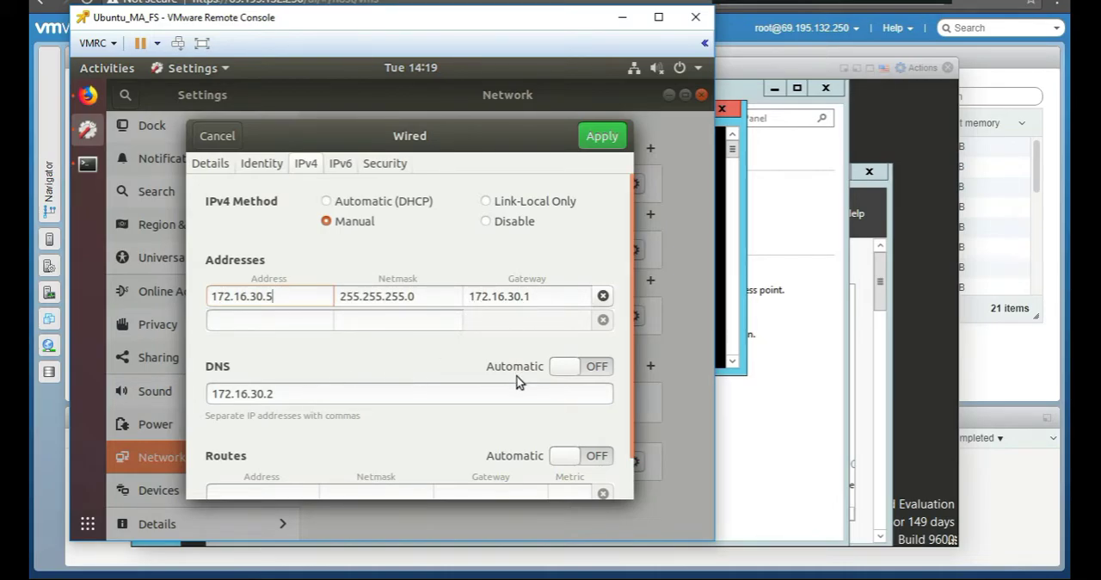
pyautogui.moveTo(301, 407)
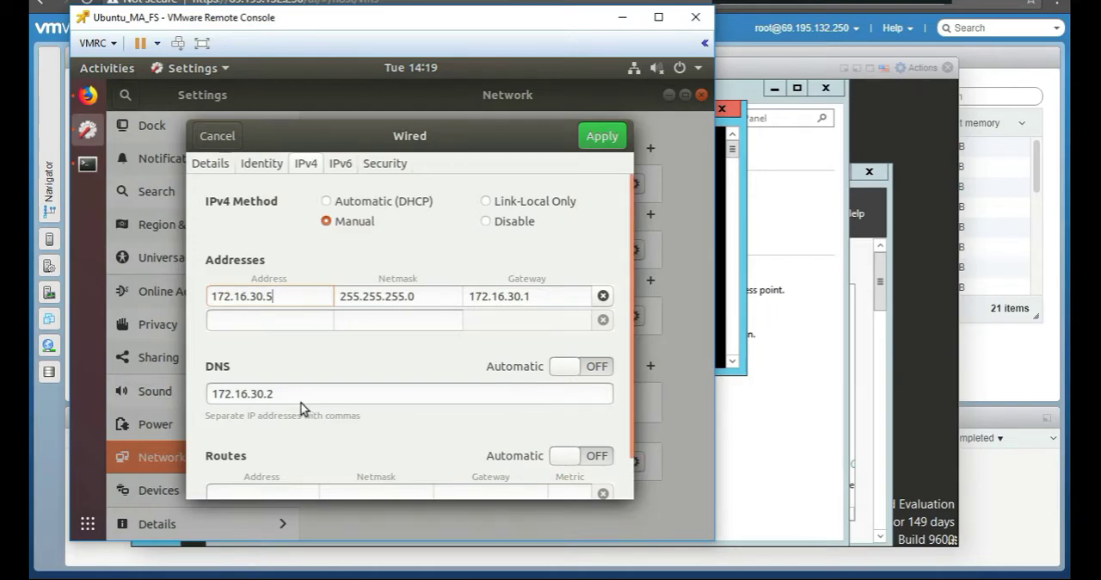
pyautogui.moveTo(799, 357)
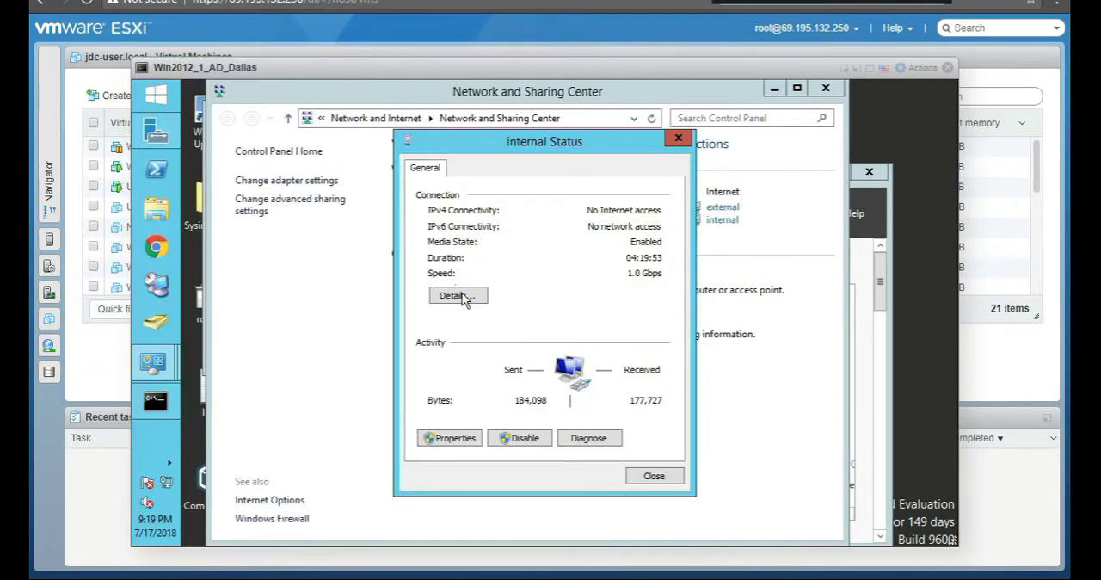
# Step: Open the internal adapter's Network Connection Details showing IPv4 172.16.30.2 and mask 255.255.0.0
pyautogui.click(457, 294)
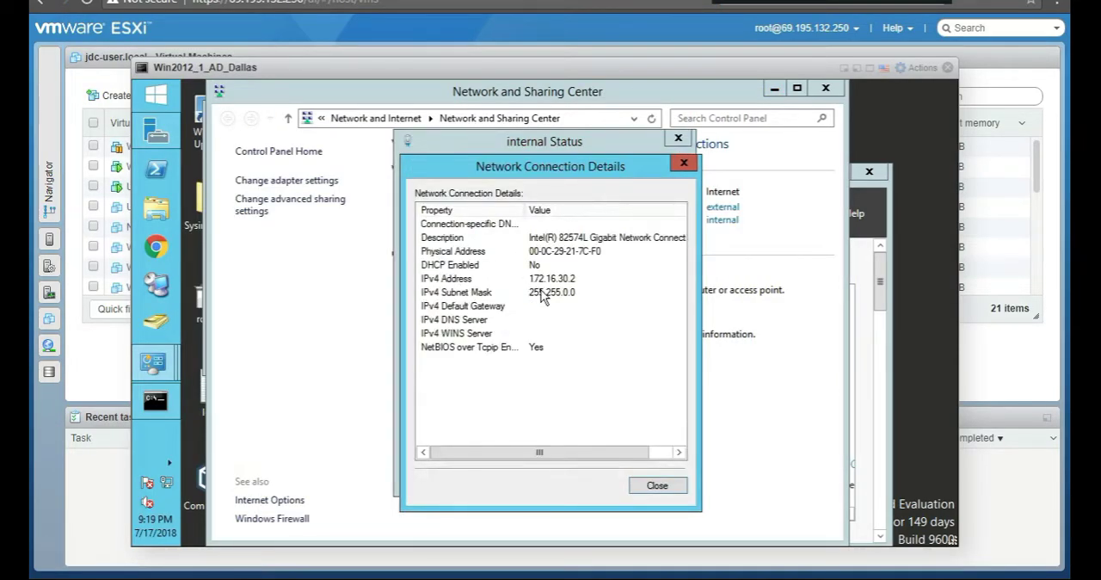
pyautogui.moveTo(576, 288)
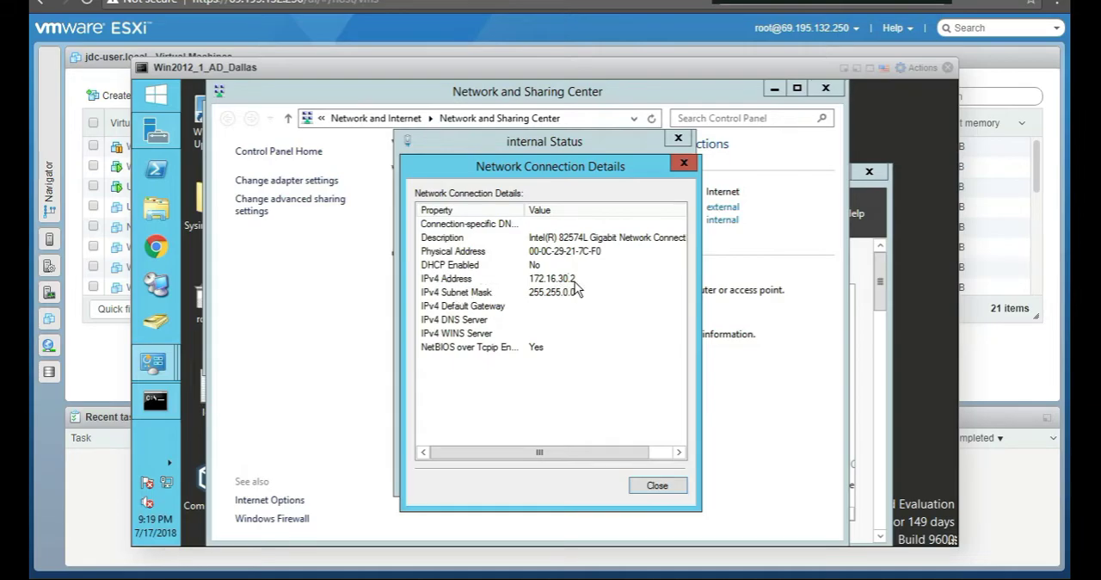
pyautogui.moveTo(577, 288)
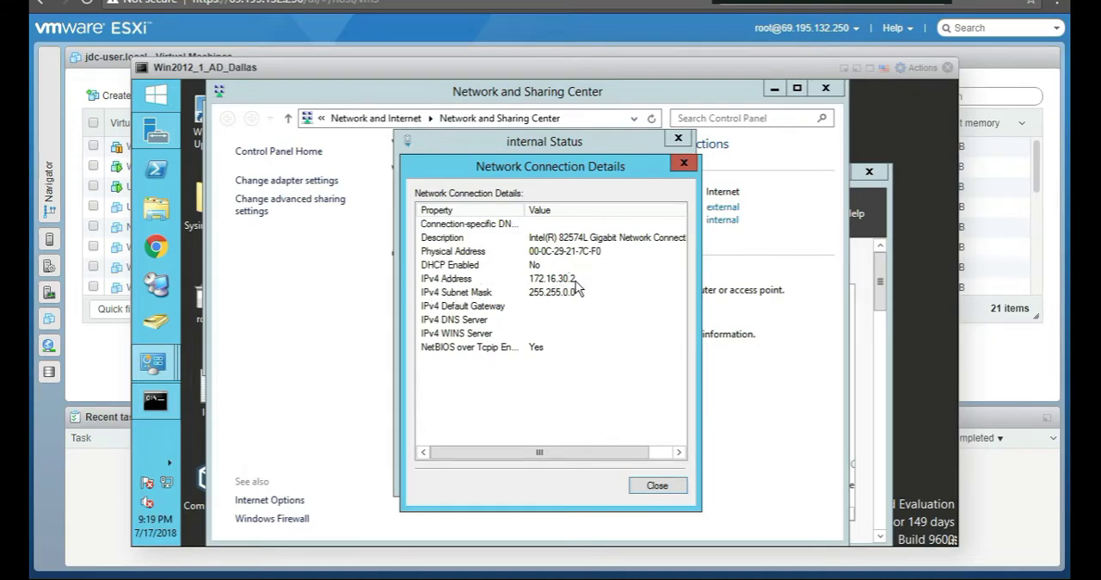
pyautogui.moveTo(576, 307)
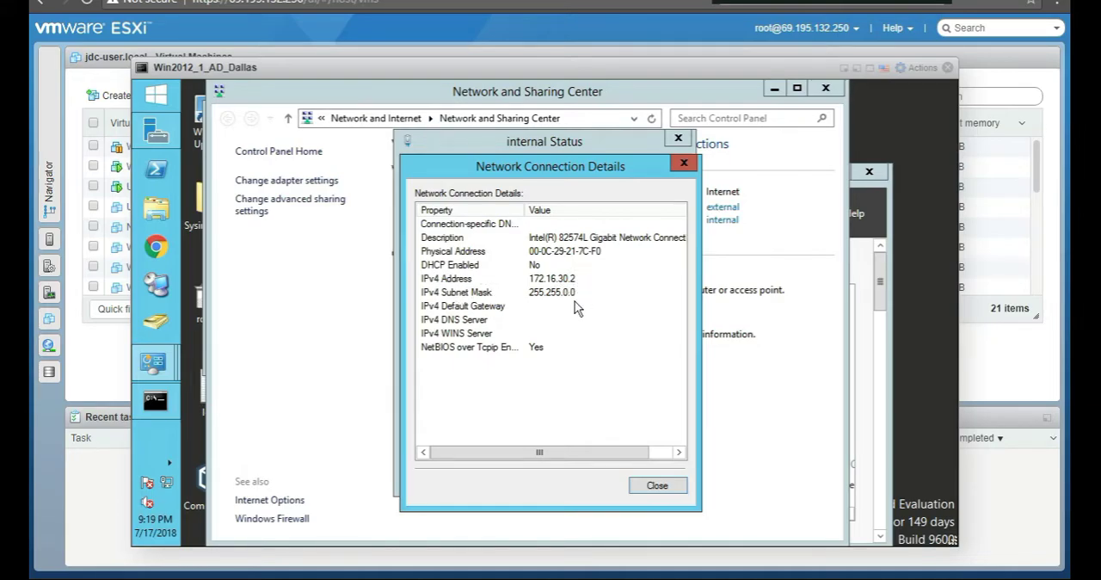
pyautogui.moveTo(552, 306)
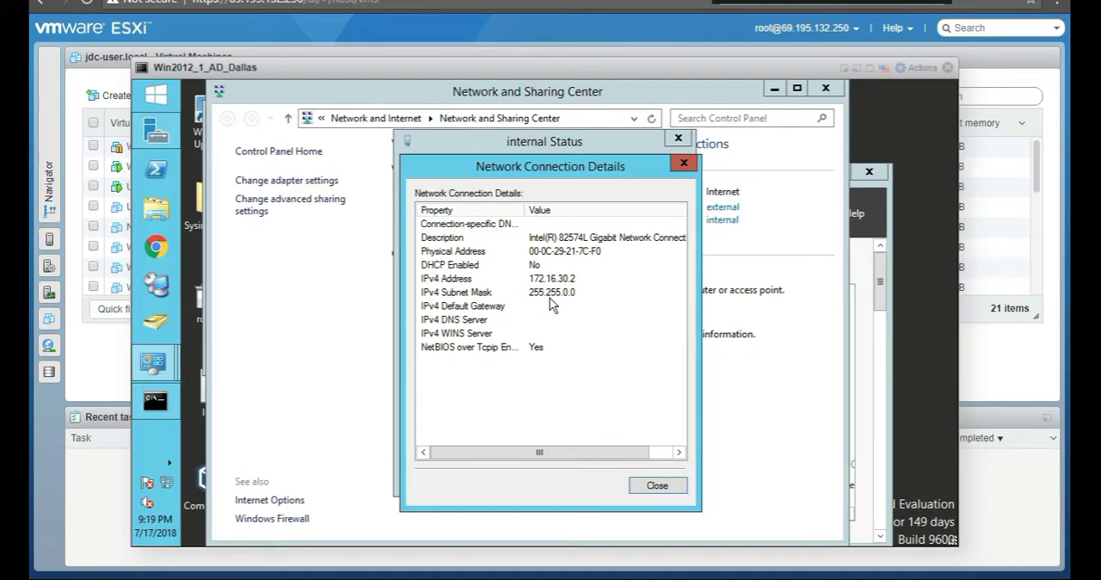
pyautogui.moveTo(556, 304)
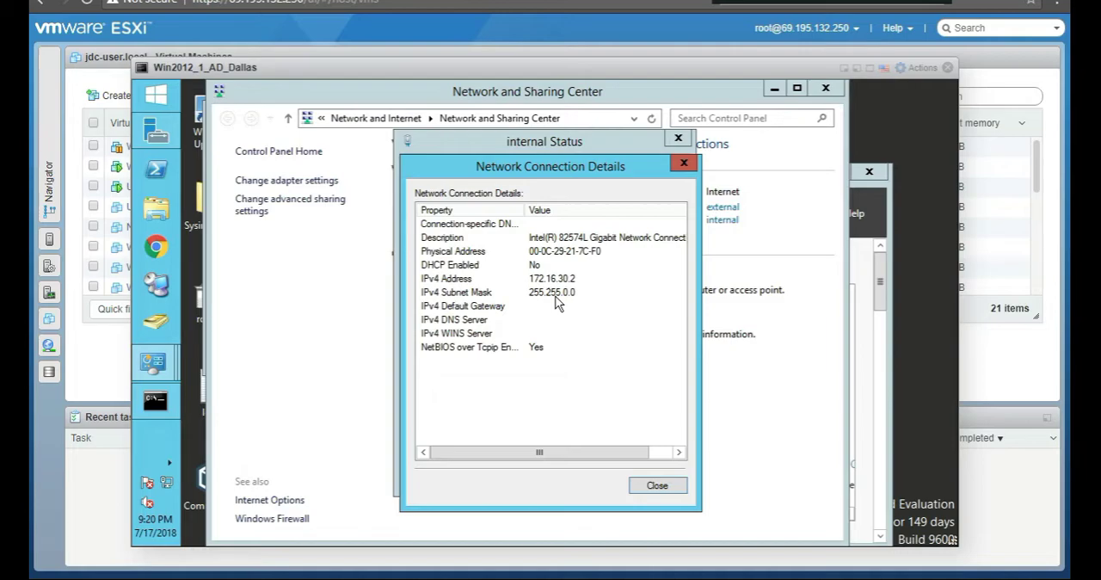
pyautogui.moveTo(636, 299)
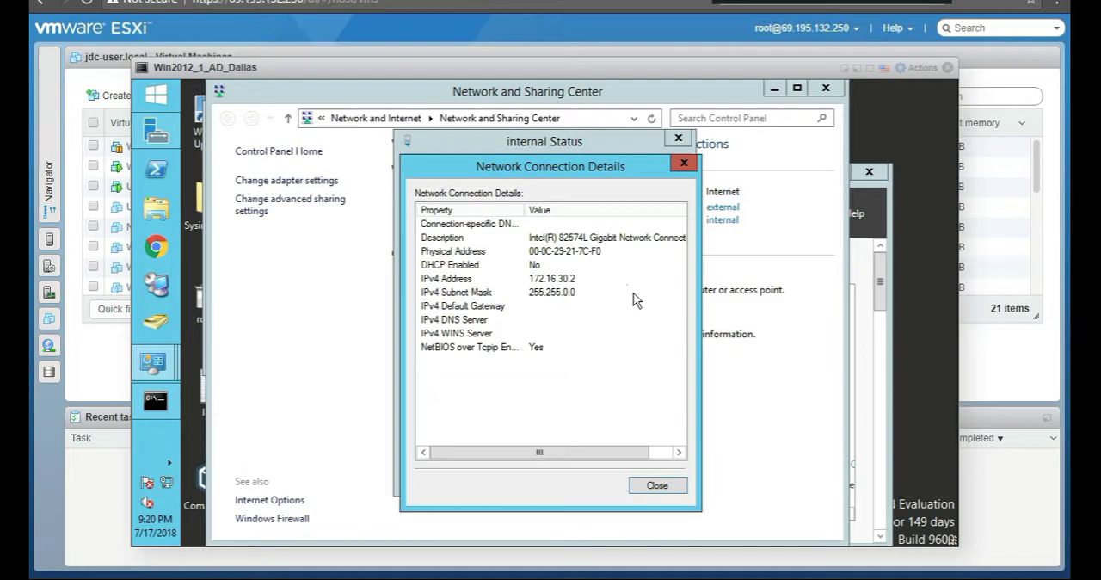
pyautogui.moveTo(662, 264)
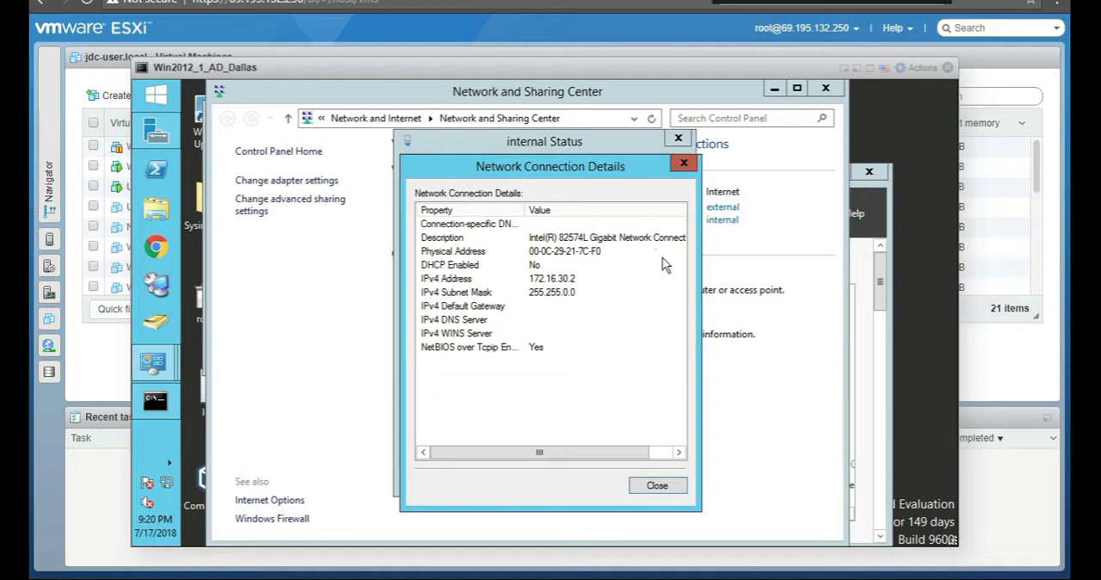
pyautogui.moveTo(555, 270)
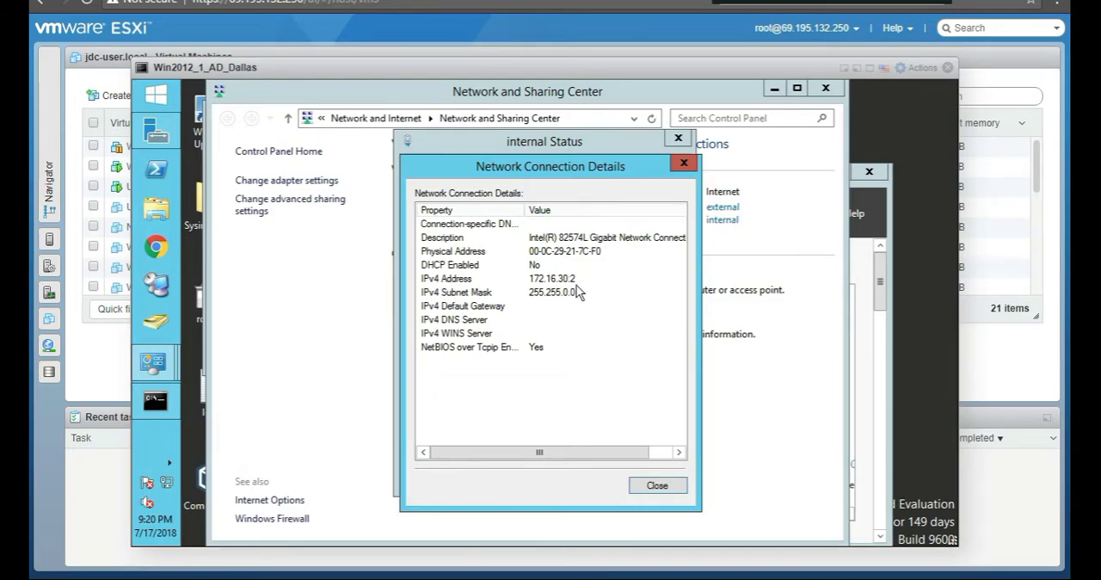
pyautogui.moveTo(577, 283)
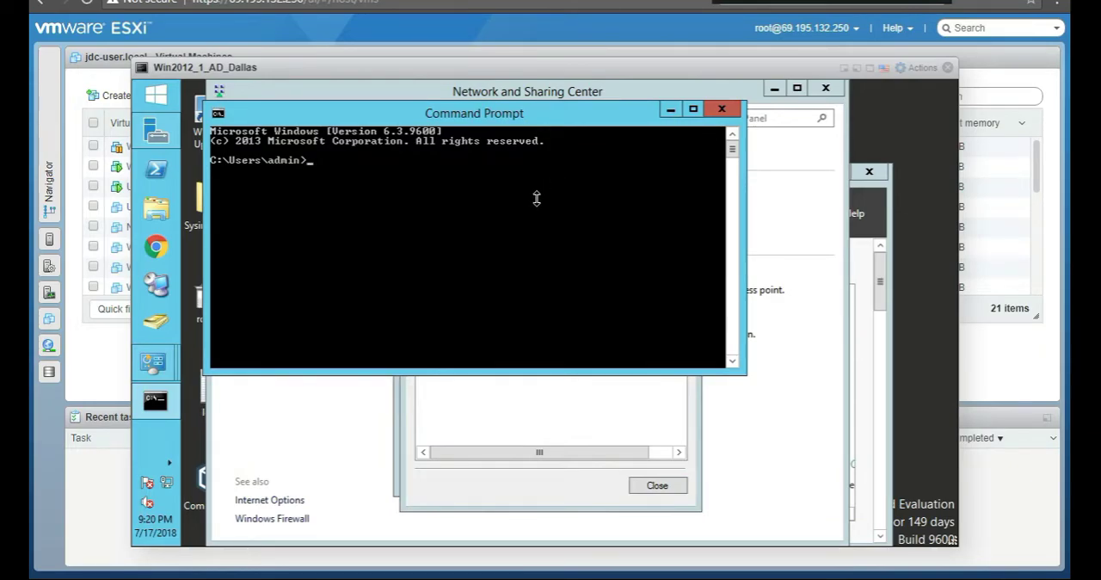
pyautogui.moveTo(251, 466)
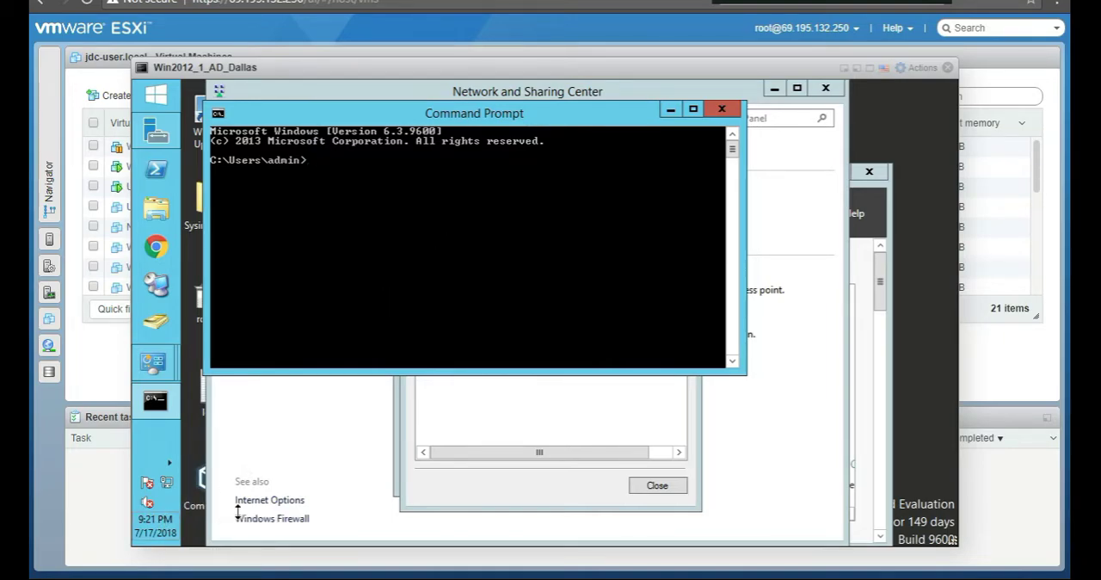
# Step: Review the server's date, time and Pacific time zone, then type 'net time' in Command Prompt
pyautogui.click(156, 519)
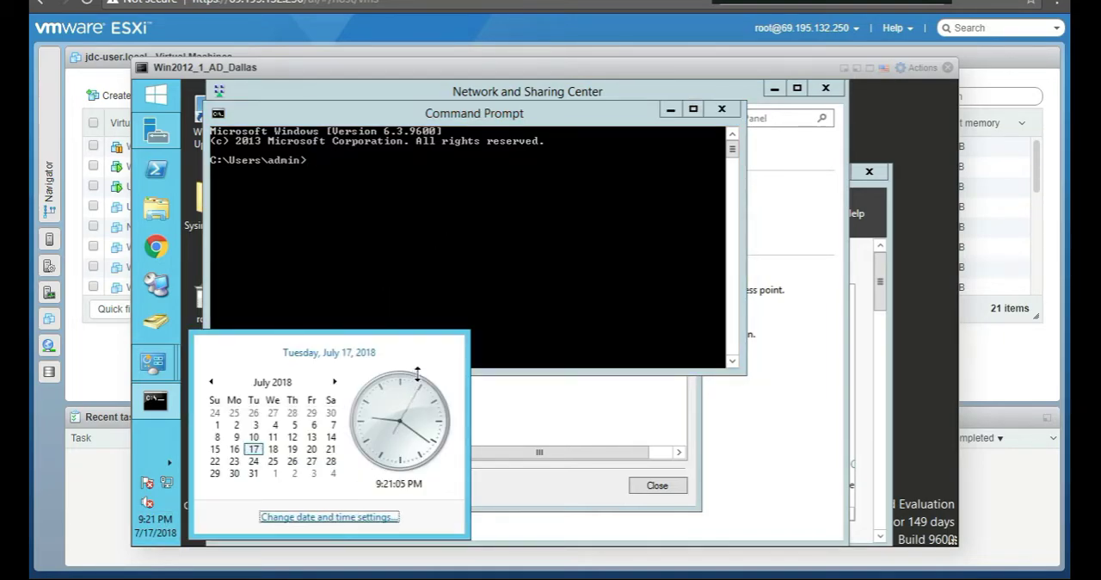
pyautogui.click(328, 515)
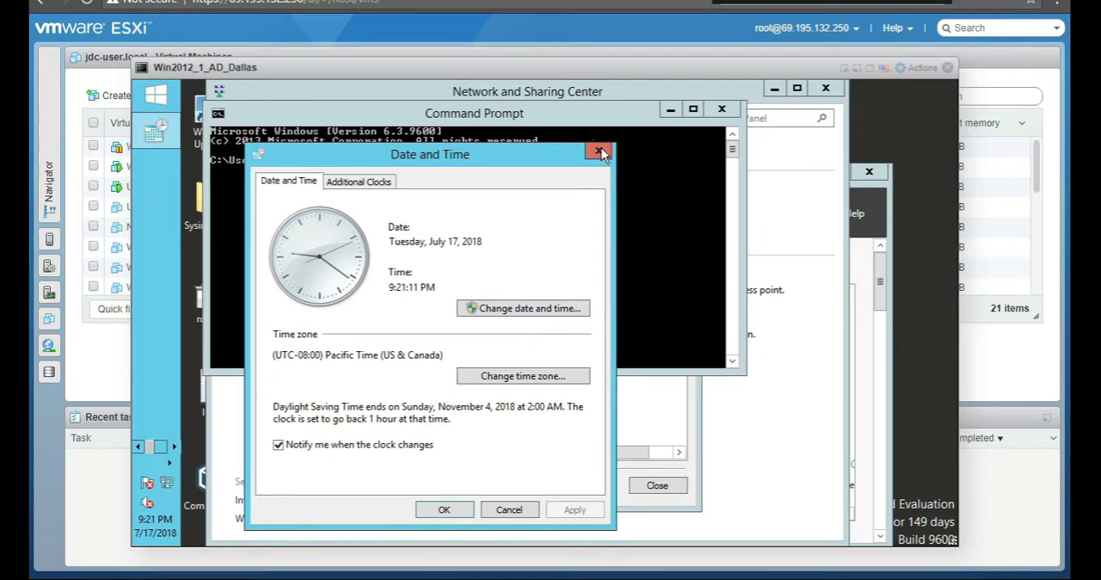
pyautogui.click(599, 151)
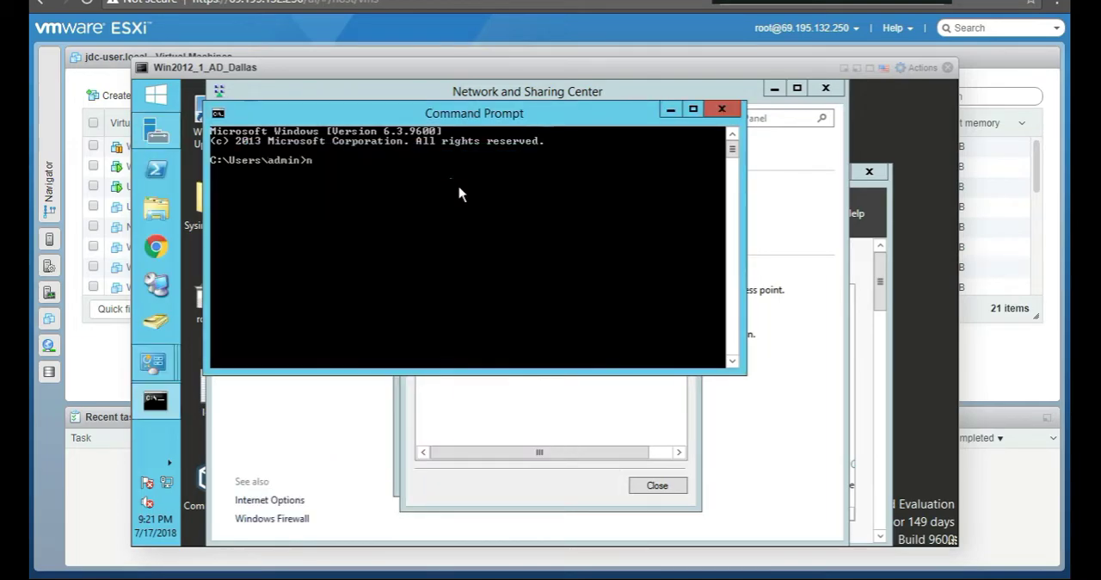
pyautogui.write('net time')
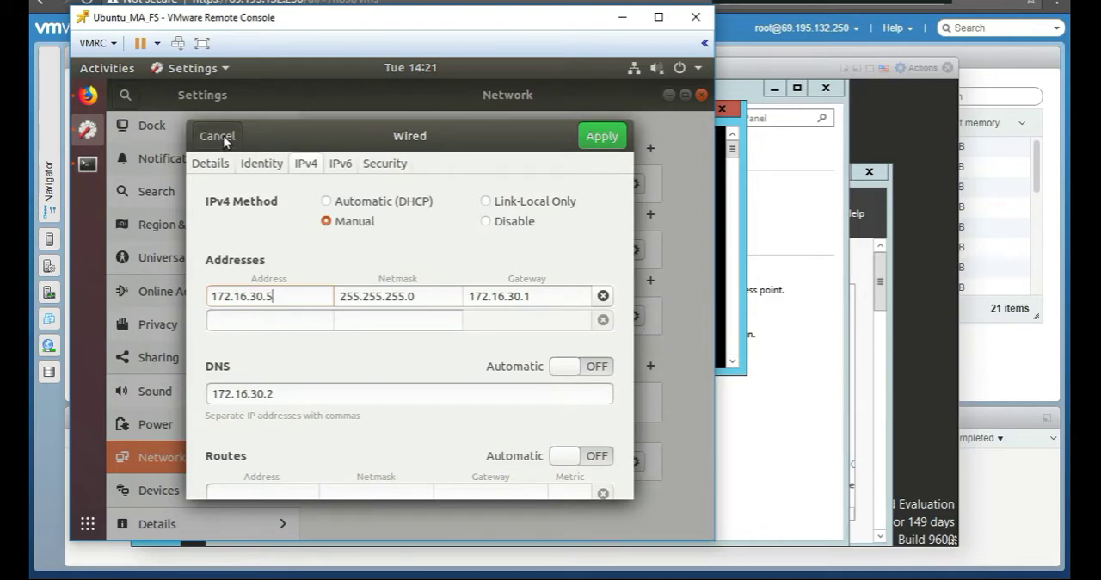
# Step: Leave the wired connection settings unchanged and go to Ubuntu's Date & Time settings
pyautogui.click(215, 136)
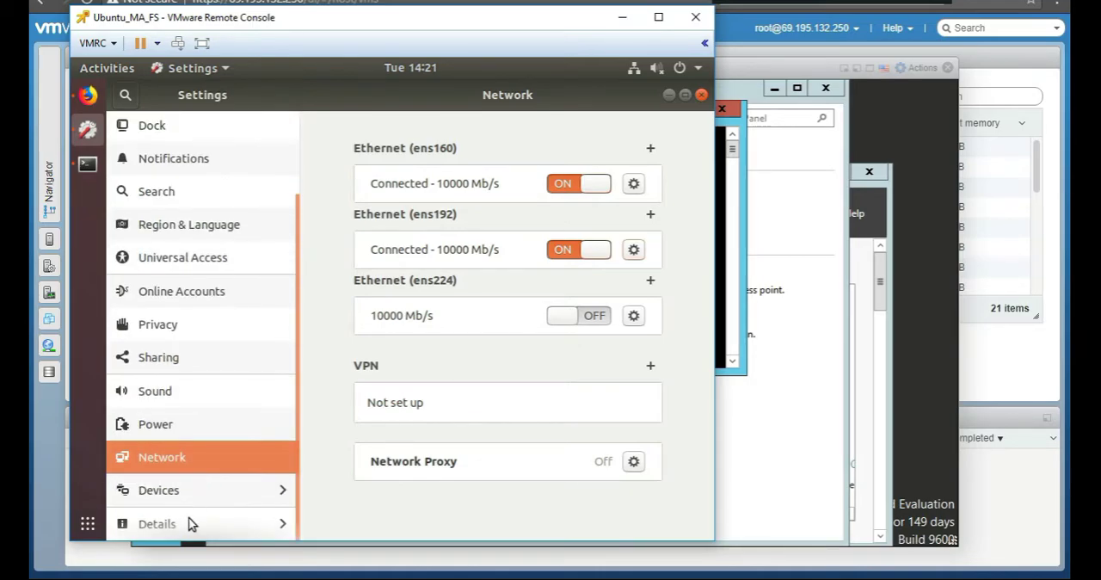
pyautogui.moveTo(245, 258)
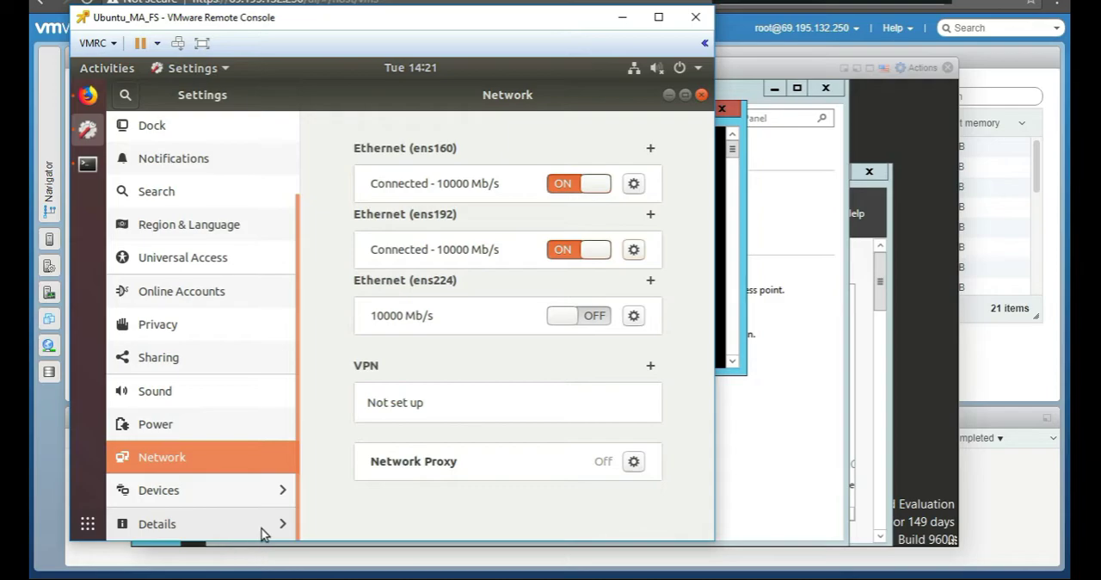
pyautogui.click(156, 522)
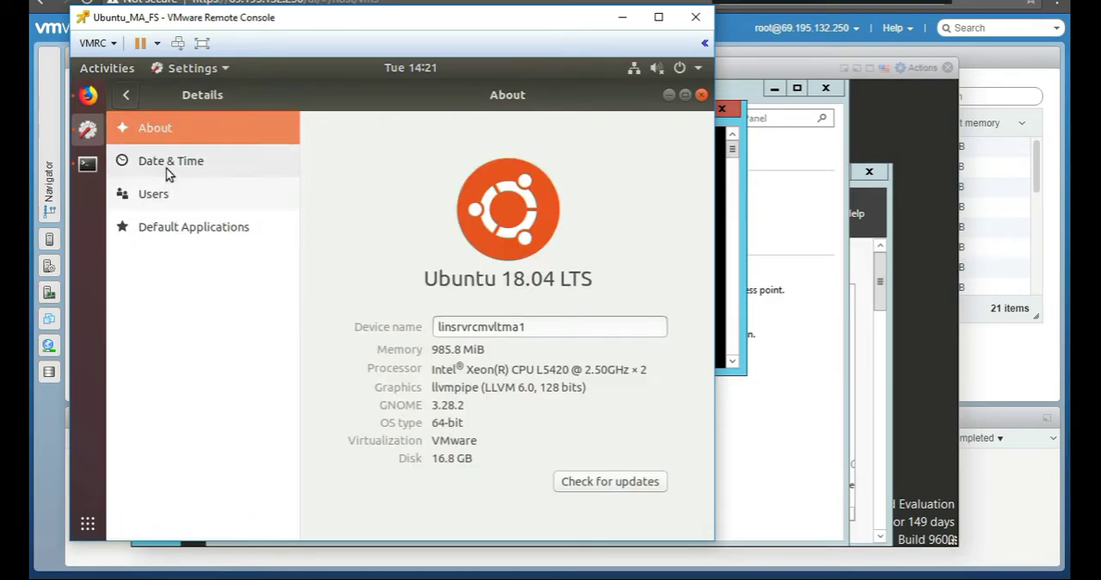
pyautogui.moveTo(169, 164)
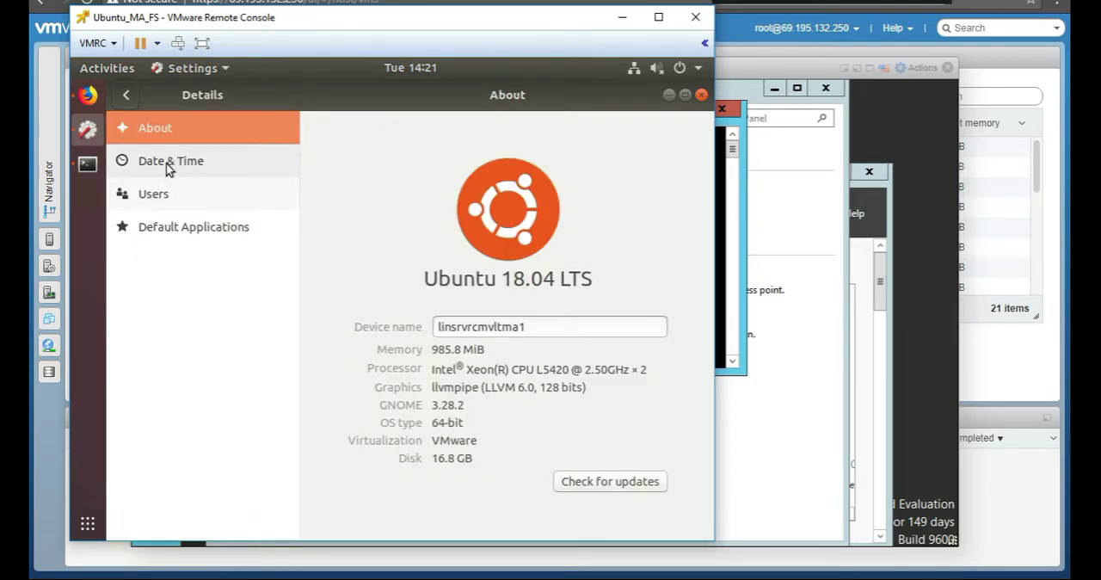
pyautogui.click(171, 160)
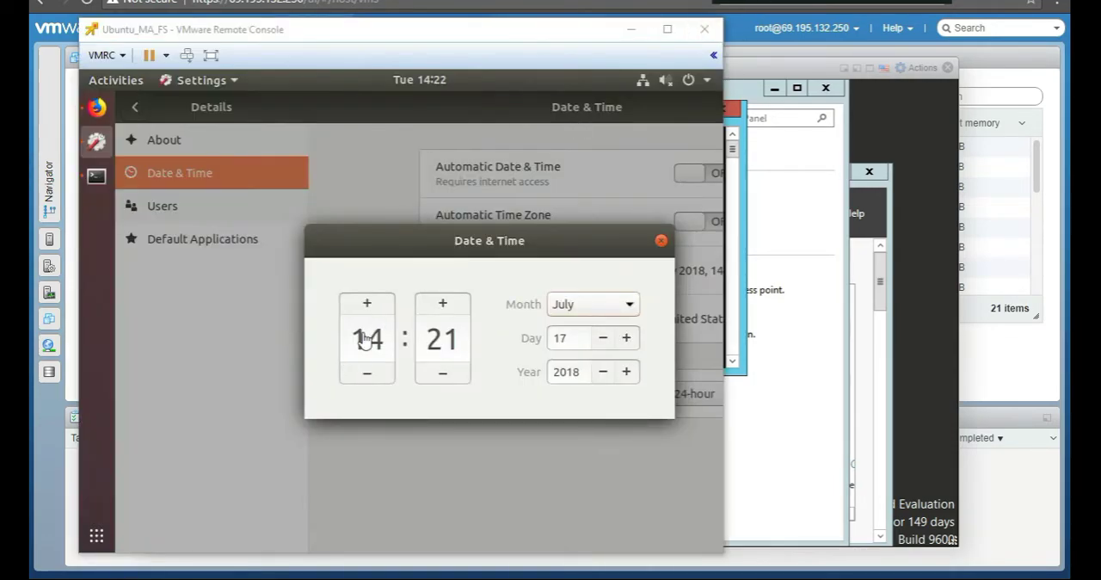
# Step: Set the Ubuntu clock to 21:22 and close the time editor
pyautogui.click(367, 303)
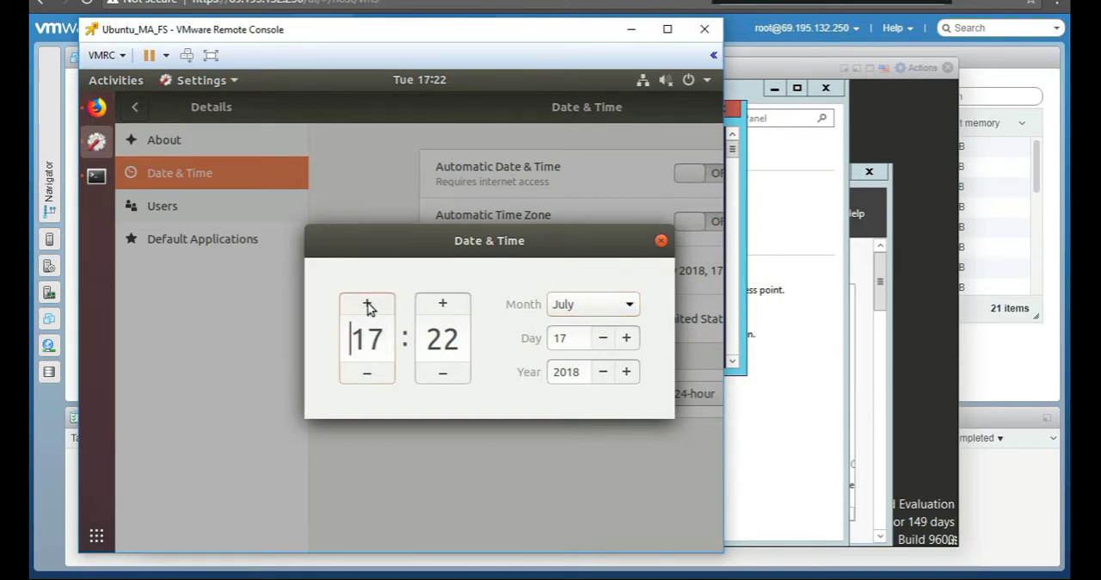
pyautogui.click(366, 302)
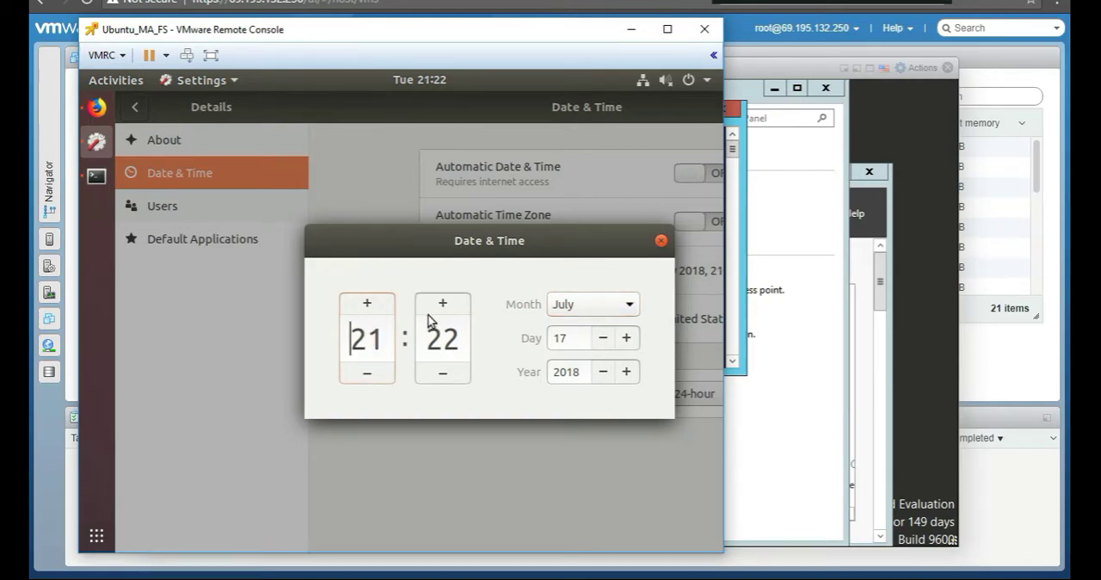
pyautogui.click(442, 302)
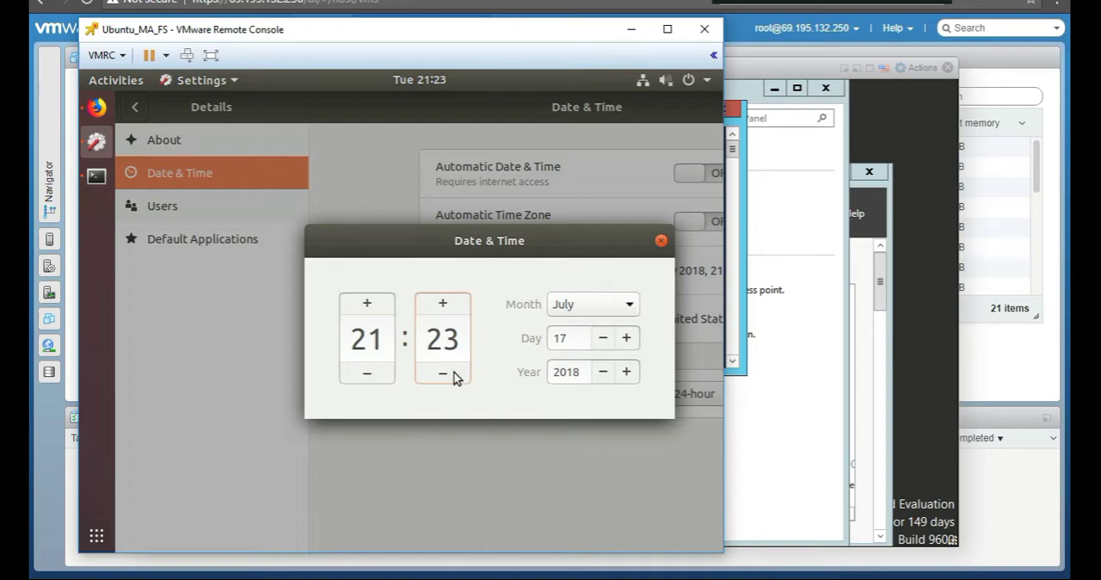
pyautogui.click(442, 373)
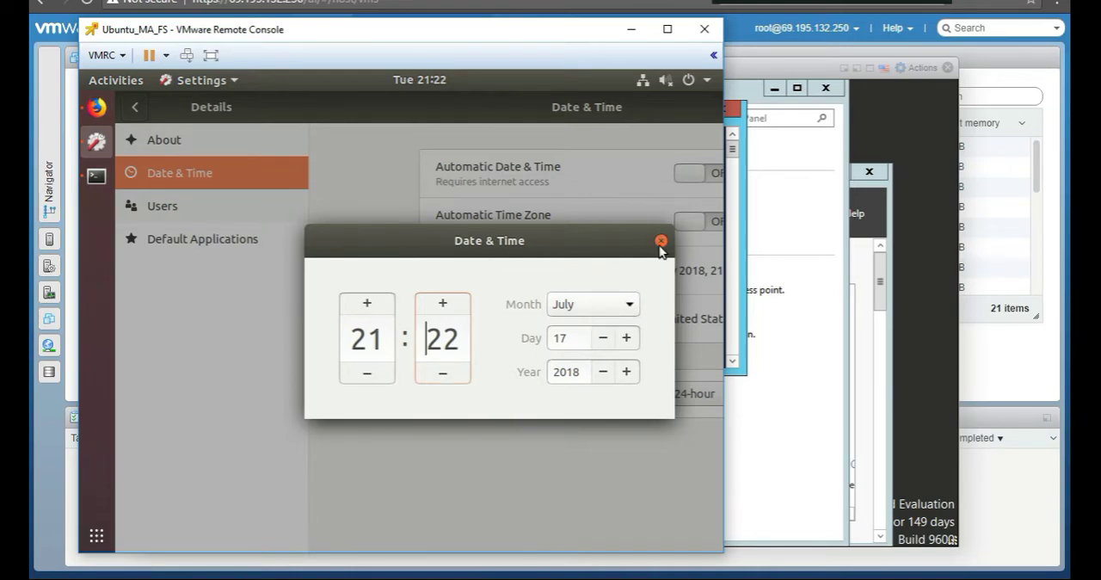
pyautogui.click(661, 240)
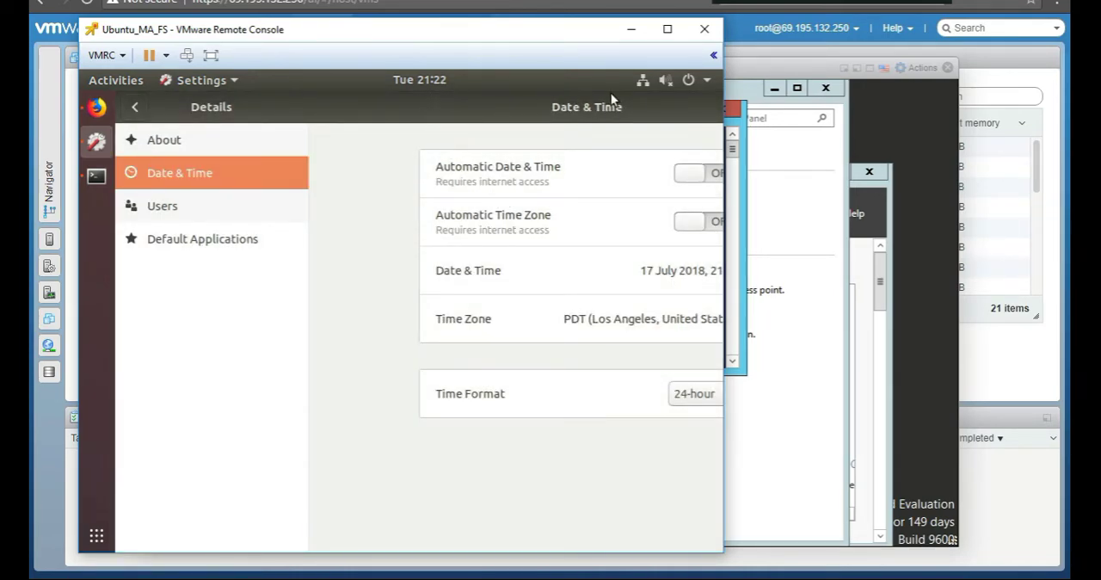
pyautogui.moveTo(735, 231)
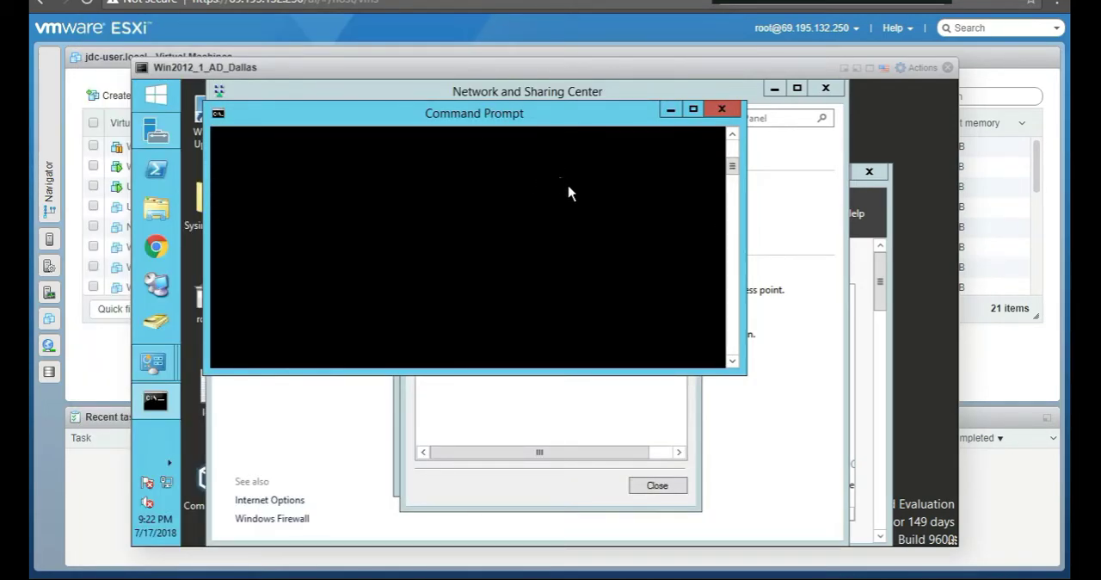
# Step: Run 'net time' to get the domain time, 7/17/2018 9:22 PM
pyautogui.write('net time')
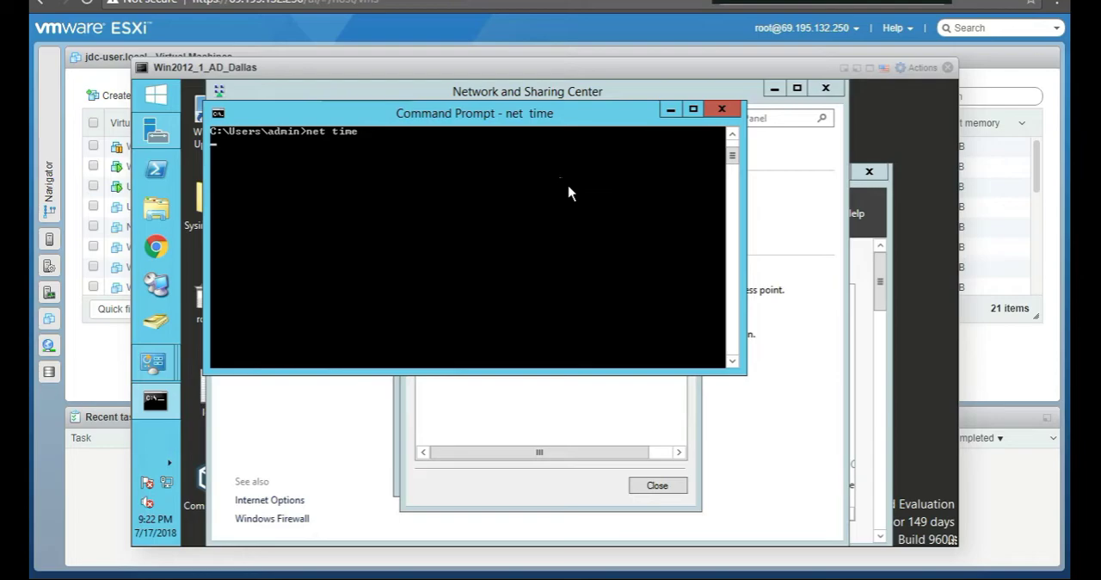
pyautogui.press('enter')
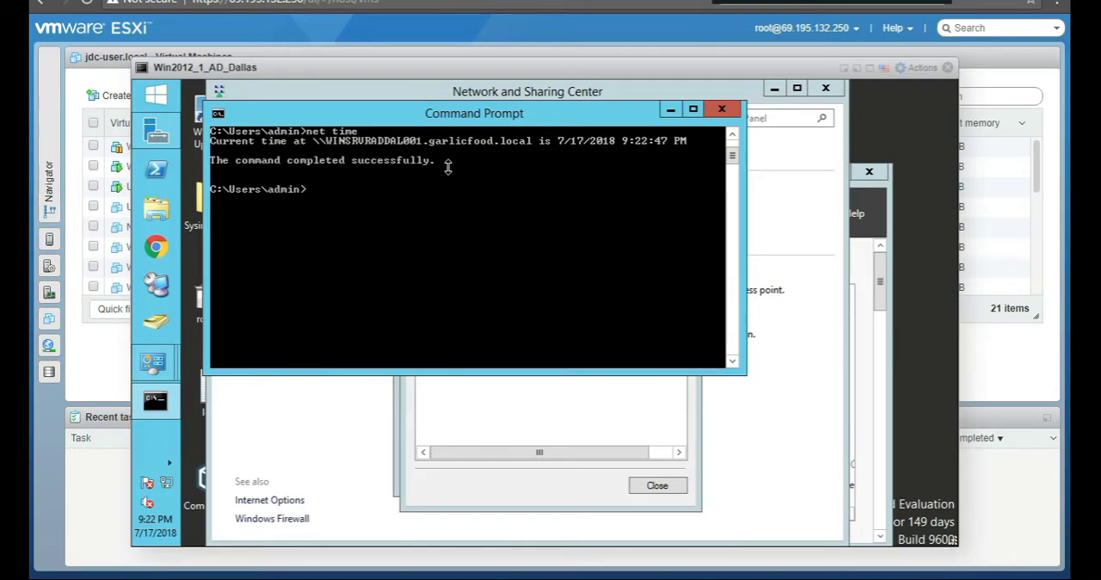
pyautogui.moveTo(446, 166)
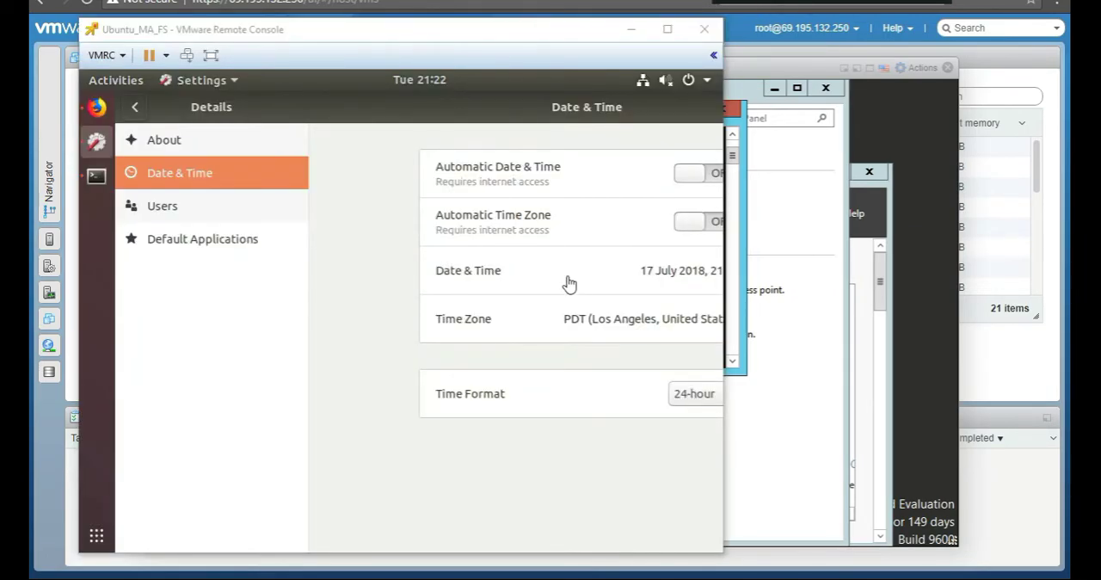
pyautogui.moveTo(460, 222)
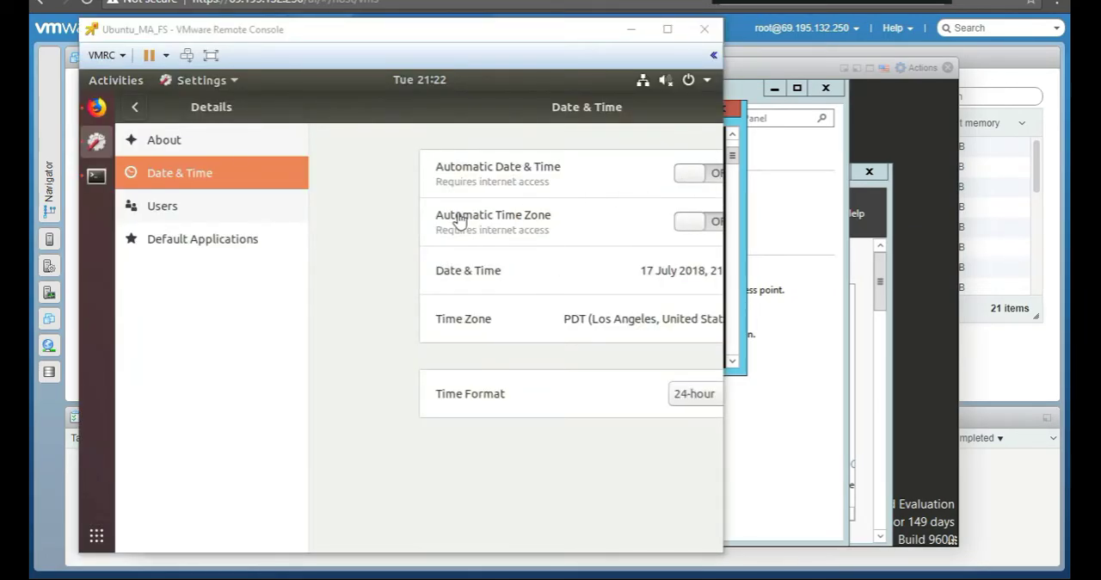
pyautogui.moveTo(492, 188)
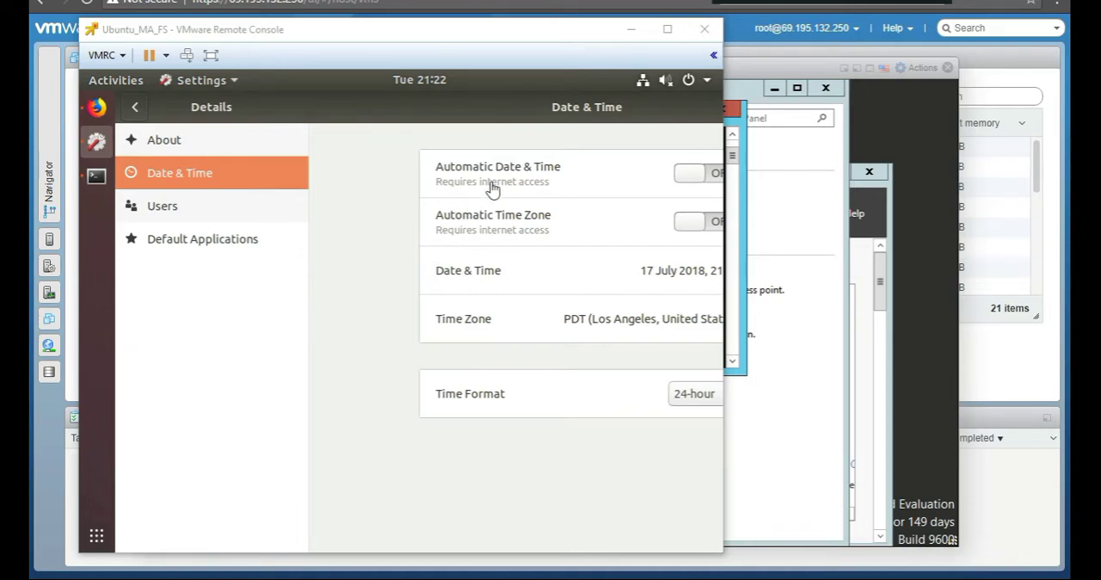
pyautogui.moveTo(421, 193)
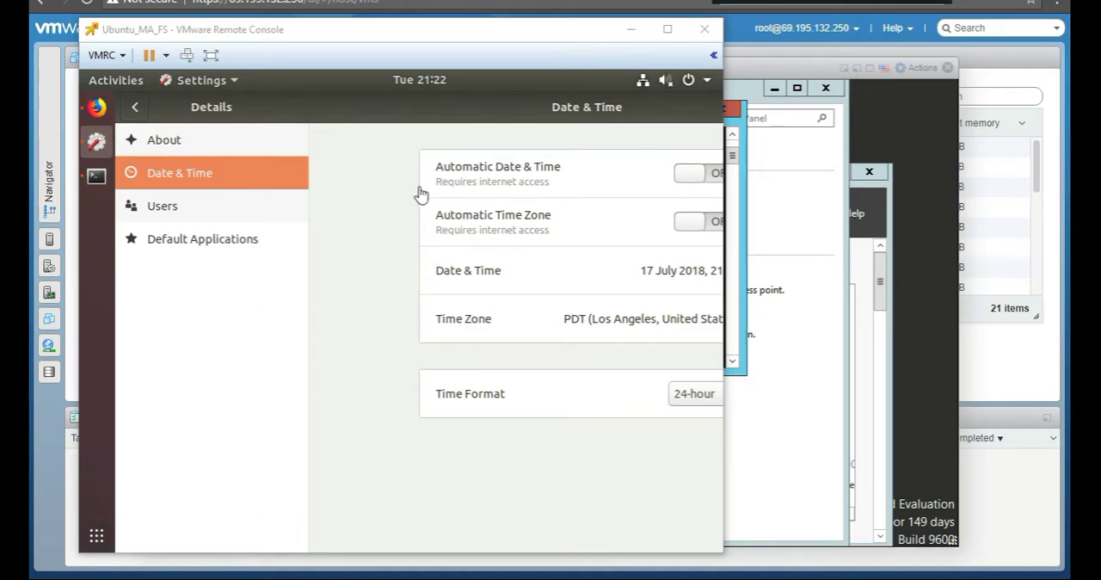
pyautogui.moveTo(559, 199)
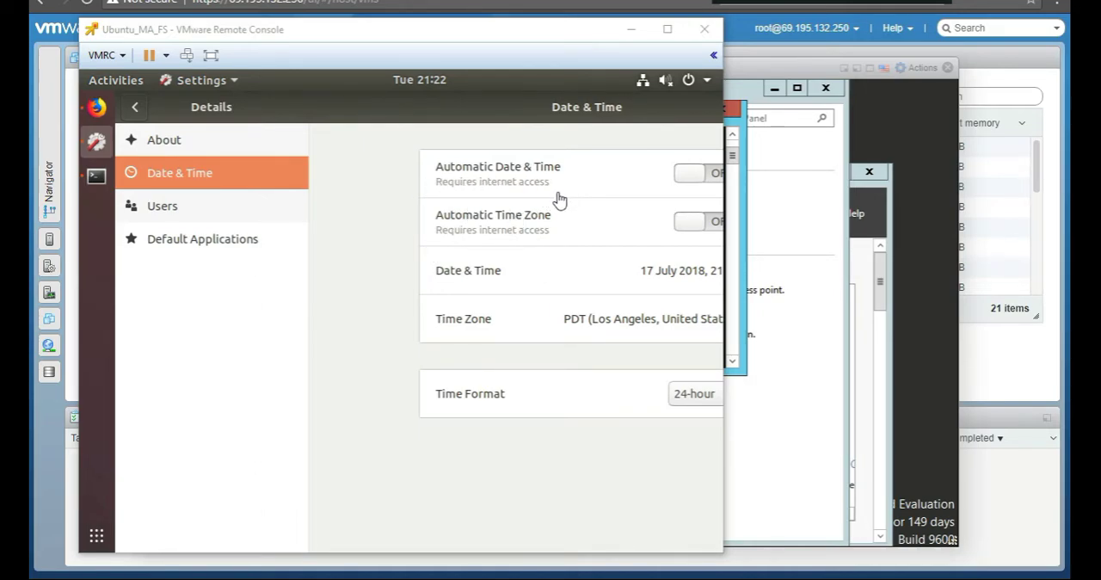
pyautogui.moveTo(550, 331)
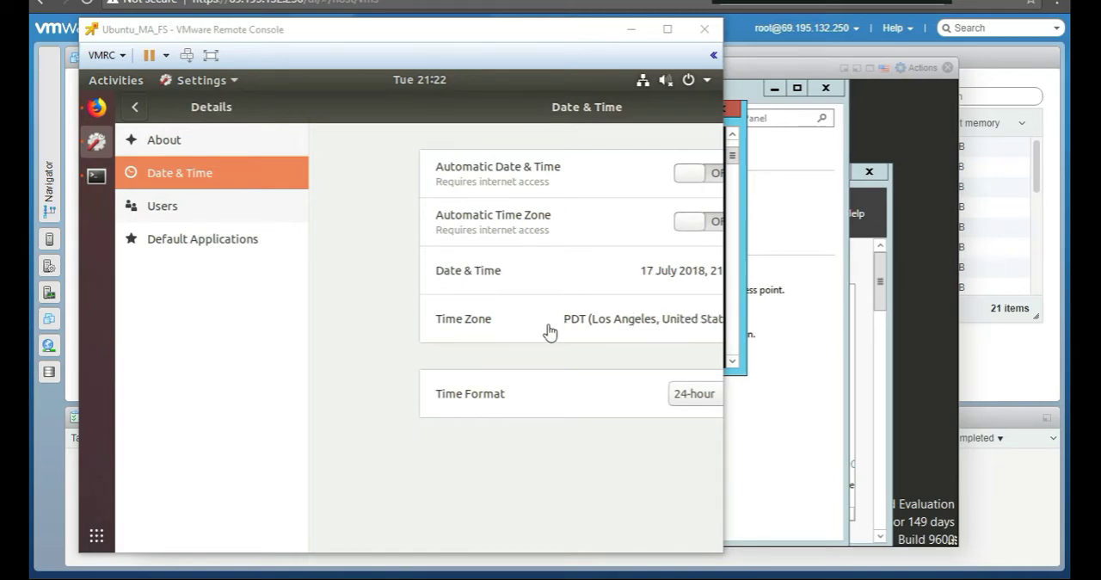
pyautogui.moveTo(473, 325)
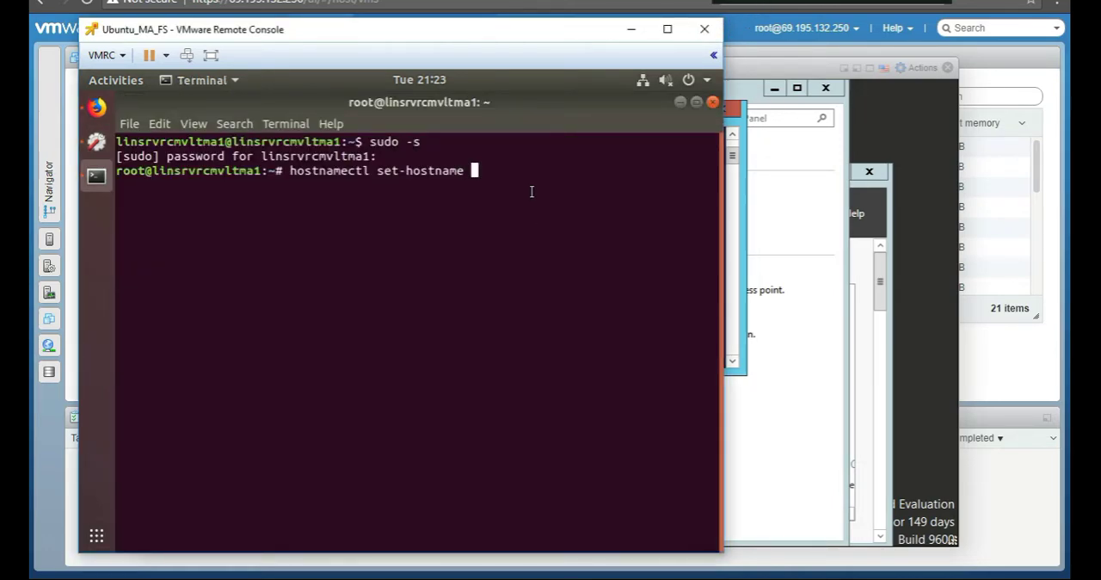
# Step: Set the hostname to linsrvrcmvltma1 with hostnamectl and verify it with 'hostname'
pyautogui.write('lin')
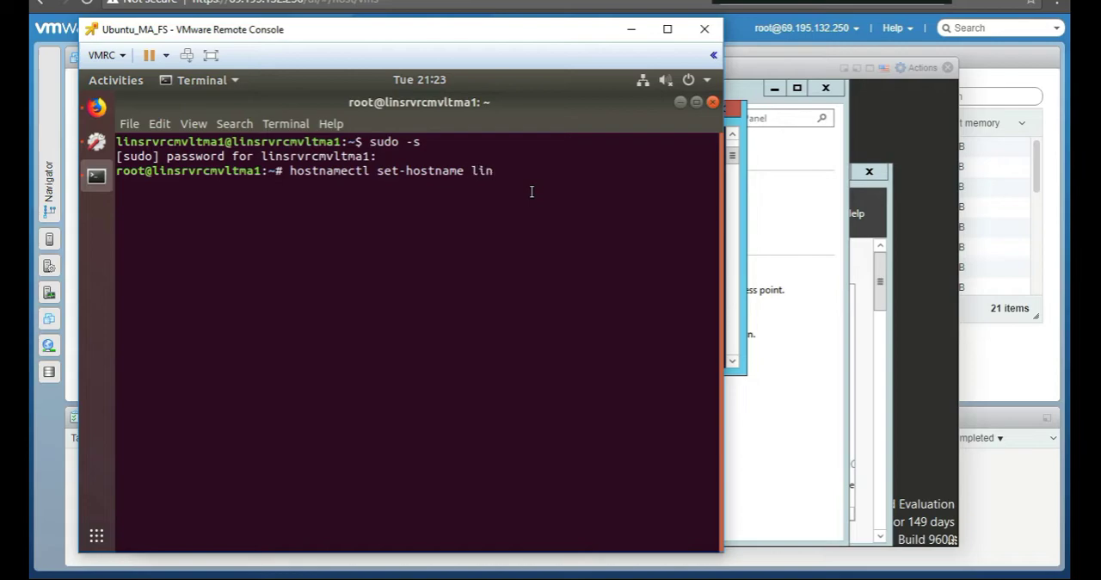
pyautogui.write('s')
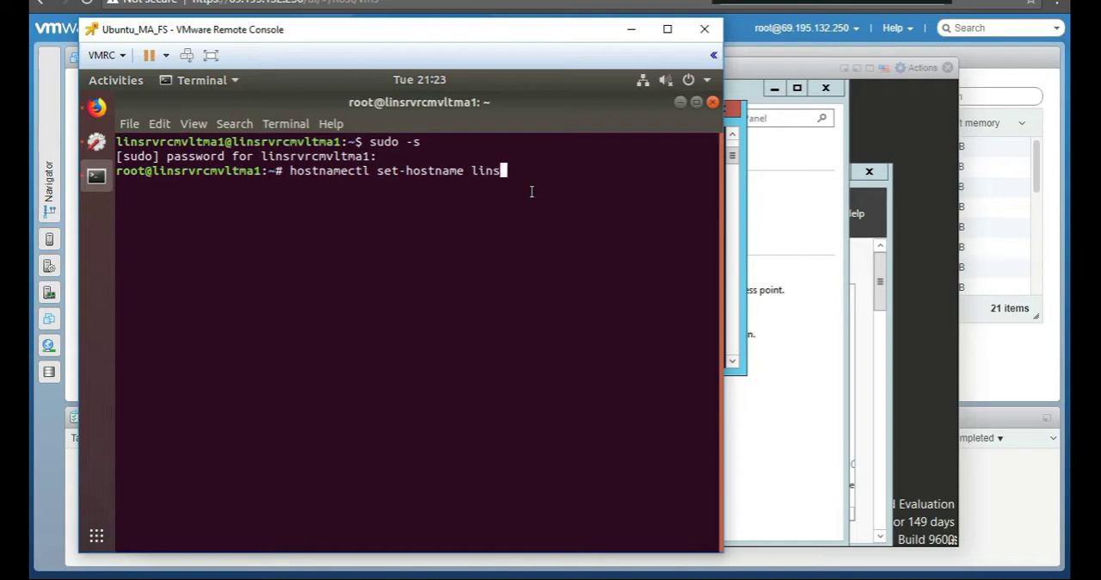
pyautogui.write('rvr')
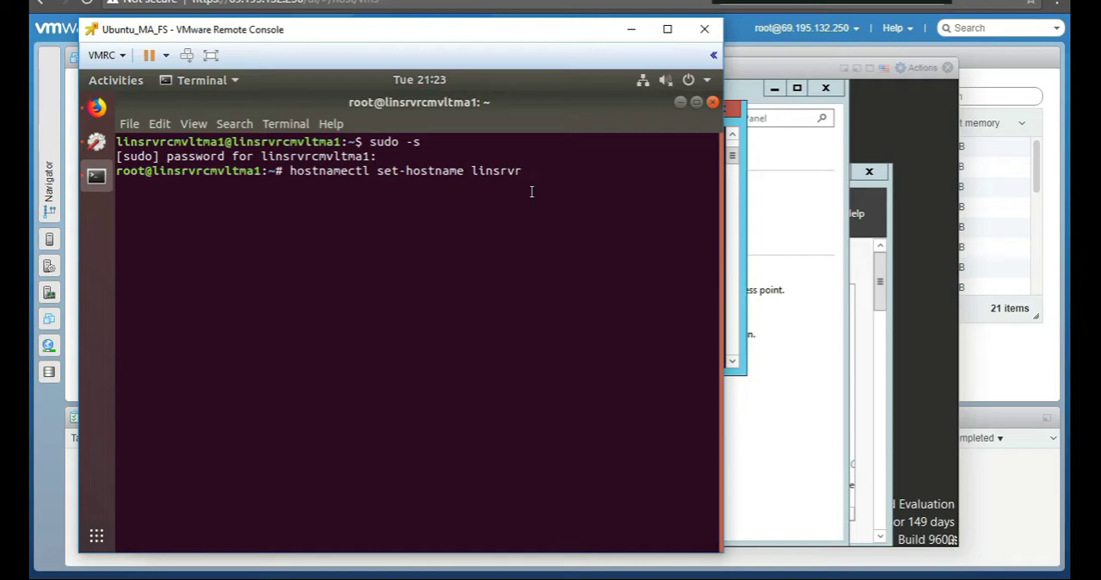
pyautogui.write('cmvltma1')
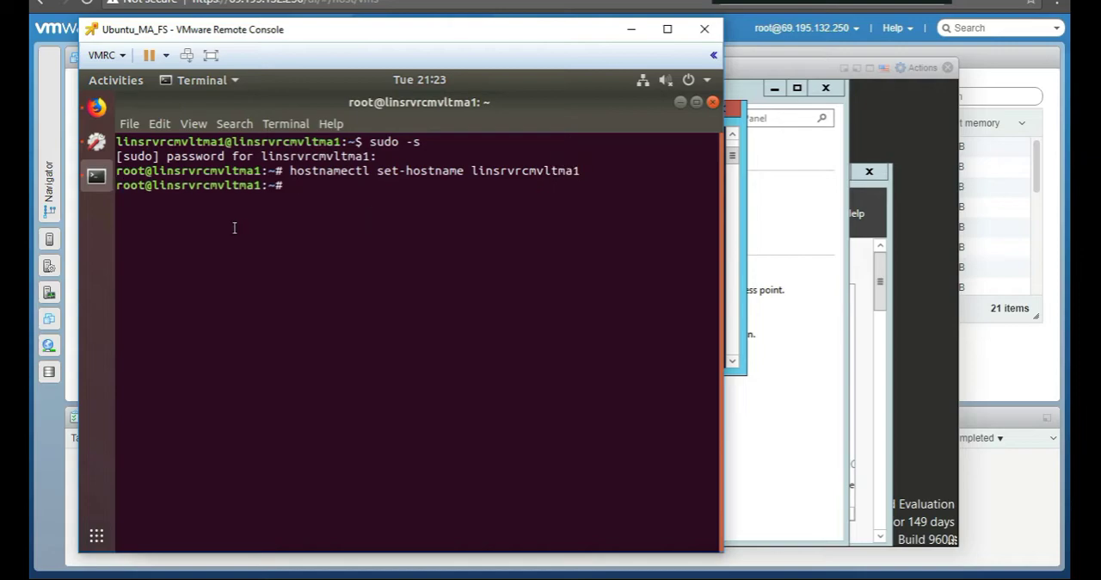
pyautogui.write('hostname')
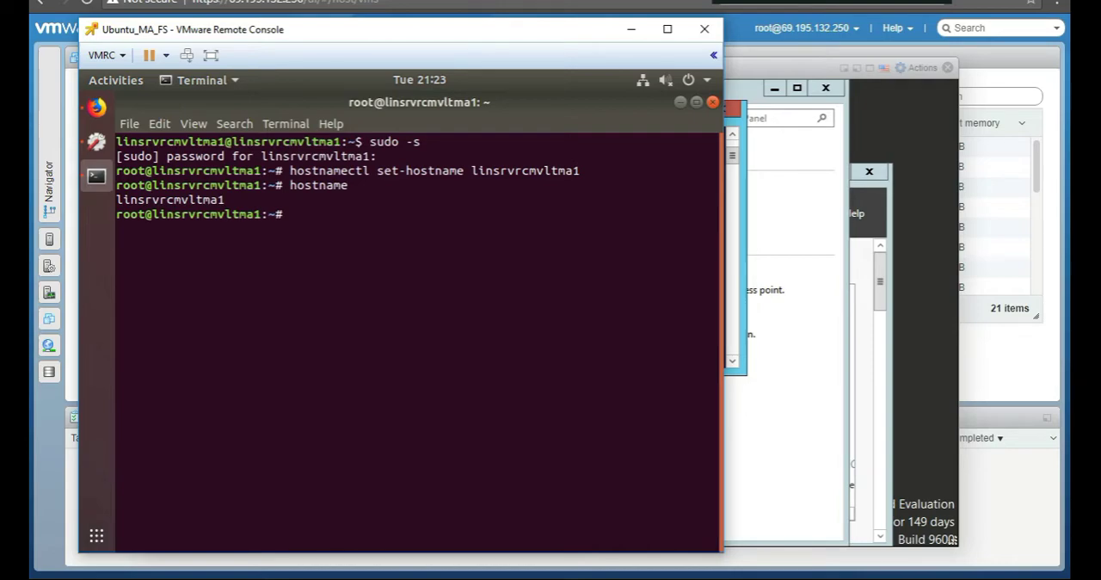
pyautogui.moveTo(528, 193)
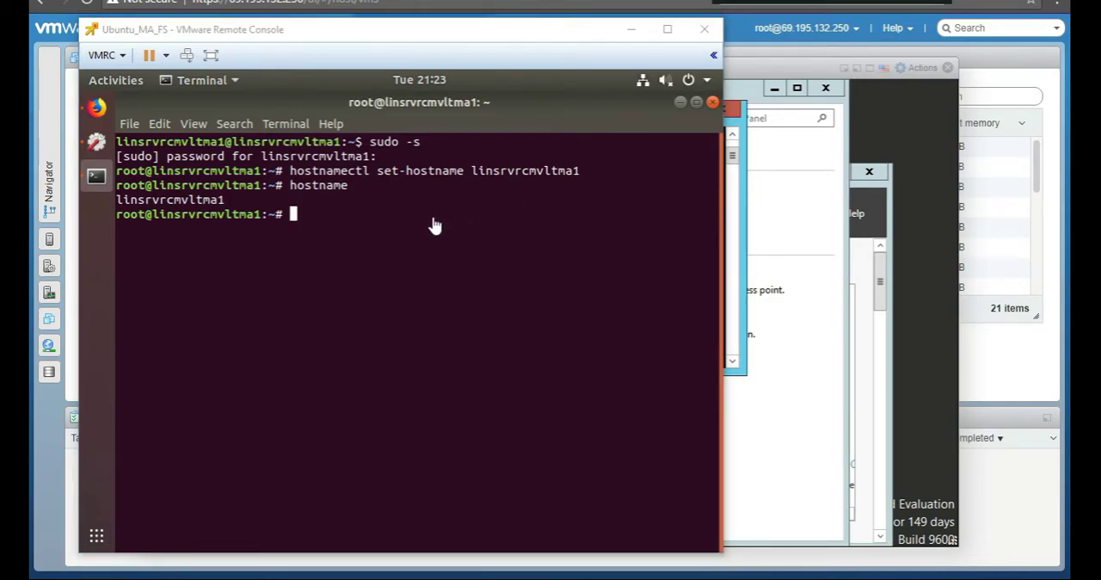
# Step: Edit /etc/network/interfaces in nano, declaring 'iface ens160 inet static'
pyautogui.write('n')
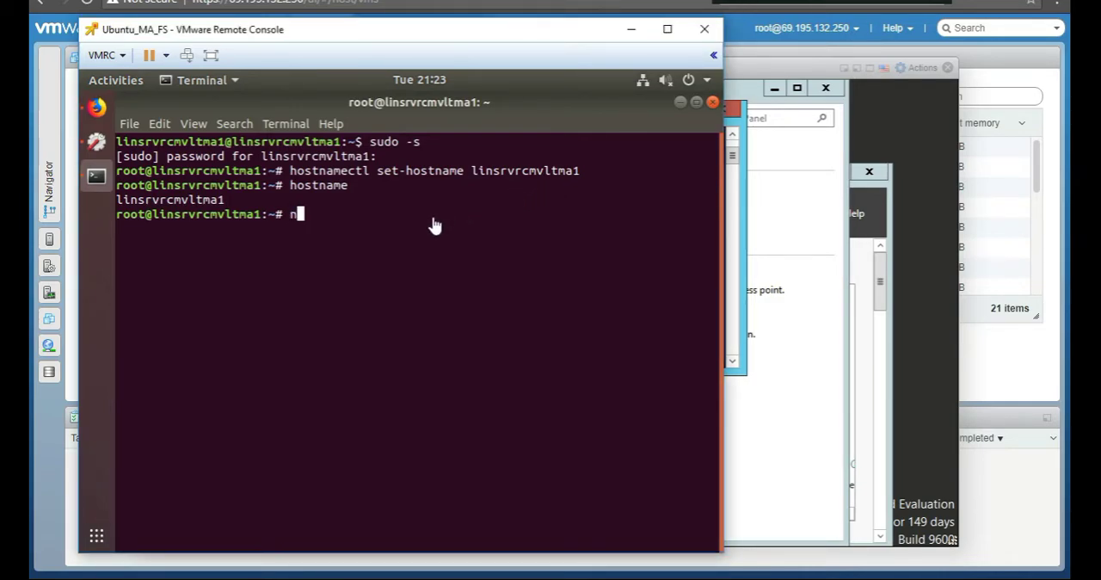
pyautogui.press('BackSpace')
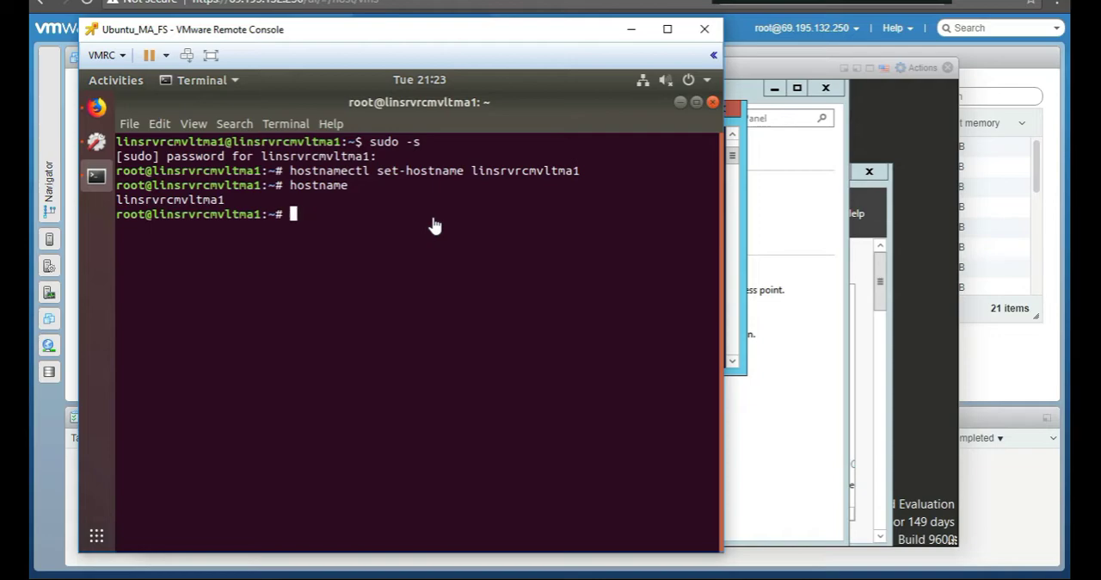
pyautogui.write('nano')
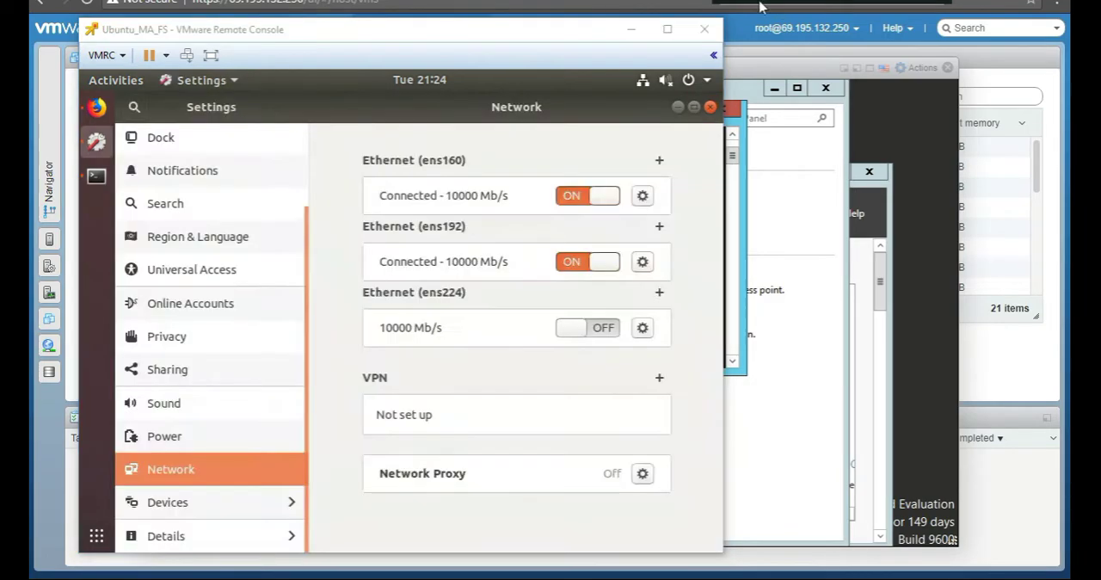
pyautogui.moveTo(252, 218)
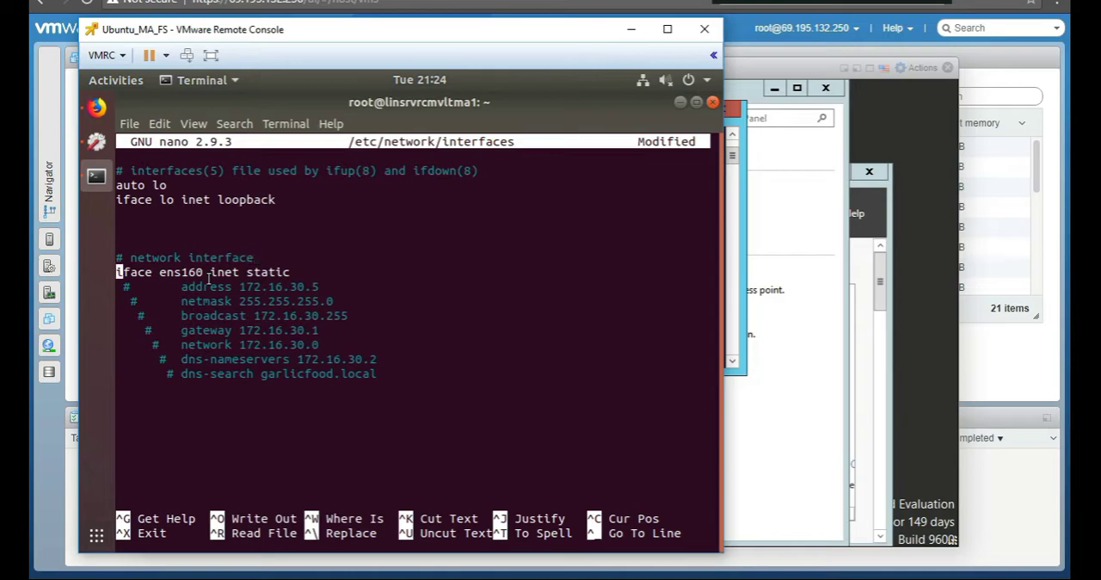
# Step: Give ens192 static 172.16.30.5, gateway 172.16.30.1, DNS 172.16.30.2 and search garlicfood.local
pyautogui.write('ff')
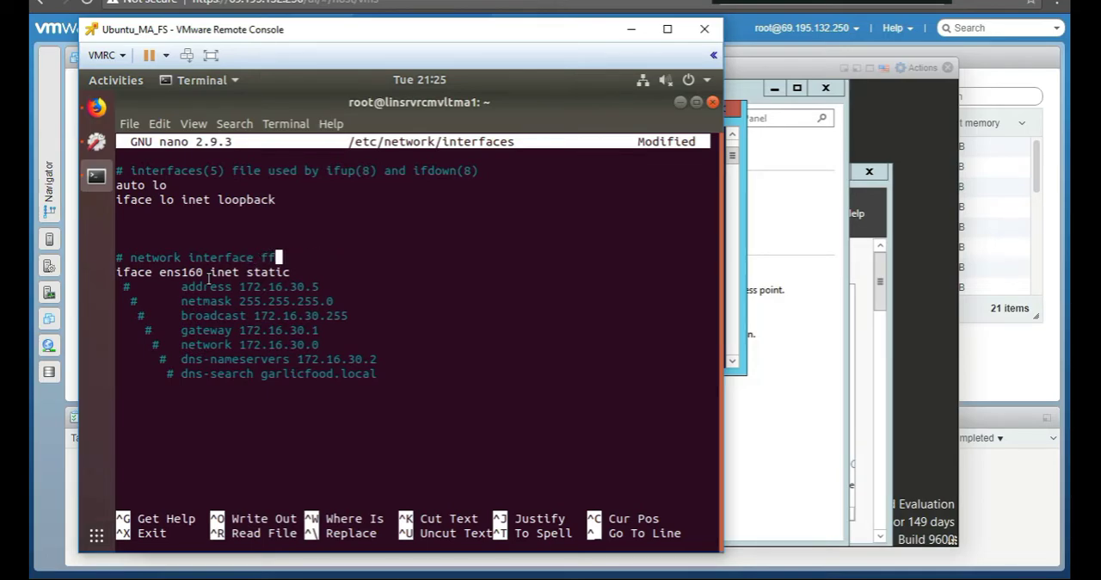
pyautogui.write('or gar')
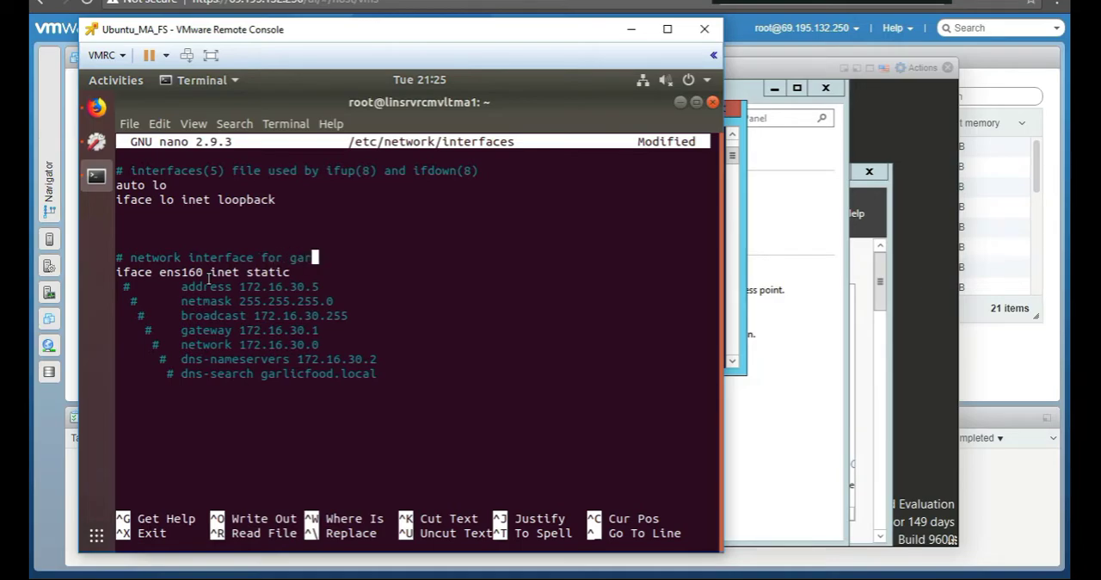
pyautogui.write('licfood.')
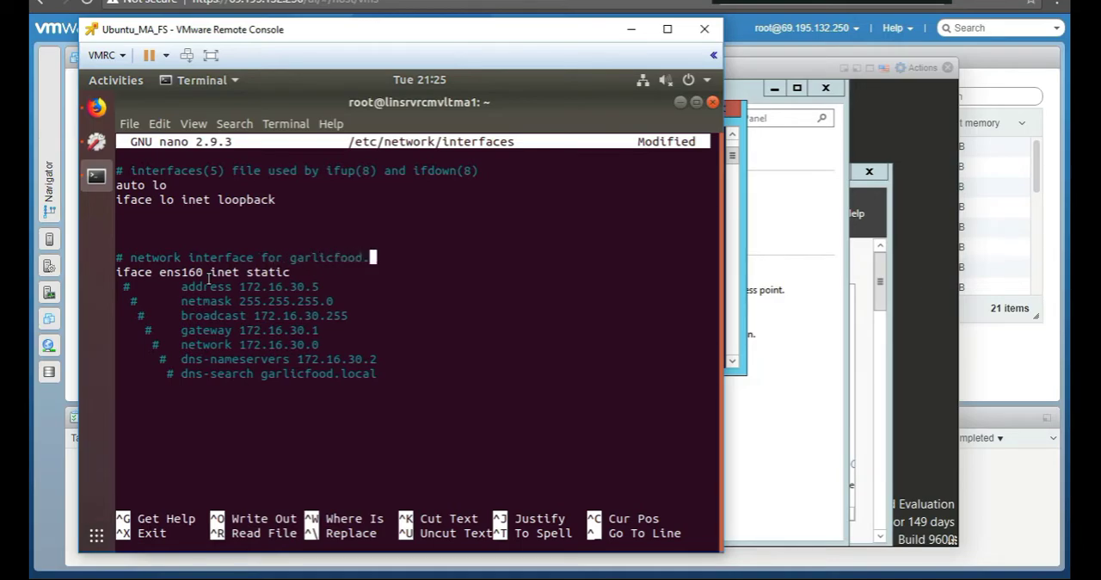
pyautogui.write('local')
pyautogui.click(204, 272)
pyautogui.write('92')
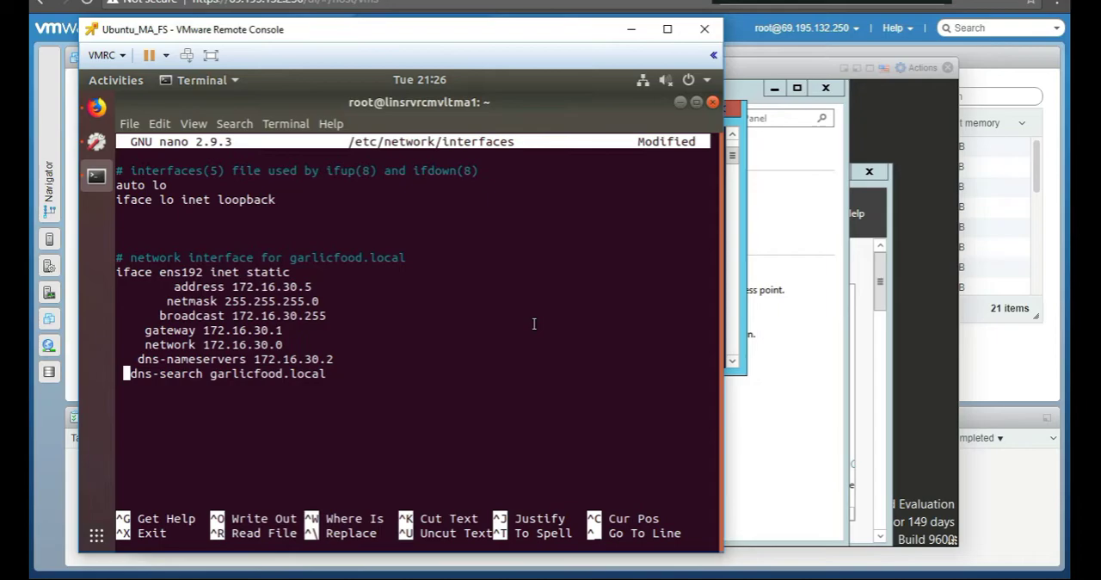
pyautogui.press('ctrl+x')
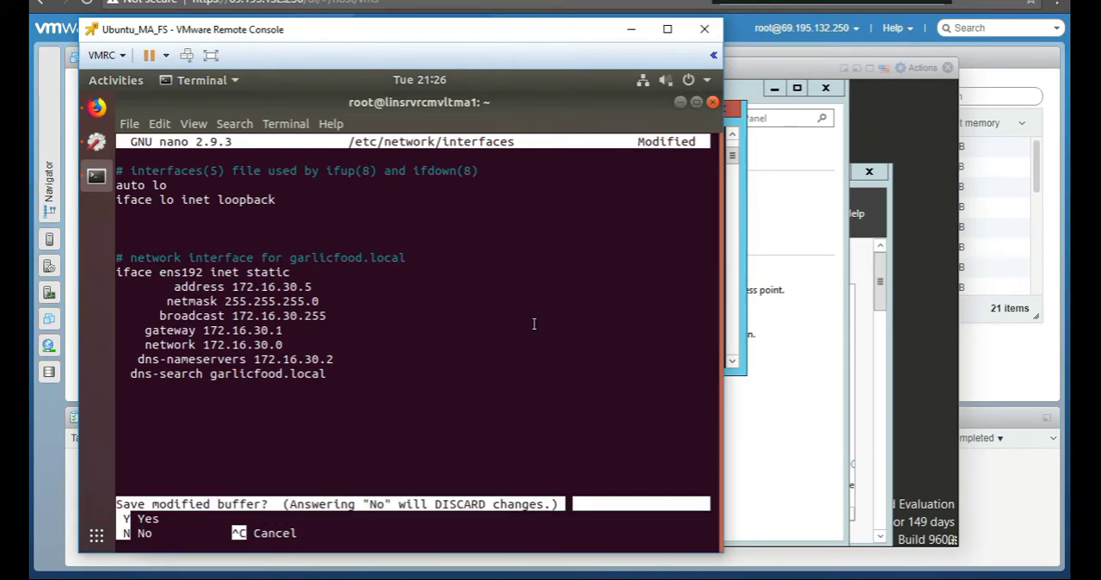
# Step: Save the interfaces file and print it with cat /etc/network/interfaces
pyautogui.press('n')
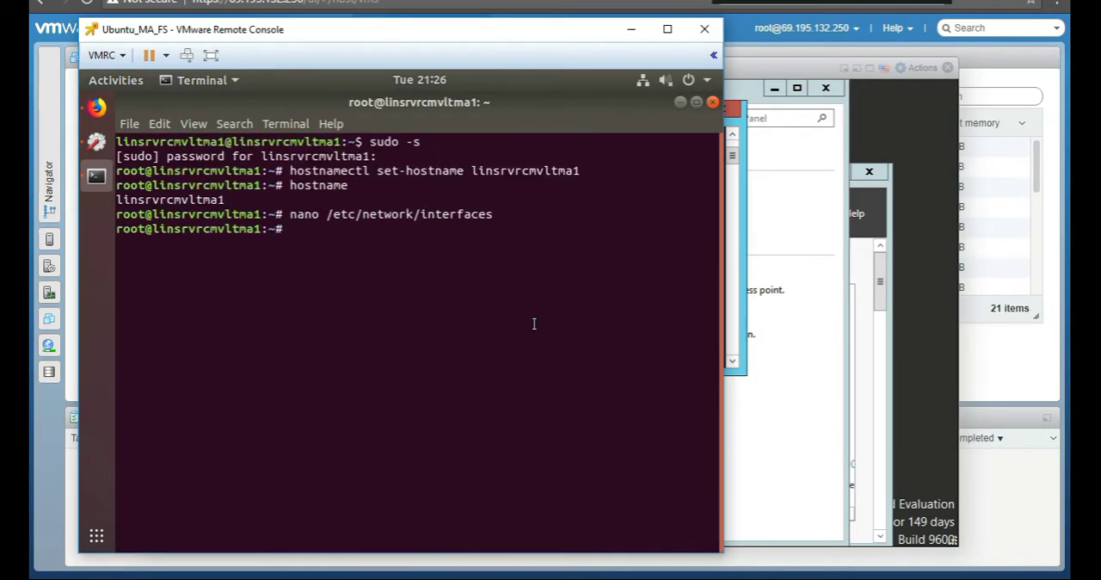
pyautogui.moveTo(554, 231)
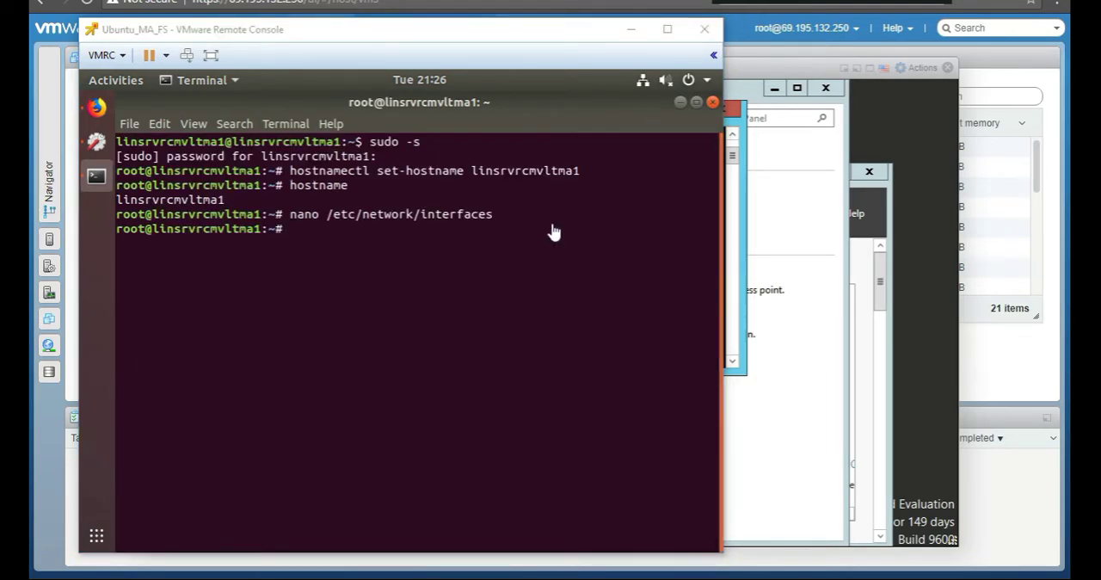
pyautogui.write('cat')
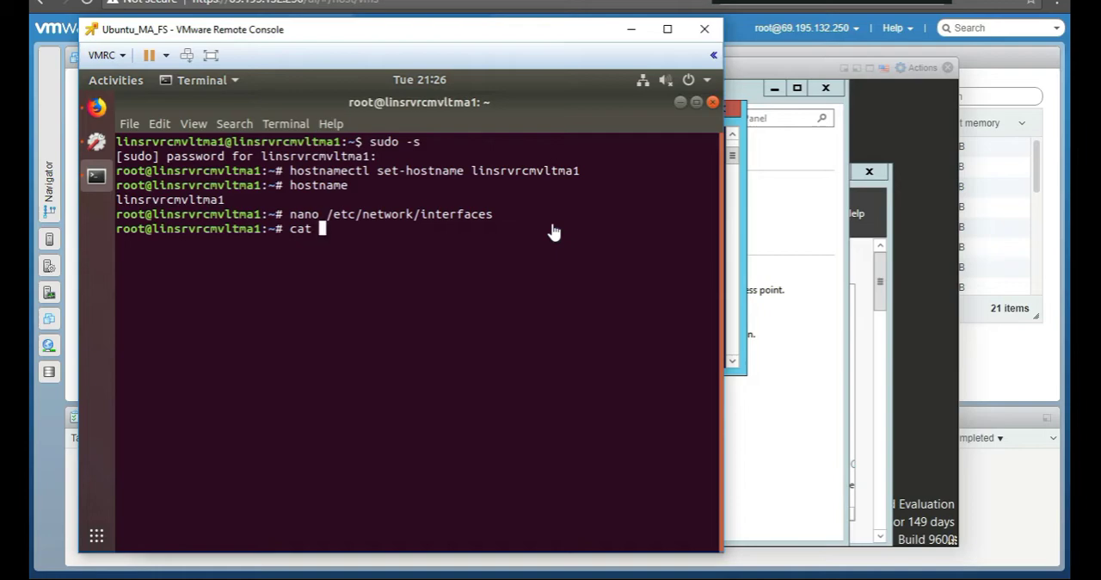
pyautogui.write('/etc')
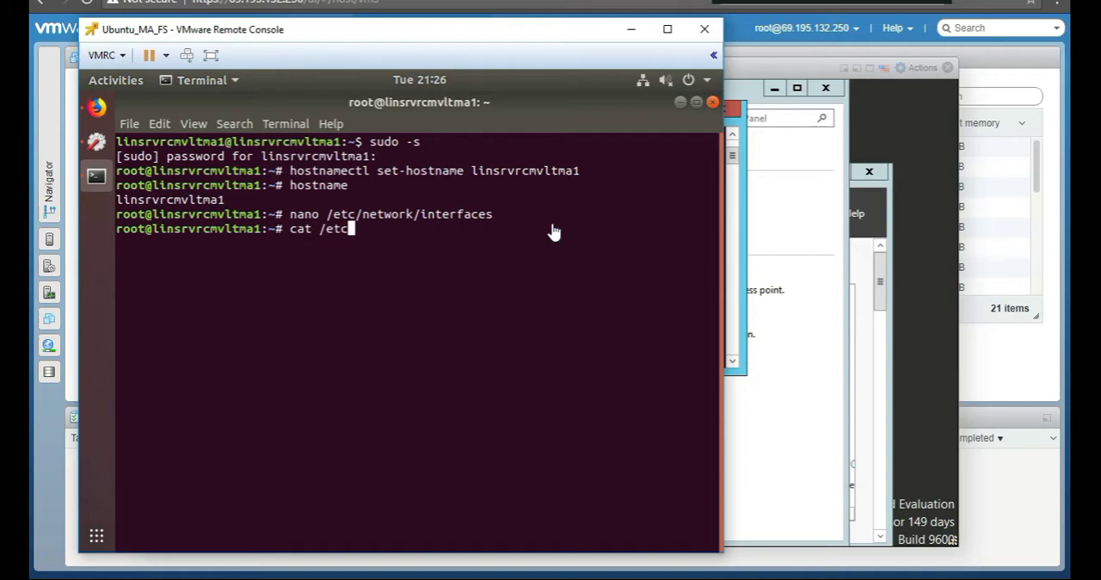
pyautogui.write('net')
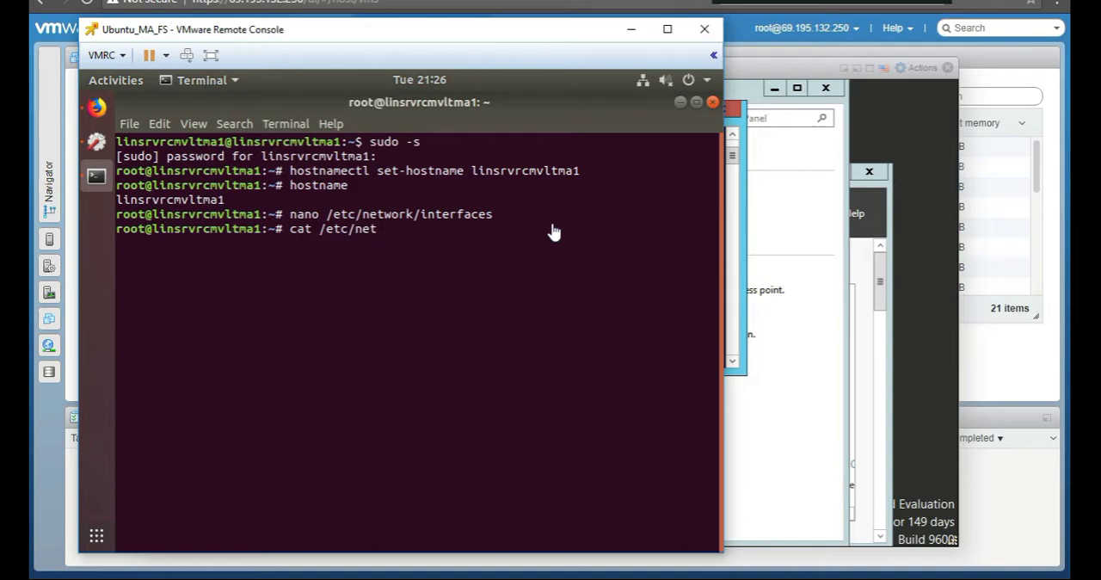
pyautogui.write('work')
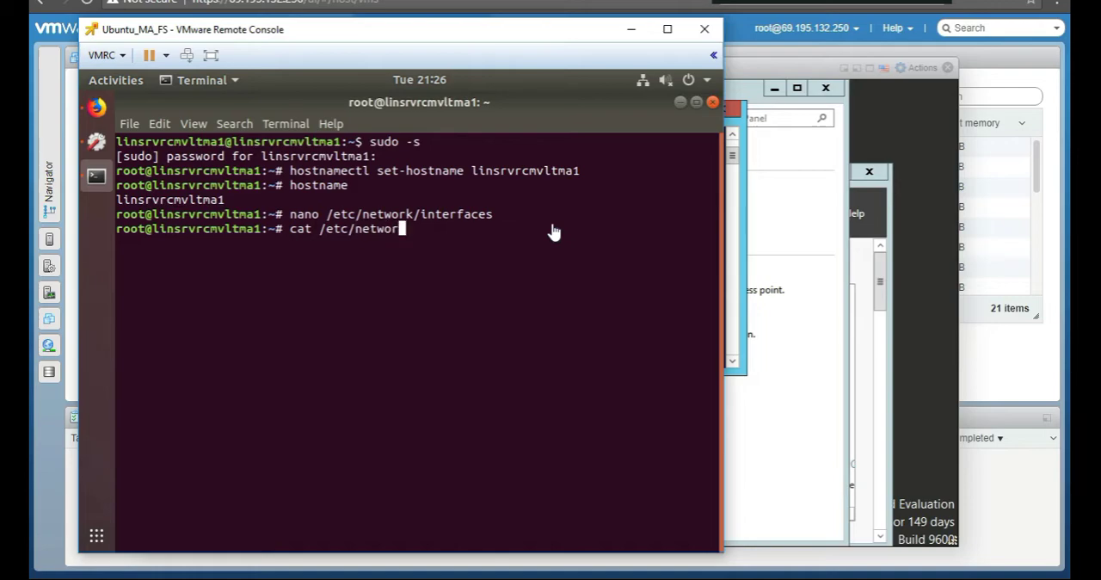
pyautogui.write('interfa')
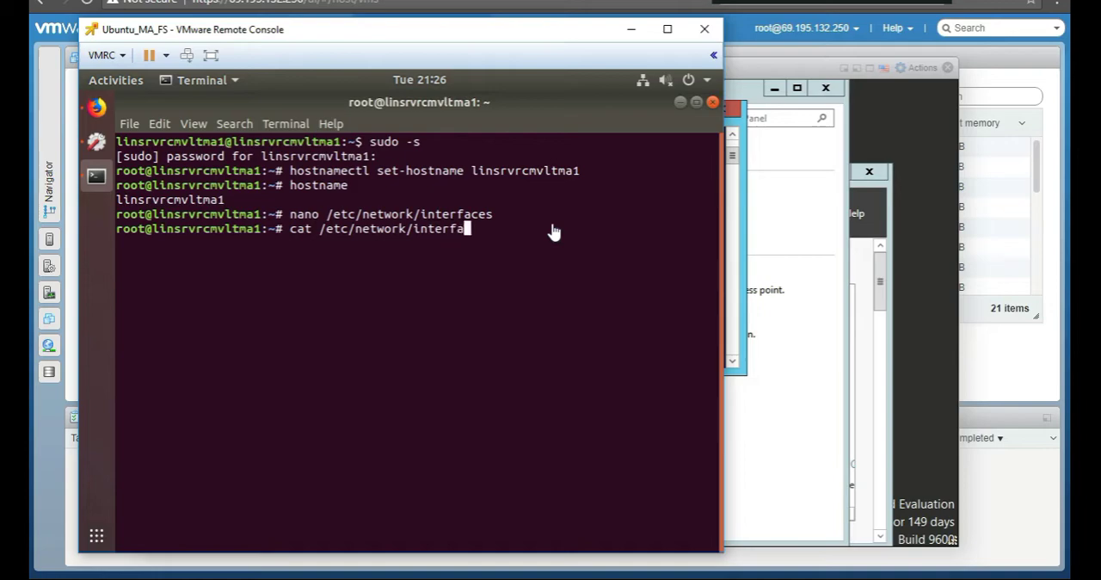
pyautogui.write('es')
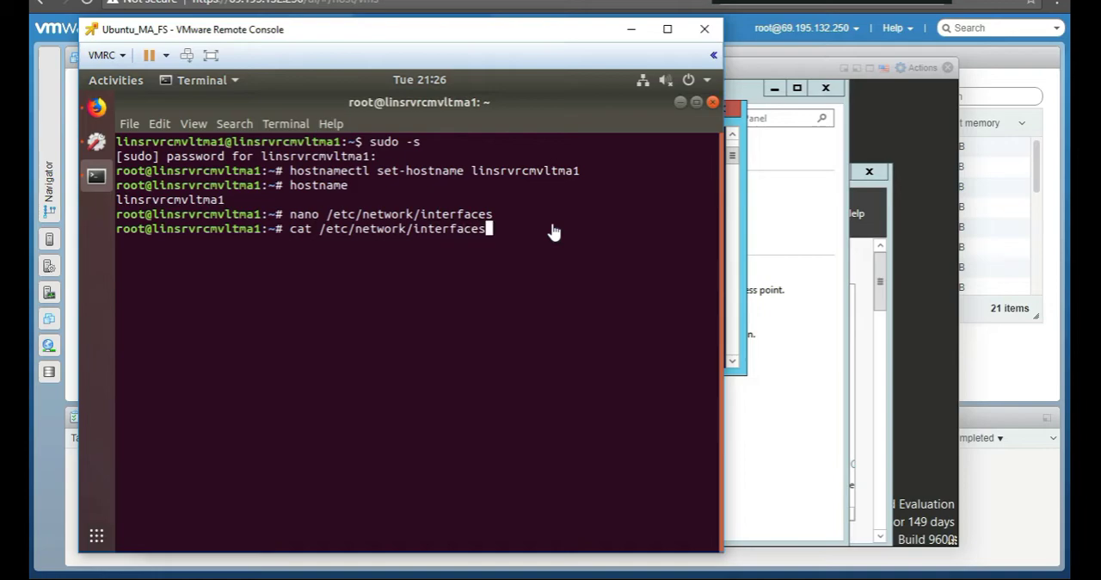
pyautogui.press('BackSpace')
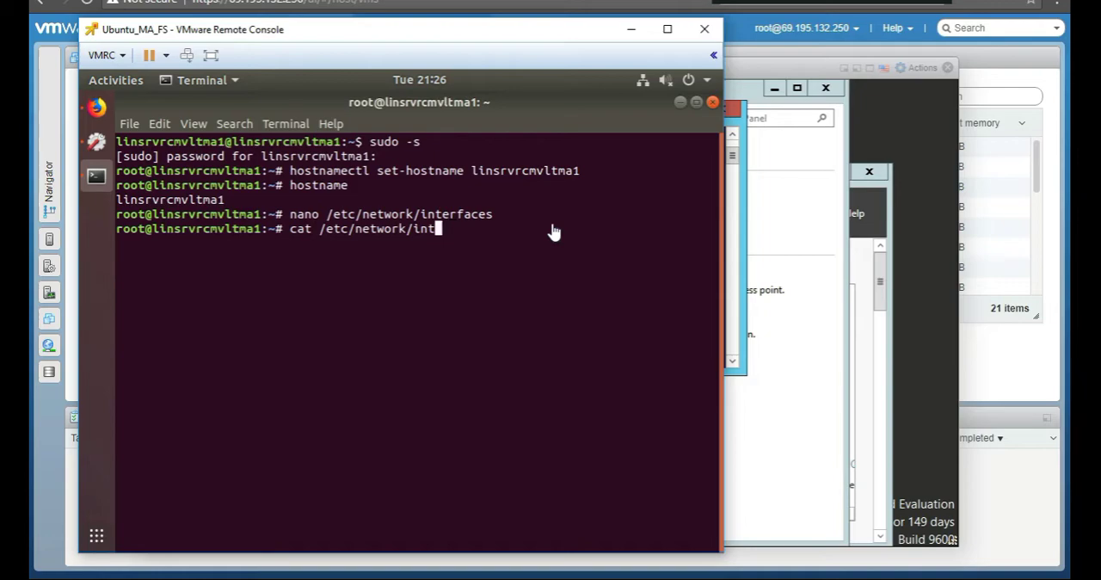
pyautogui.write('erfaces')
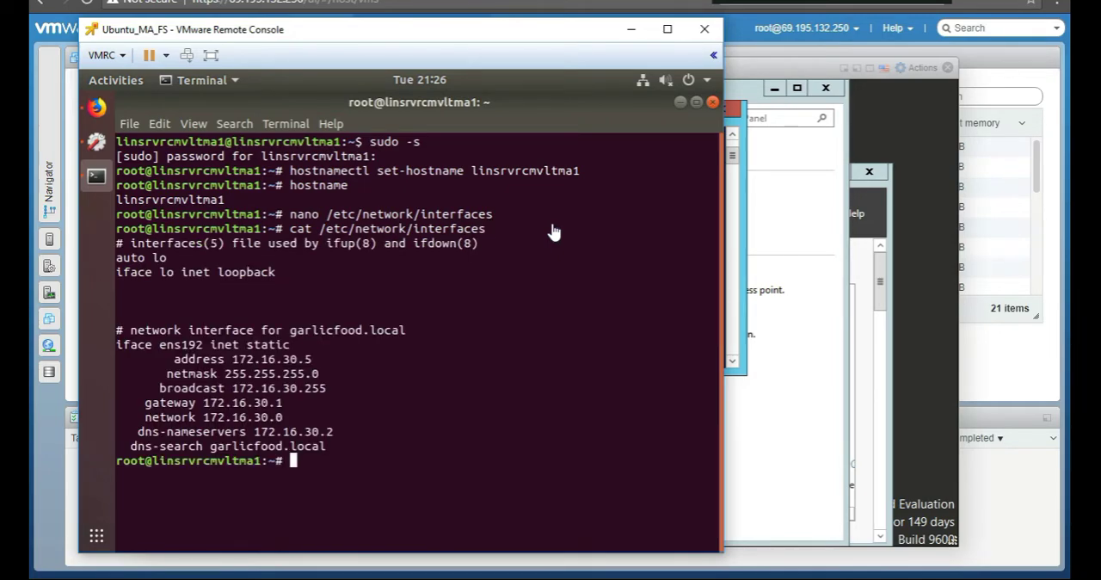
pyautogui.moveTo(494, 391)
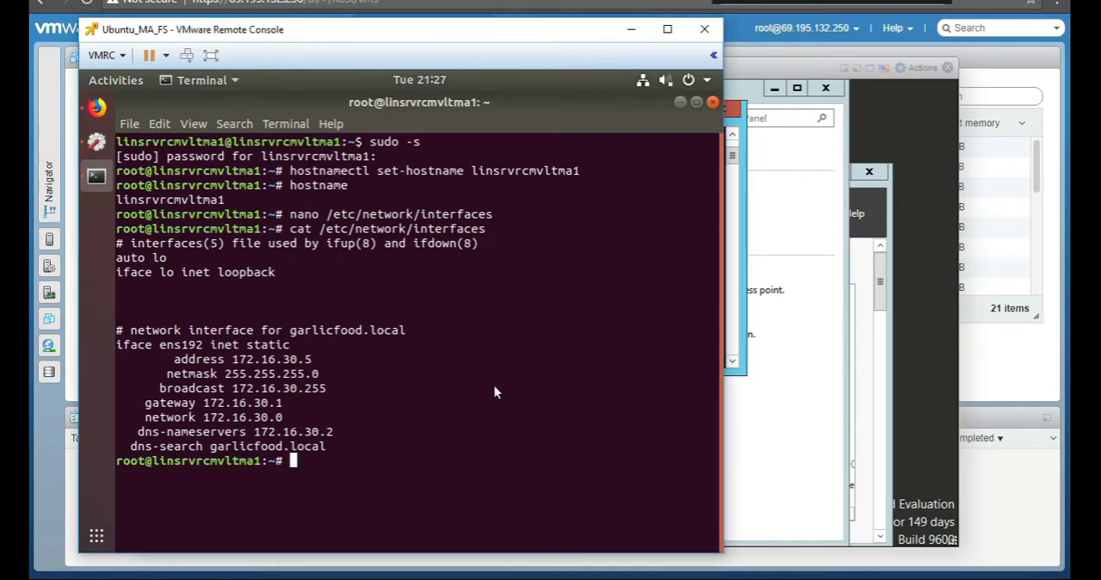
# Step: Add 'nameserver 172.16.30.2' and 'search garlicfood.local' to /etc/resolv.conf and save
pyautogui.write('nan')
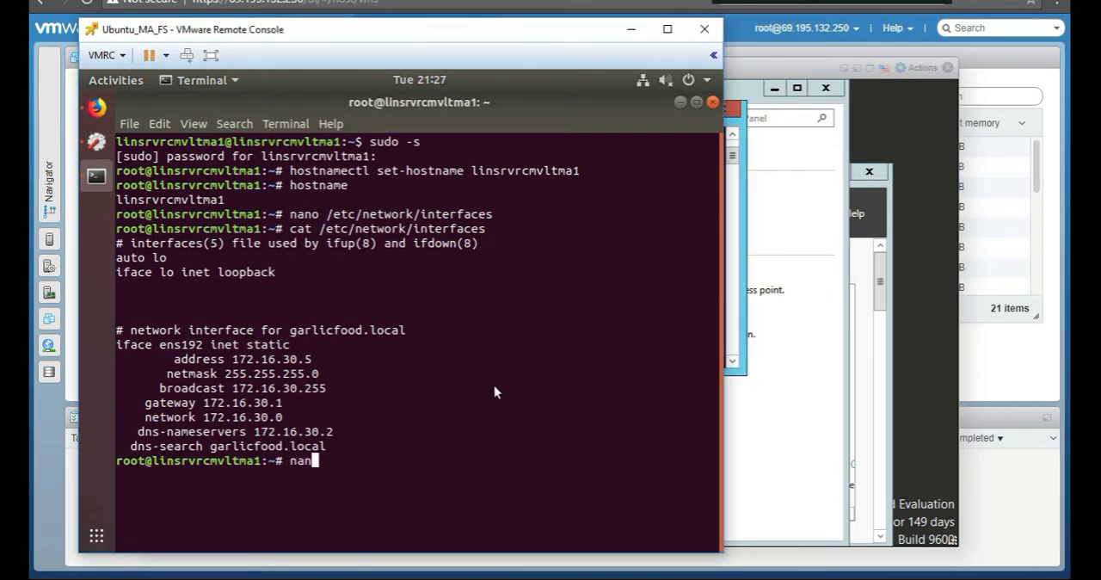
pyautogui.rightClick(494, 391)
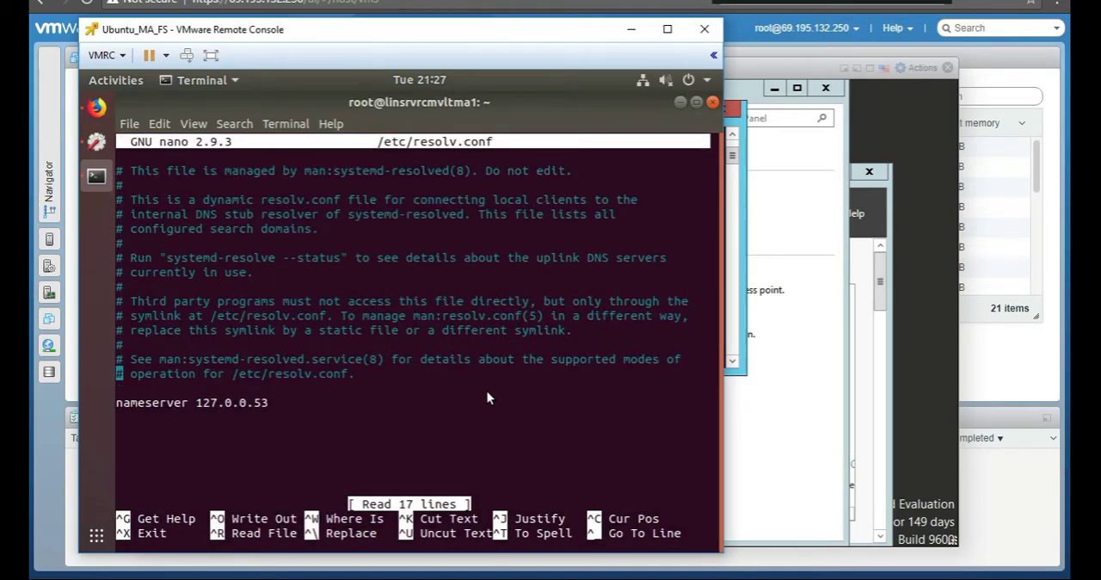
pyautogui.write('nm')
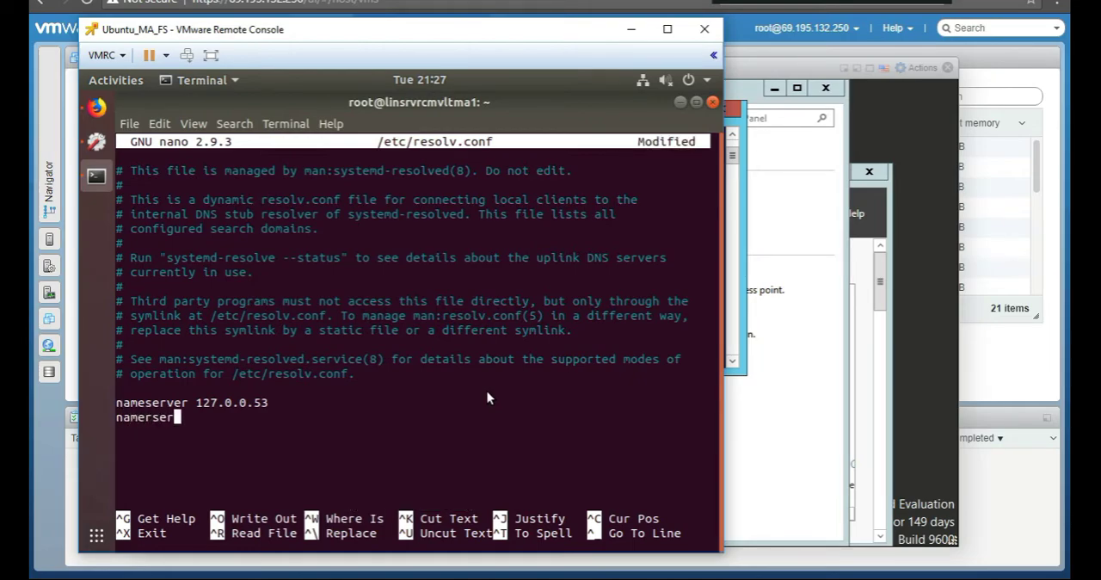
pyautogui.write('ver 17')
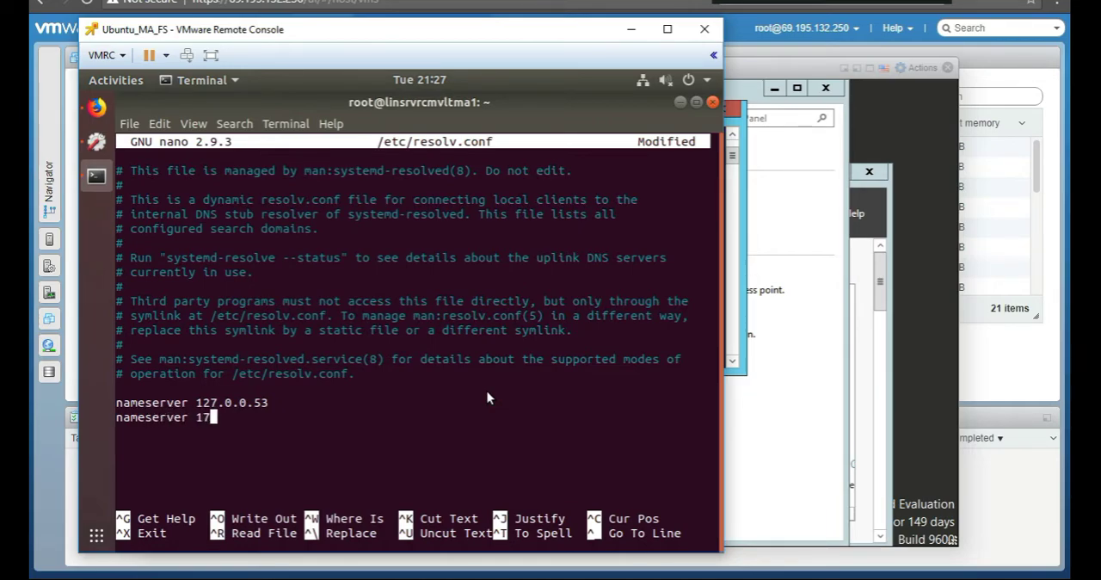
pyautogui.write('2.16.30.2')
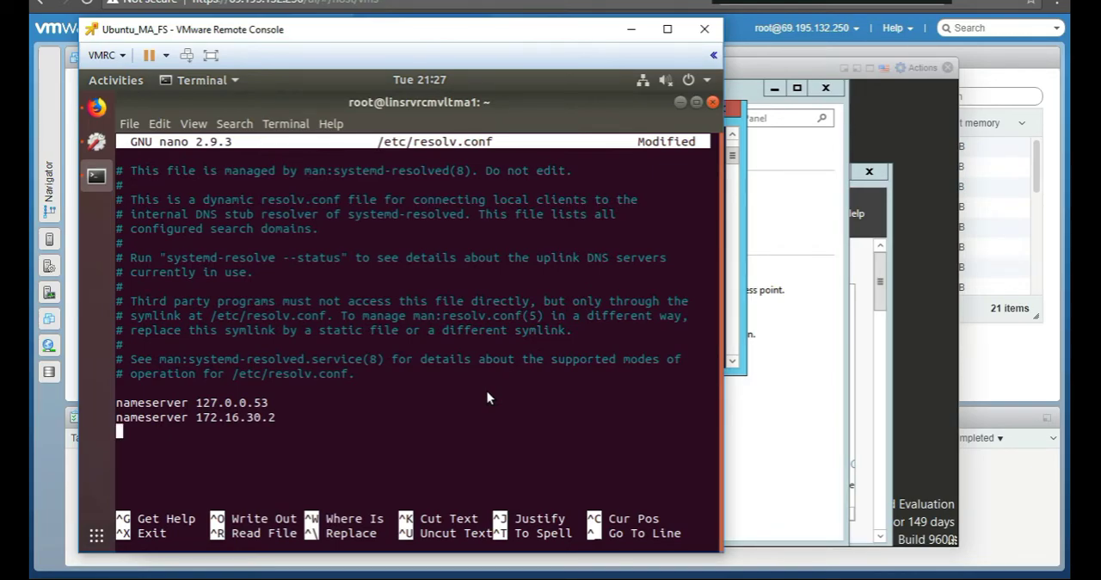
pyautogui.write('se')
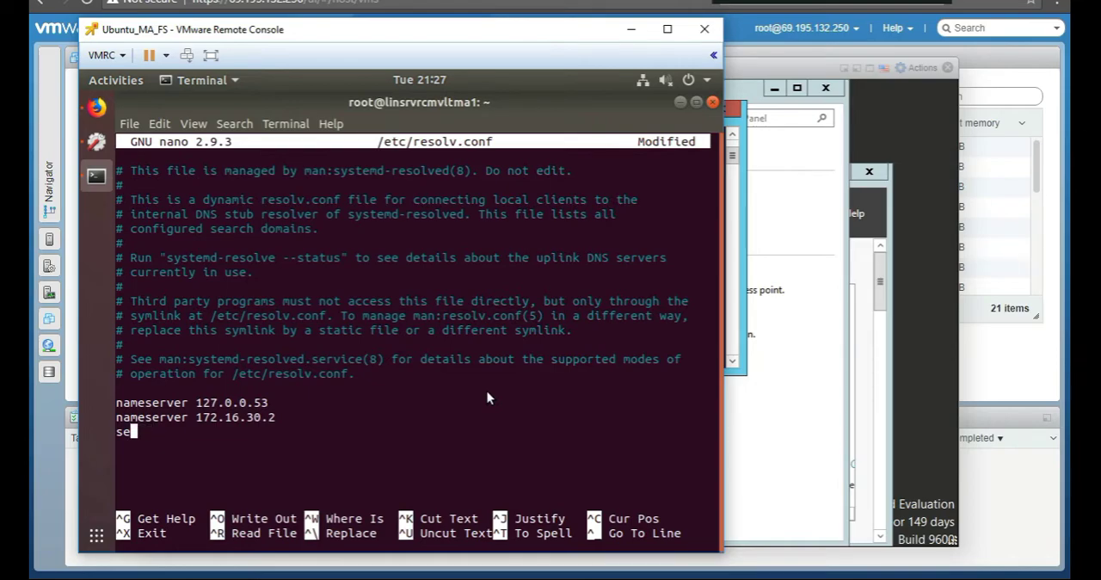
pyautogui.write('arch')
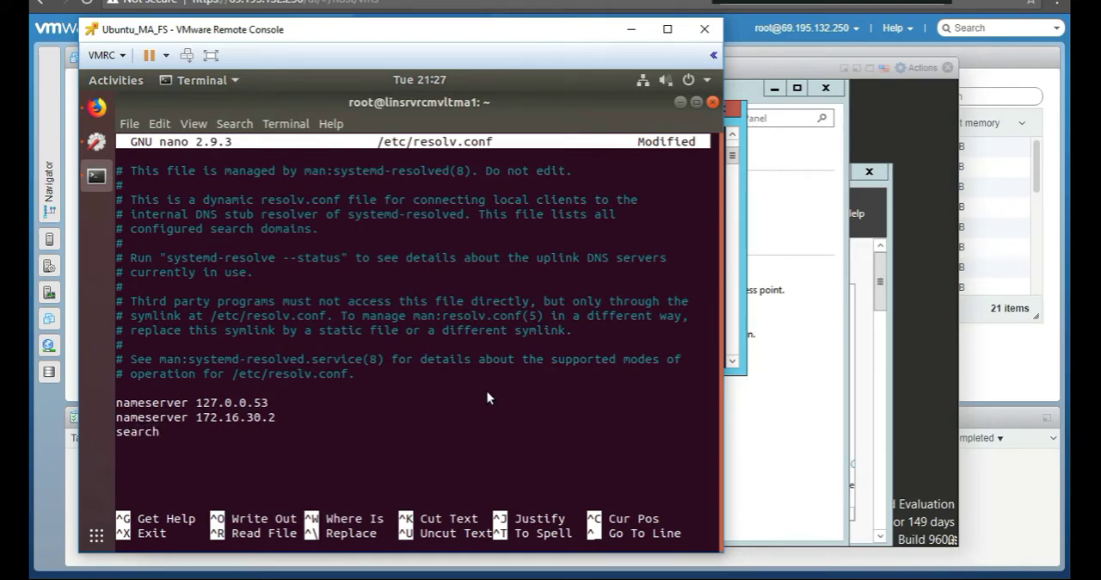
pyautogui.write('g')
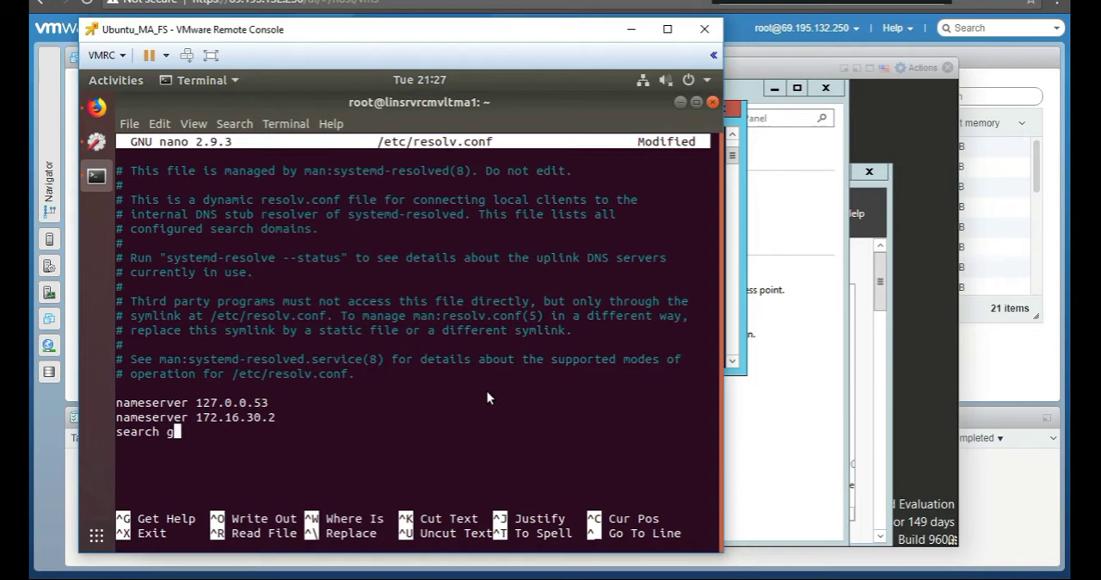
pyautogui.write('arlicf')
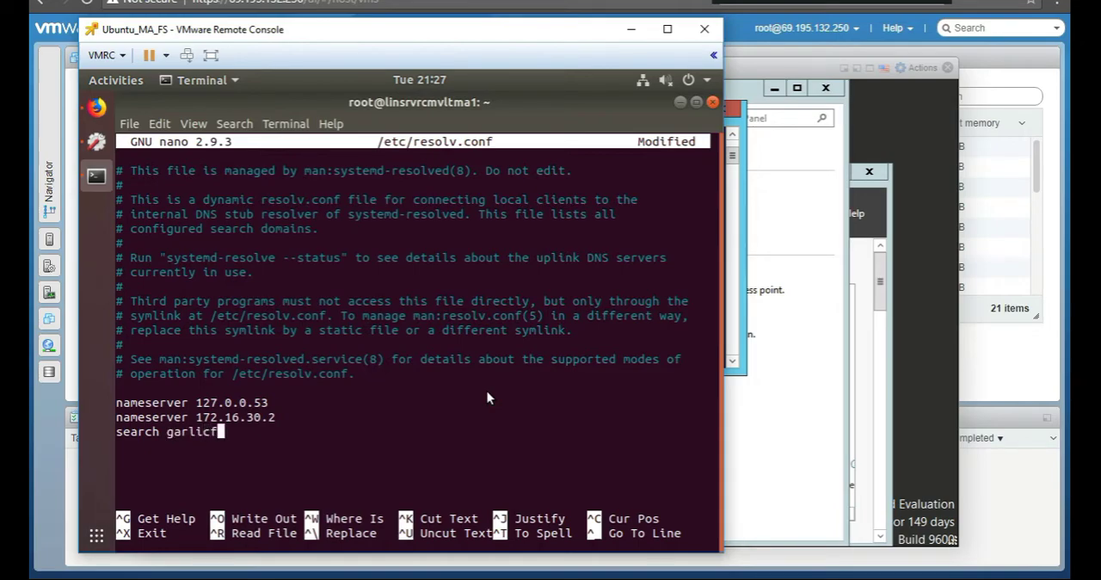
pyautogui.write('ood.local')
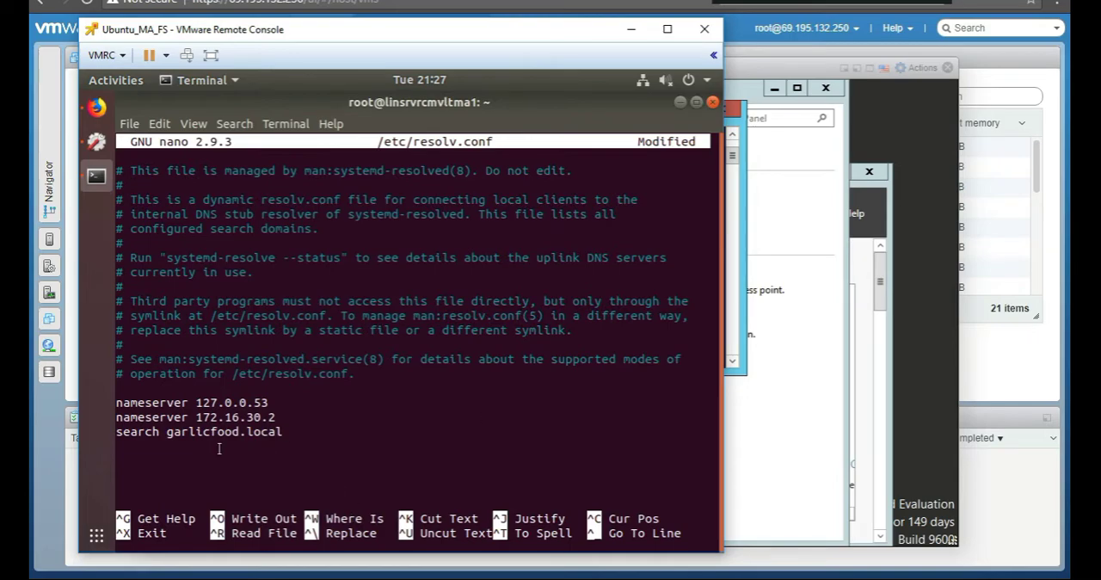
pyautogui.moveTo(195, 416)
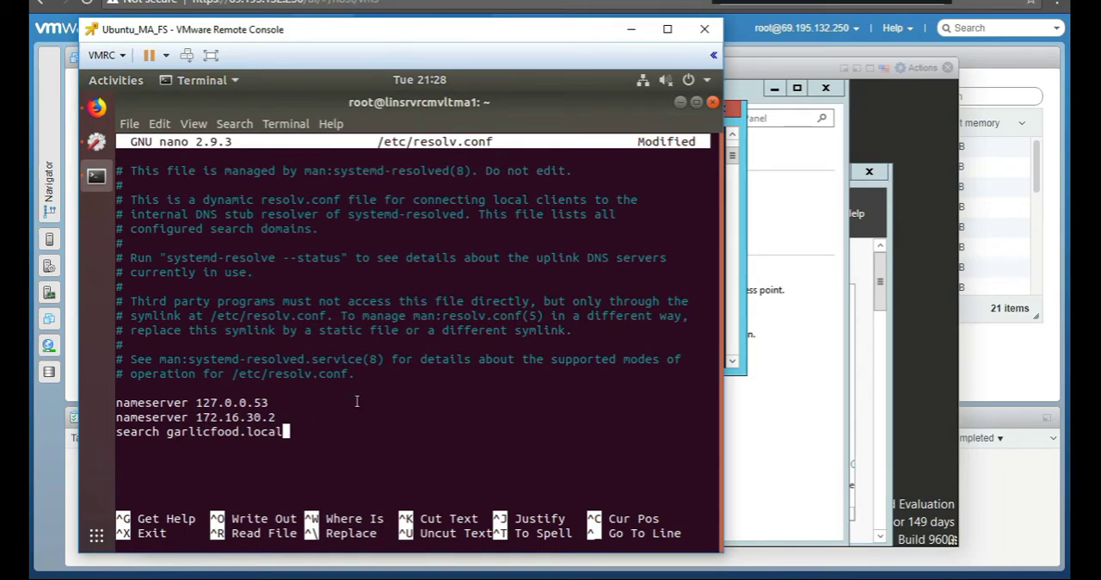
pyautogui.moveTo(459, 334)
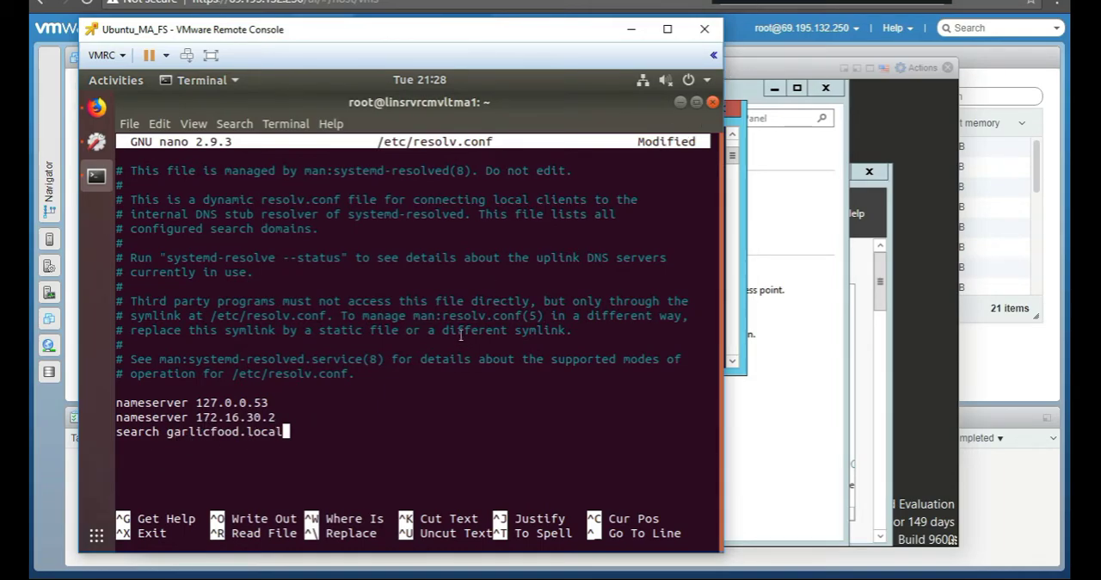
pyautogui.press('ctrl+x')
pyautogui.write('cat /etc/resolv.conf')
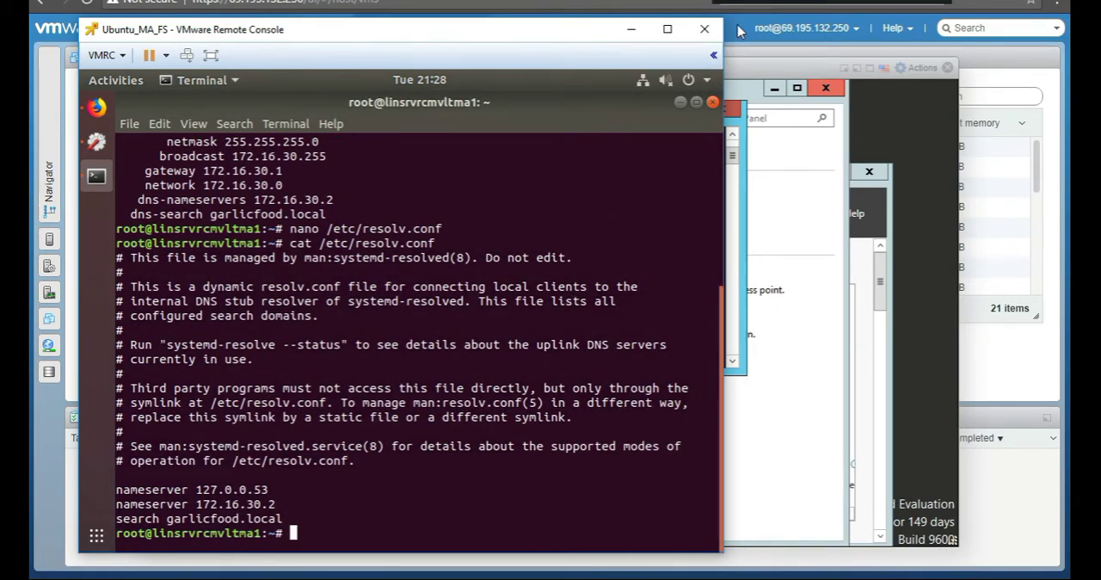
pyautogui.moveTo(359, 526)
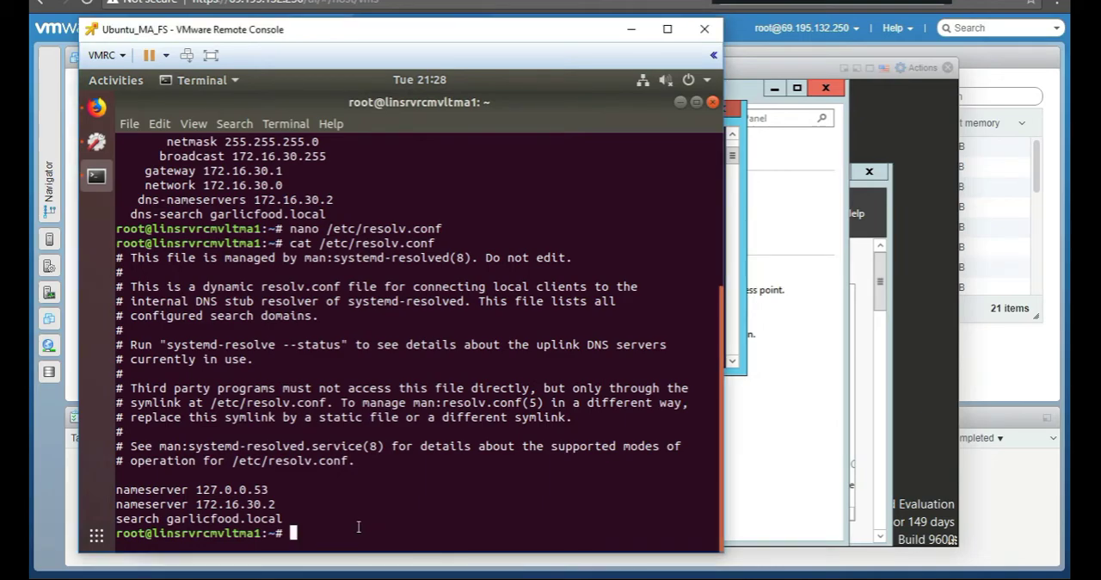
# Step: Run systemctl restart networking.service twice, then begin reopening /etc/resolv.conf in nano
pyautogui.write('systemctl restart networking.service')
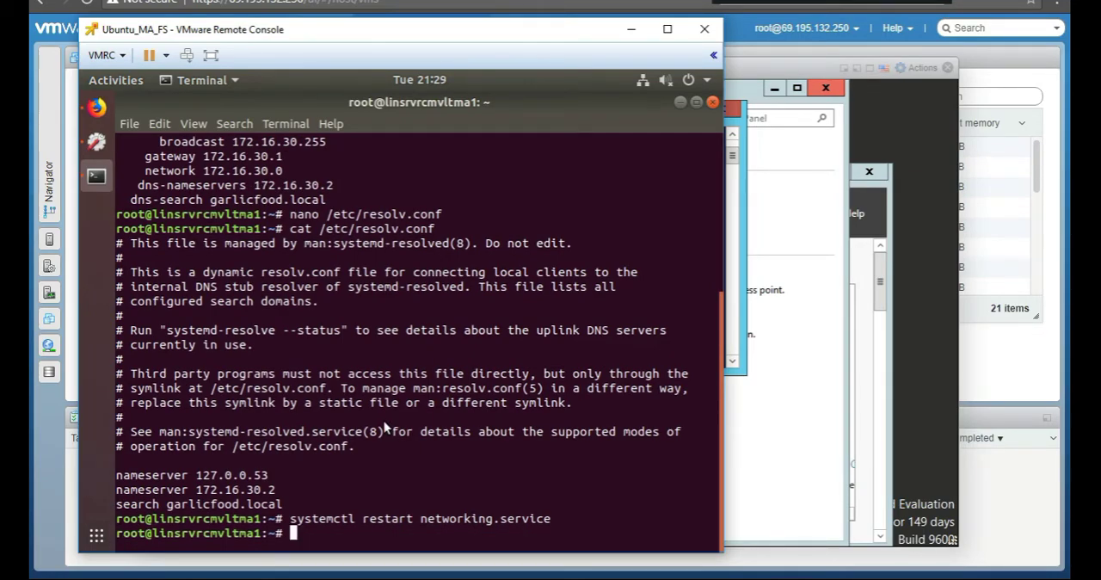
pyautogui.write('systemctl restart networking.service')
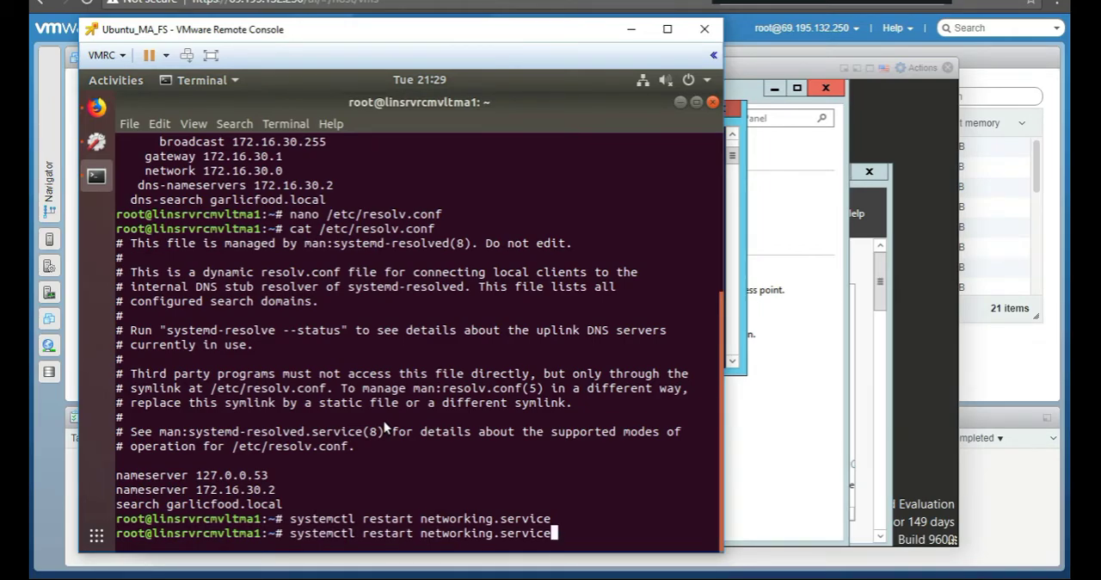
pyautogui.write('nano /etc/resolv.conf')
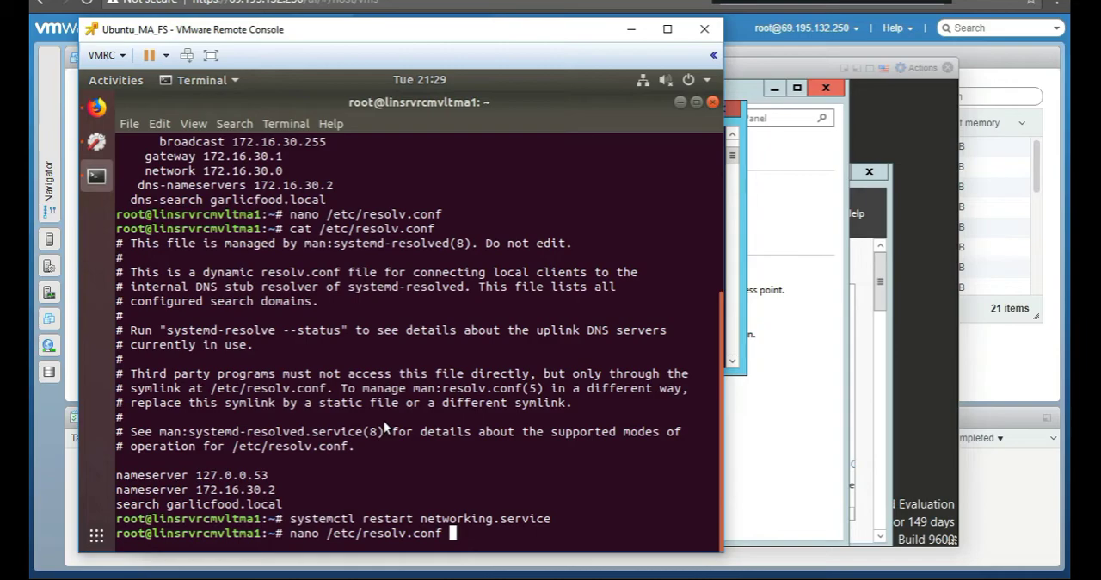
# Step: Add 'auto ens192' to /etc/network/interfaces, save it, and rerun the networking restart
pyautogui.write('/etc/network/interfaces')
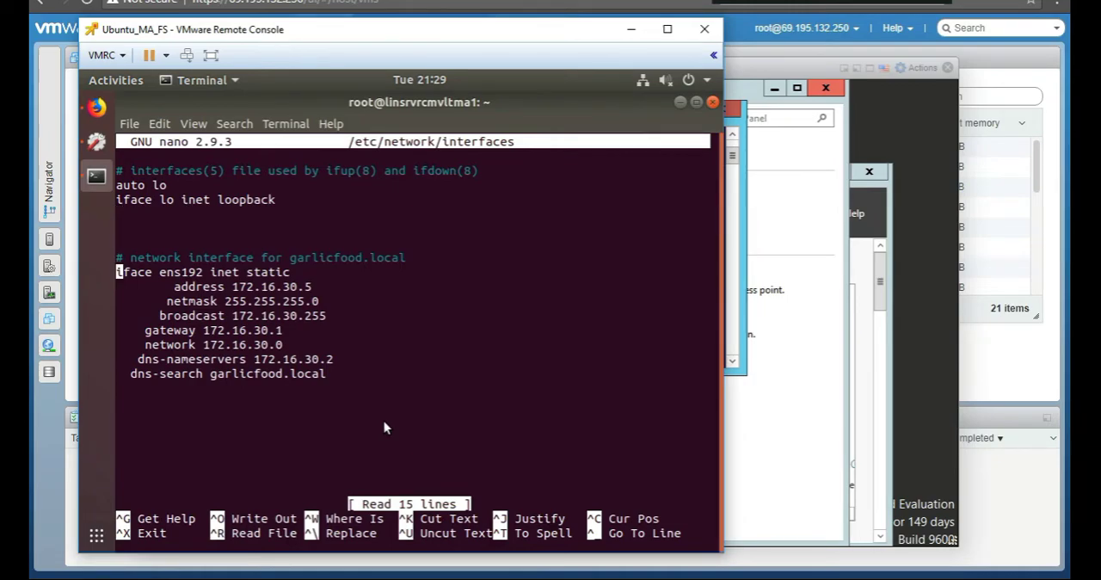
pyautogui.write('au')
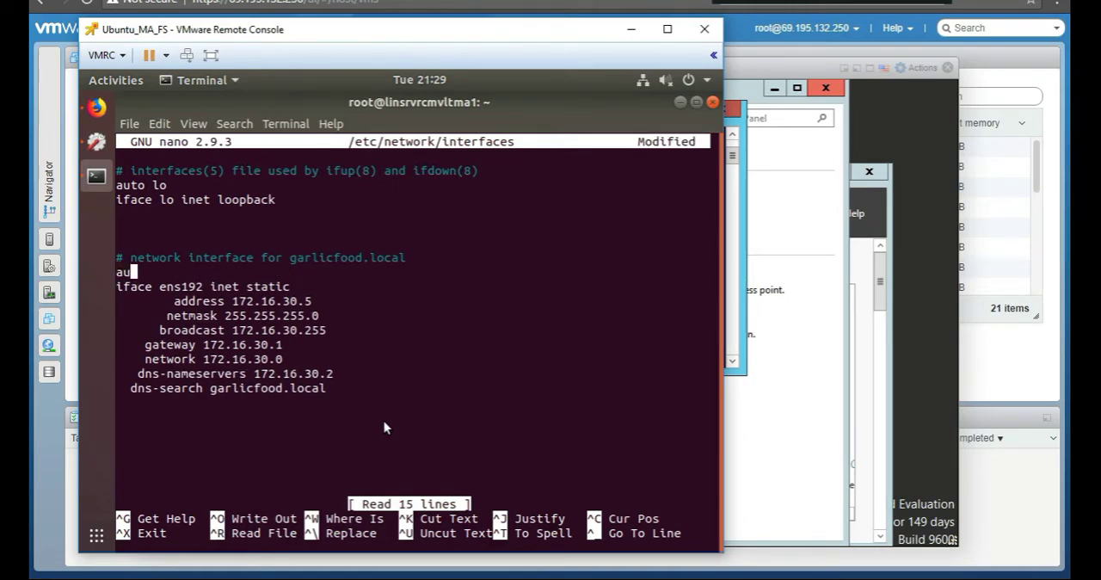
pyautogui.write('to')
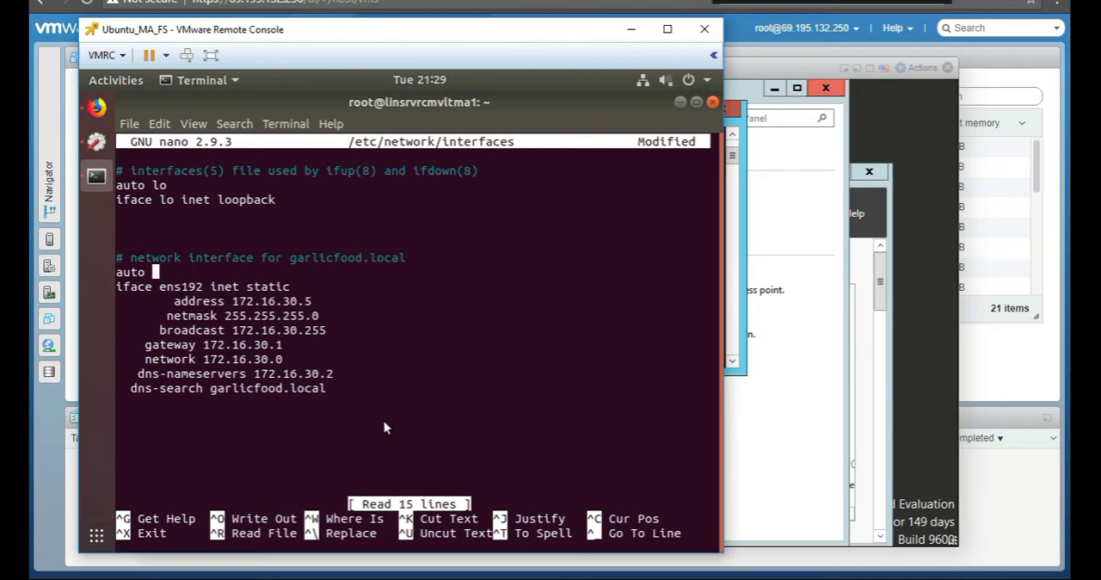
pyautogui.write('192222')
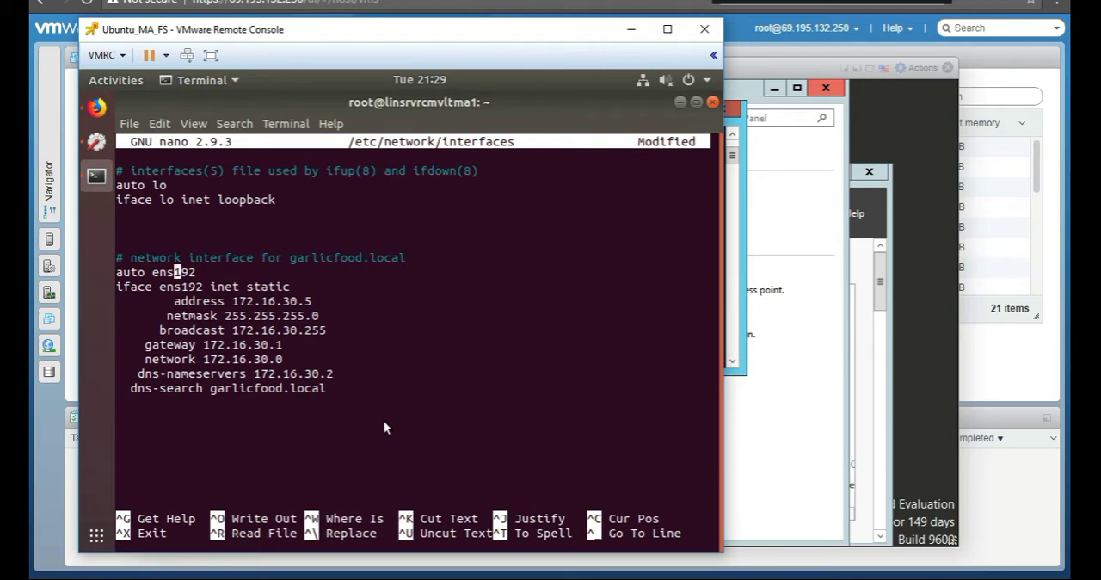
pyautogui.press('ctrl+x')
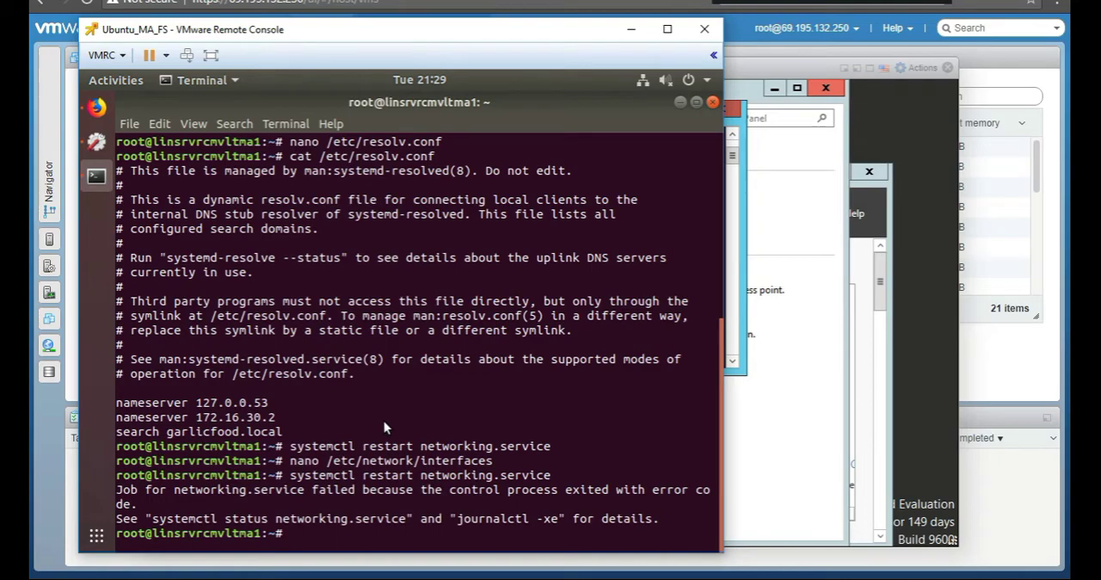
pyautogui.write('systemctl restart networking.service')
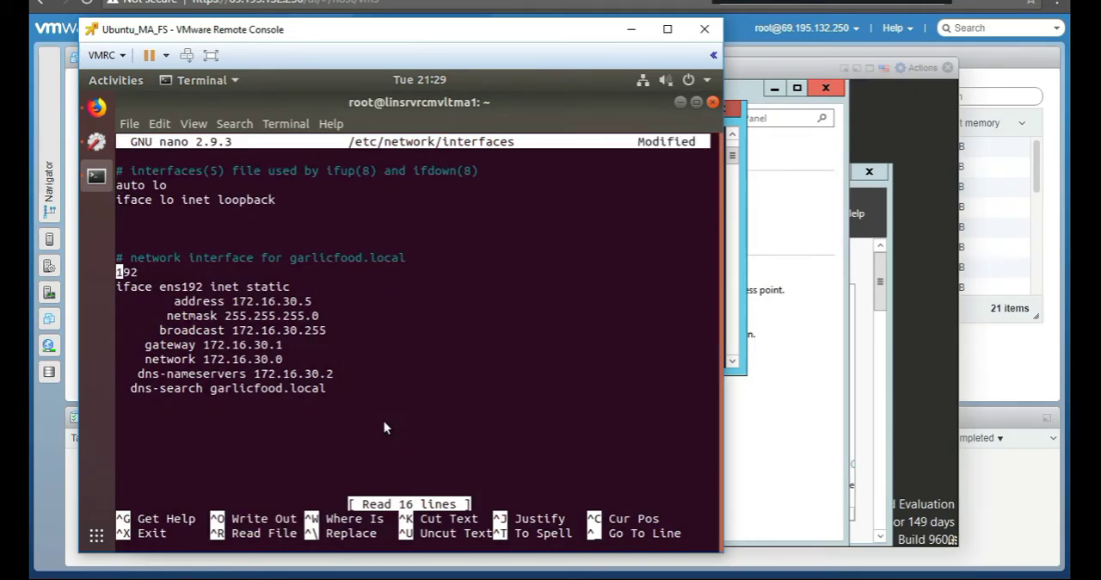
pyautogui.press('ctrl+x')
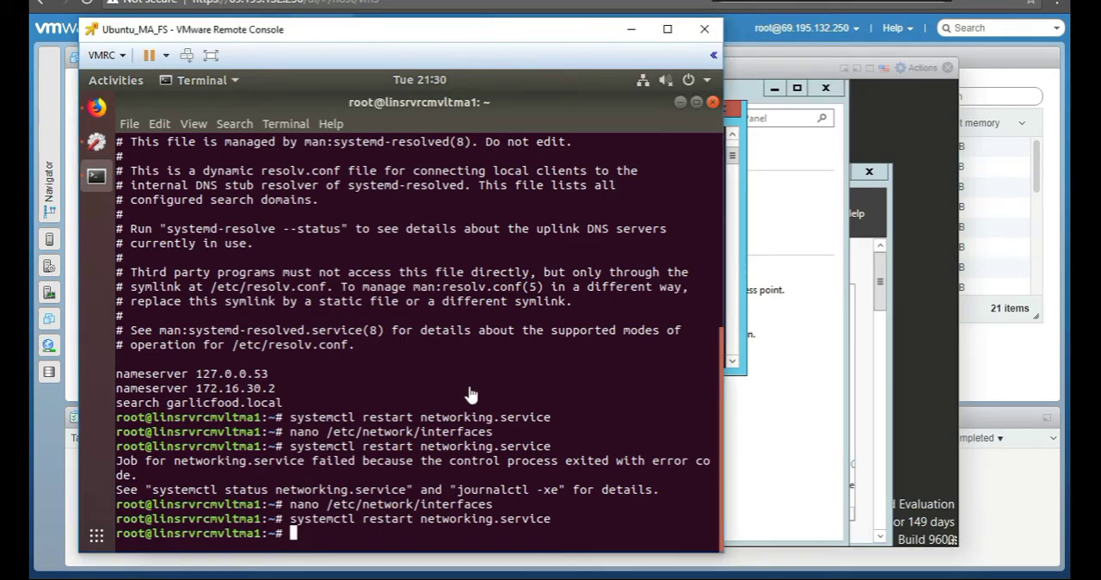
# Step: Restart networking and print /etc/resolv.conf showing nameserver 172.16.30.2 and search garlicfood.local
pyautogui.write('nano /etc/network/interfaces')
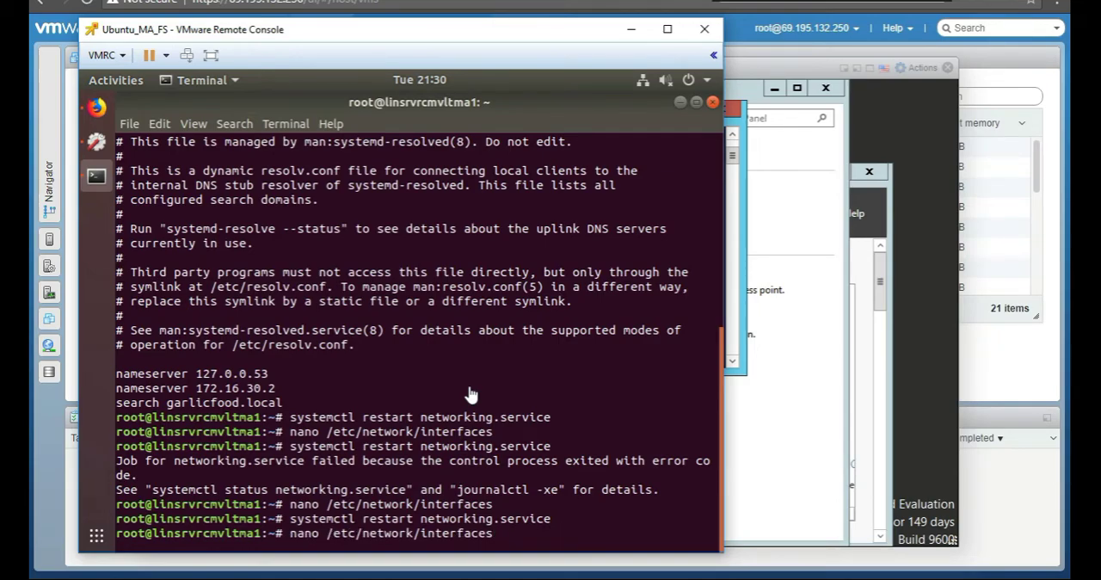
pyautogui.write('systemctl restart networking.service')
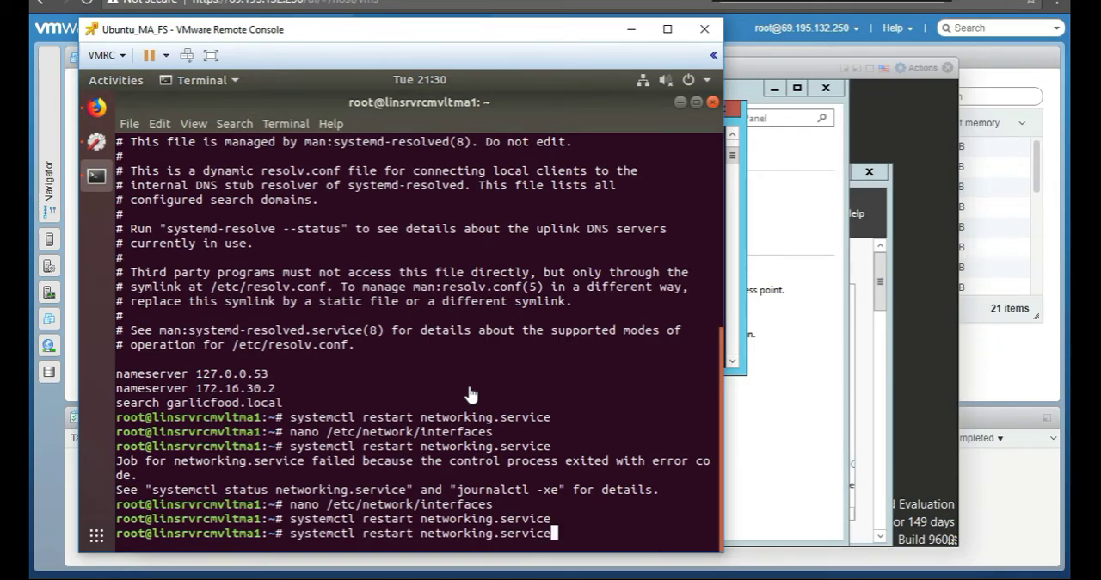
pyautogui.write('cat /etc/resolv.conf')
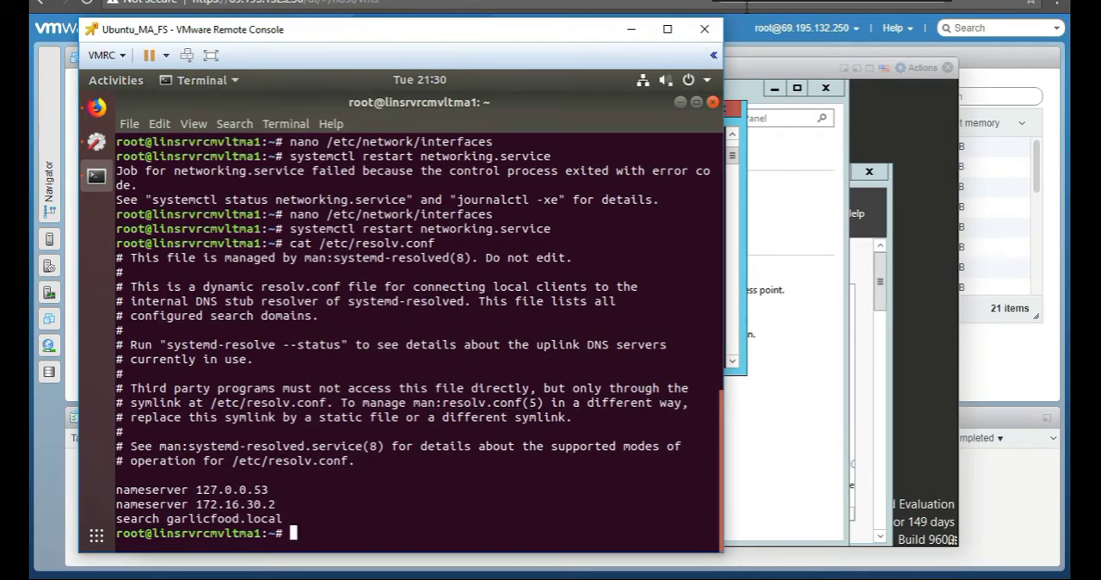
pyautogui.moveTo(506, 448)
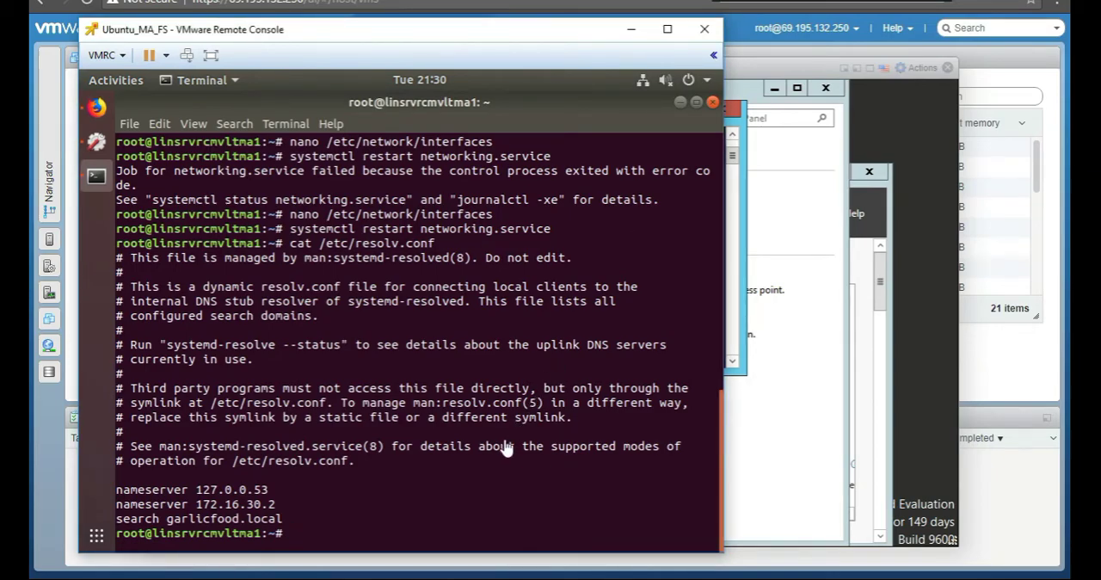
# Step: Ping garlicfood.local until three replies from 172.16.30.2 arrive with 0% loss
pyautogui.write('ping')
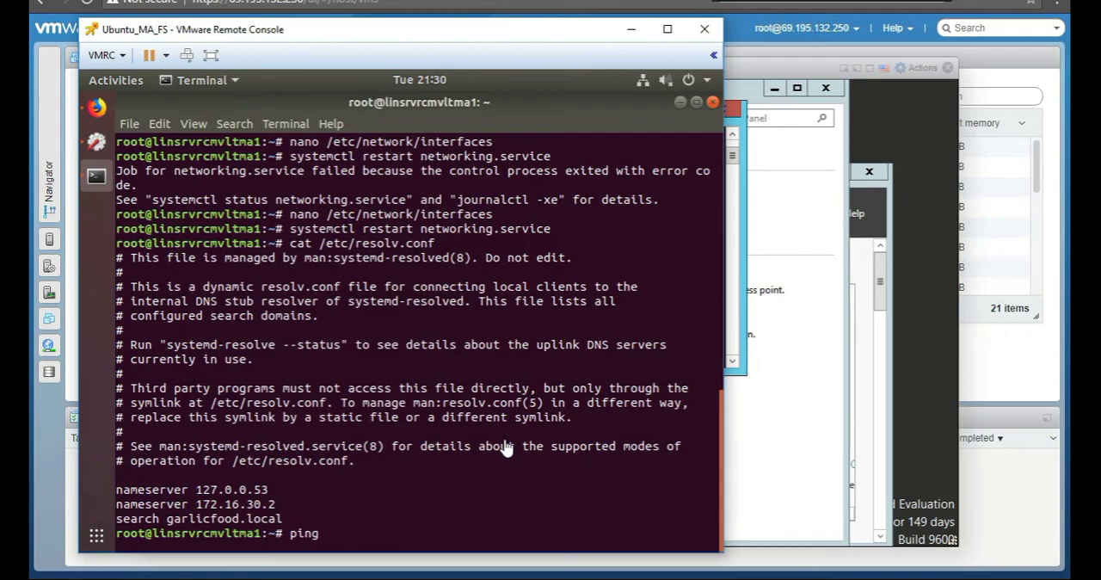
pyautogui.write('garli')
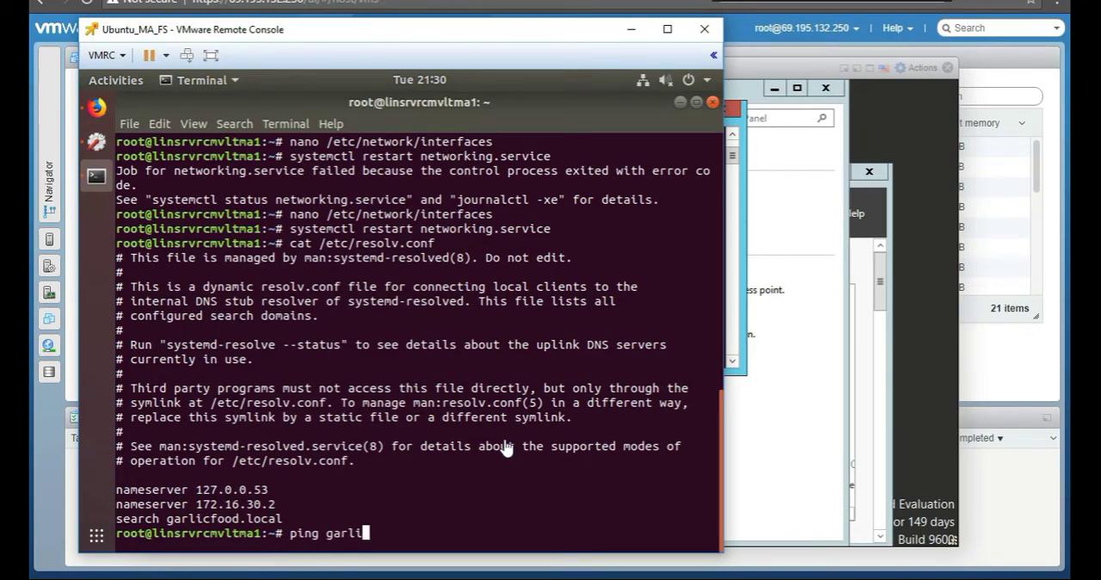
pyautogui.write('cfood.local')
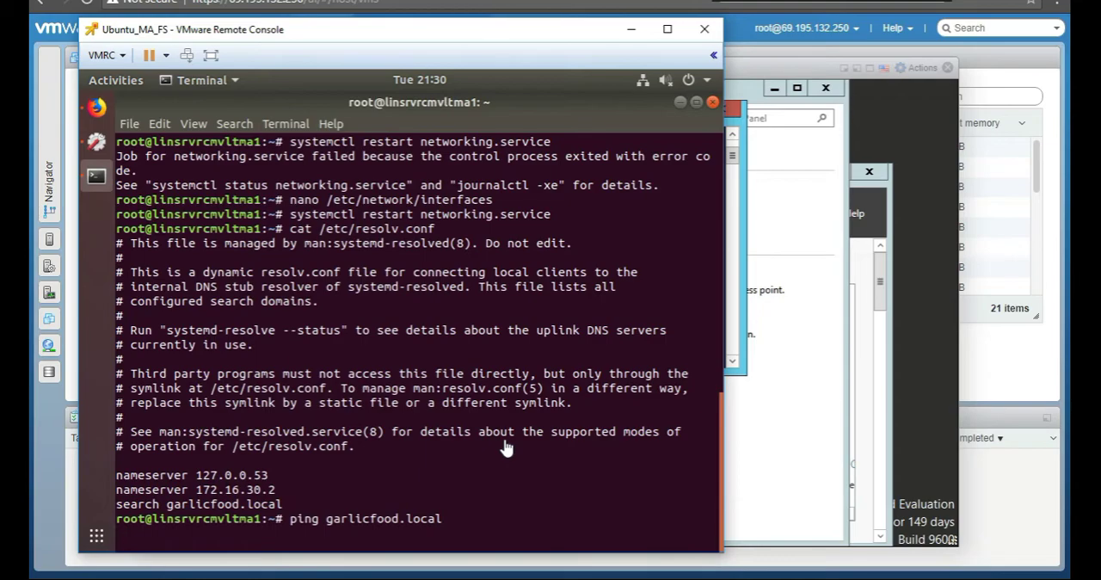
pyautogui.press('Return')
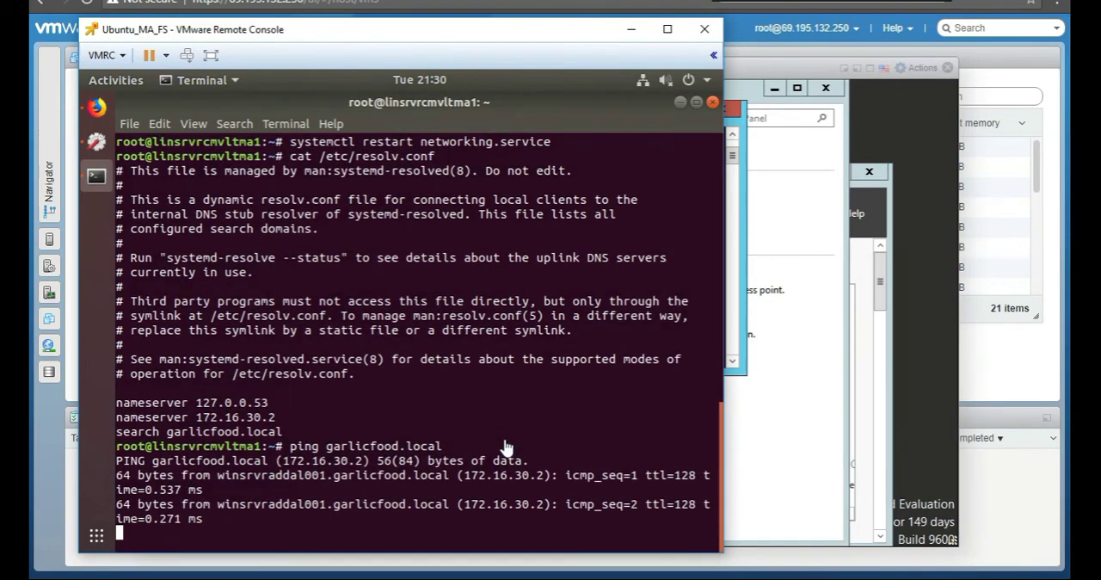
pyautogui.press('ctrl+c')
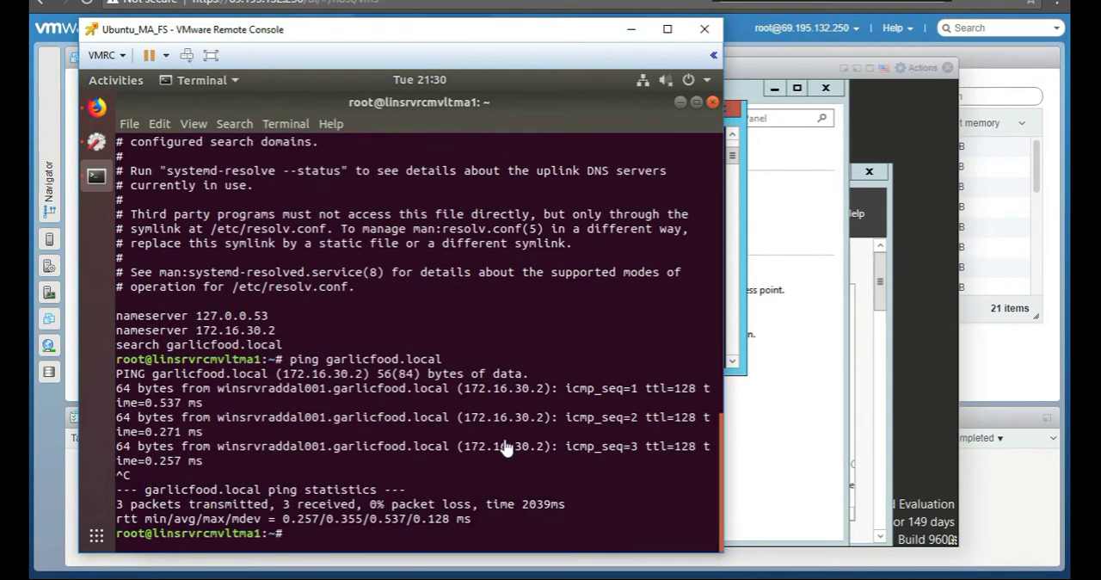
pyautogui.write('ping')
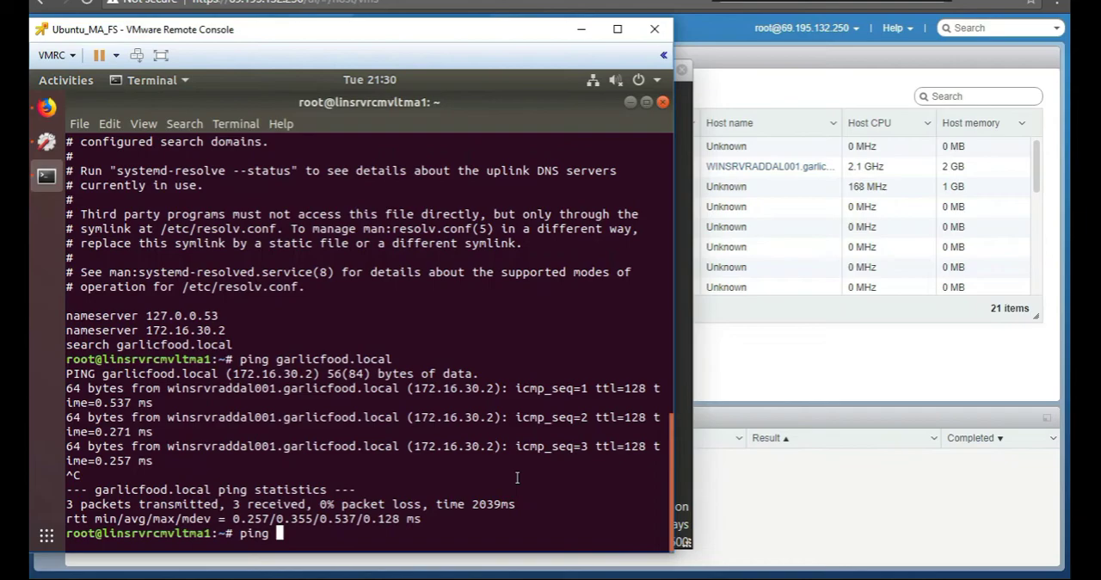
# Step: Ping winsrvraddal001.garlicfood.local for 8 replies with 0% loss, then type sudo apt-get install ntpdate
pyautogui.write('win')
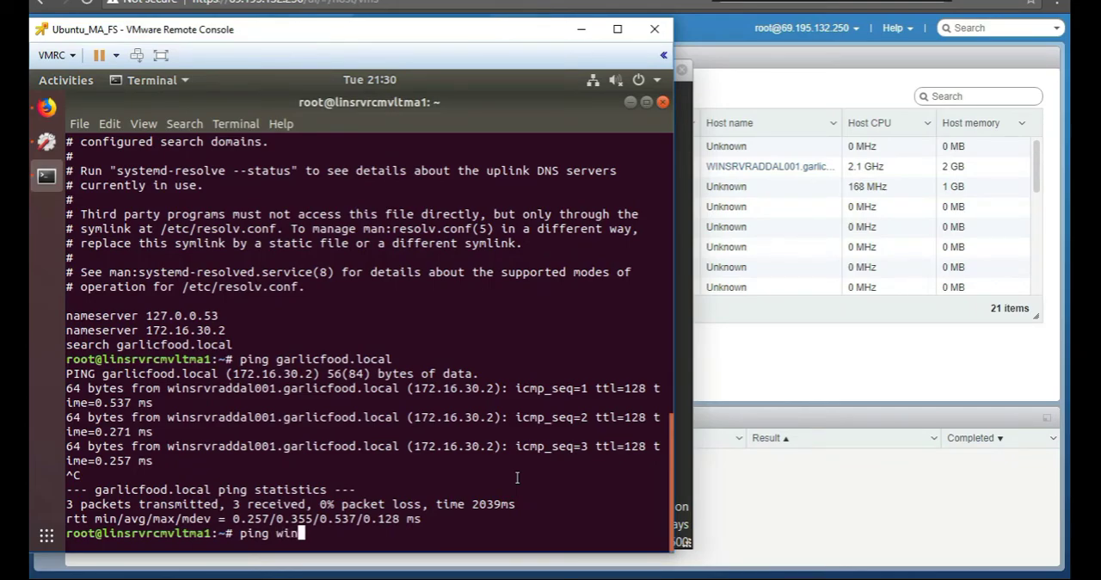
pyautogui.write('sr')
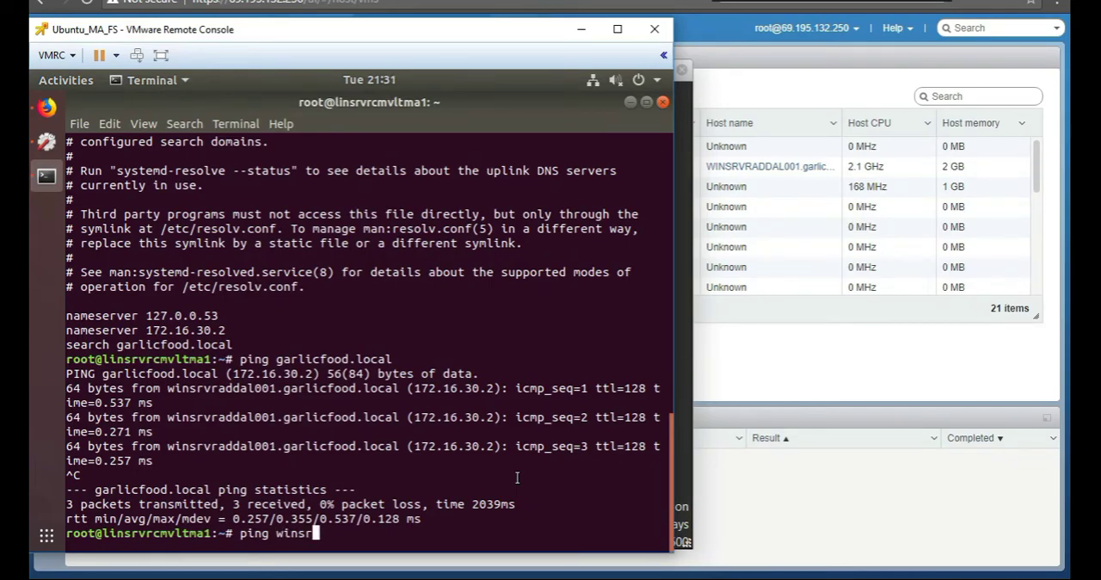
pyautogui.write('raddal001')
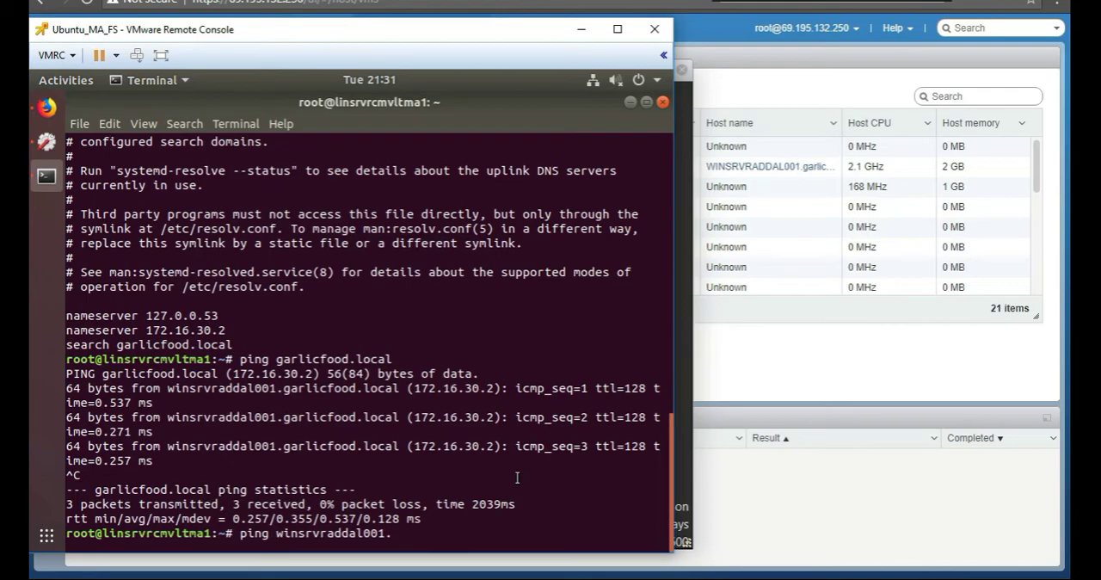
pyautogui.write('.')
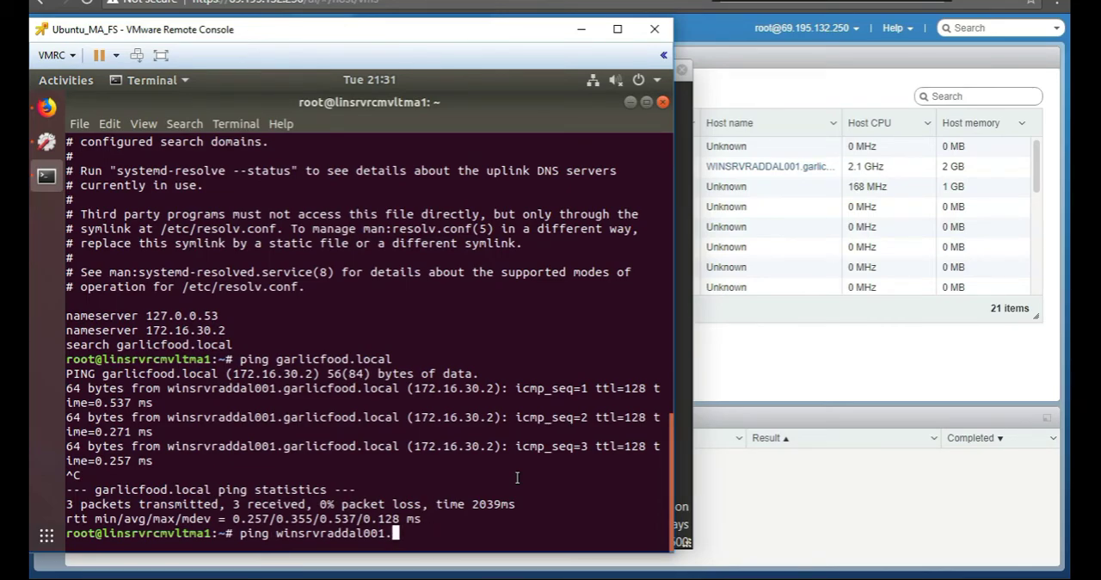
pyautogui.write('.garlicfood.local')
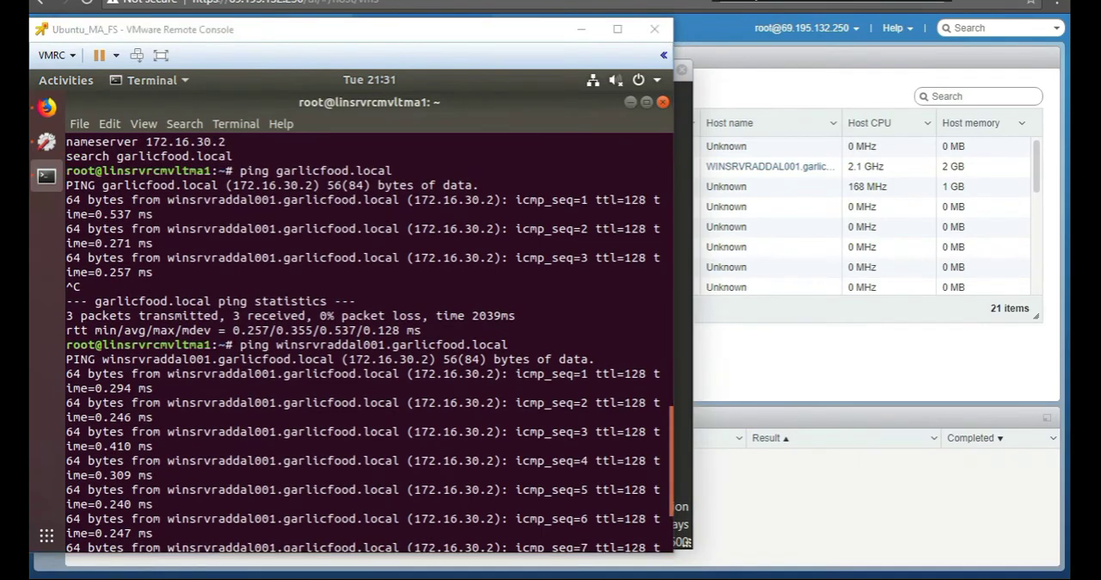
pyautogui.moveTo(277, 178)
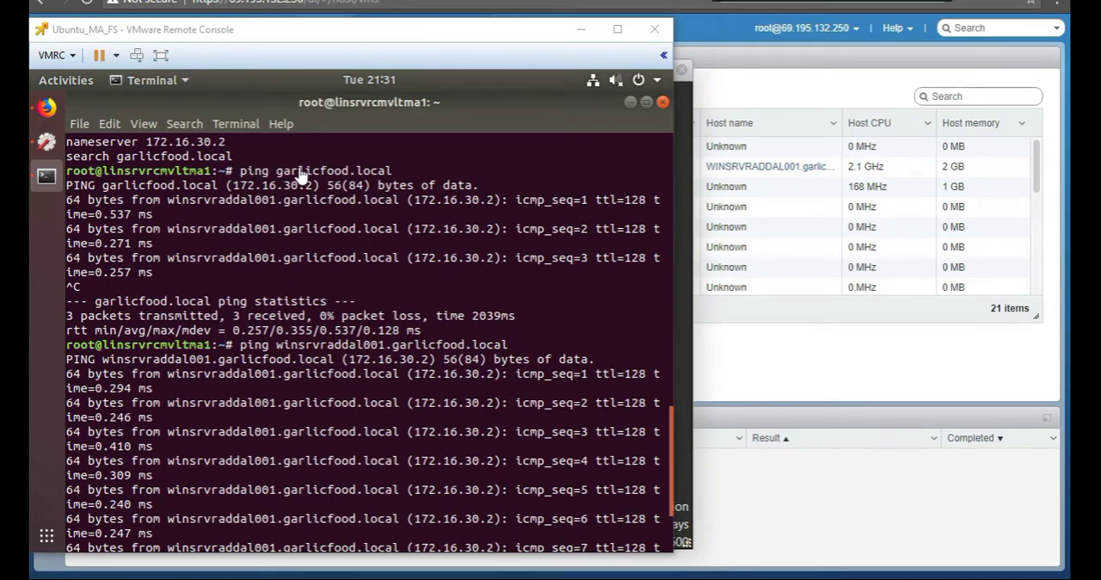
pyautogui.moveTo(437, 360)
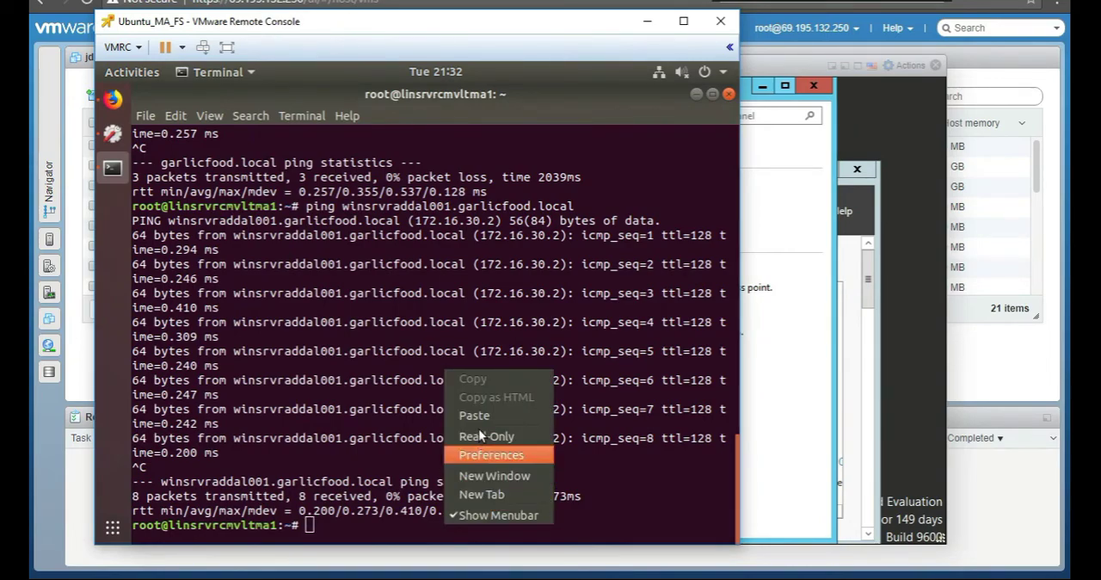
pyautogui.write('sudo apt-get install ntpdate')
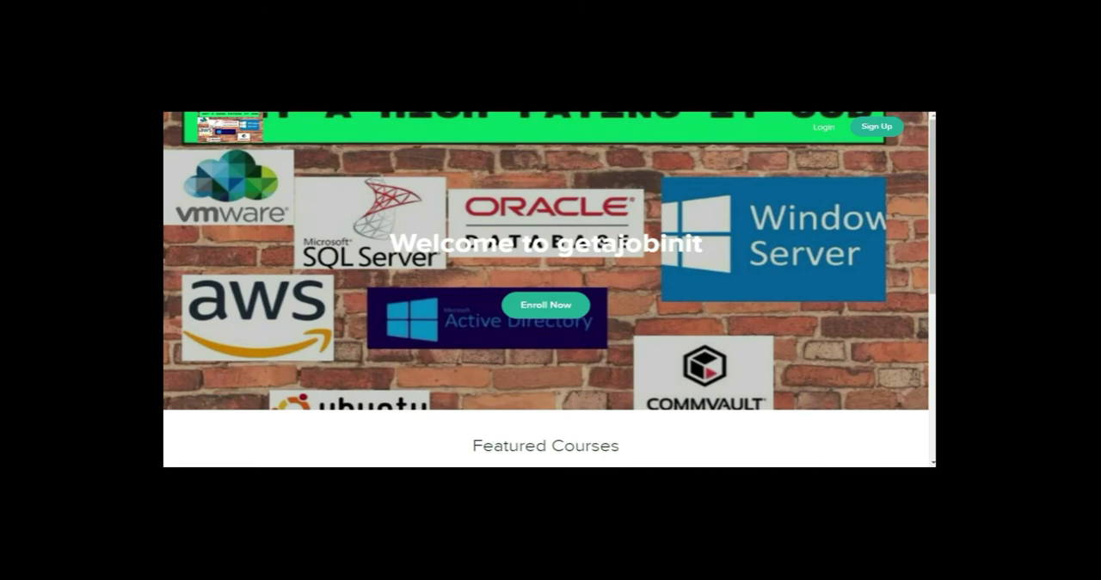
# Step: Open the Udemy 'Learn Backup & Restore with CommVault' course page from the getajobinit site
pyautogui.click(545, 305)
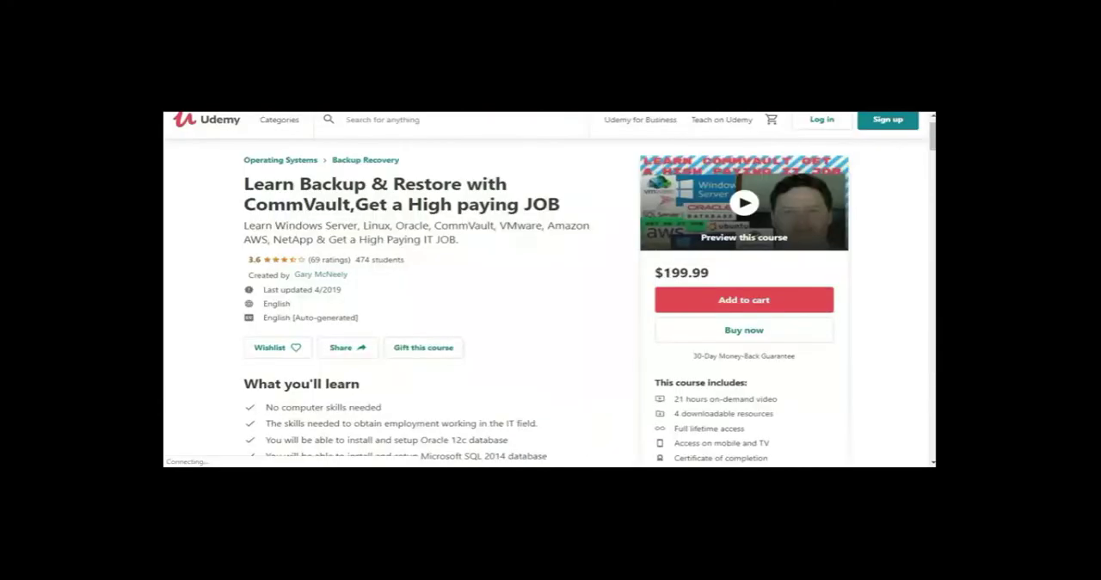